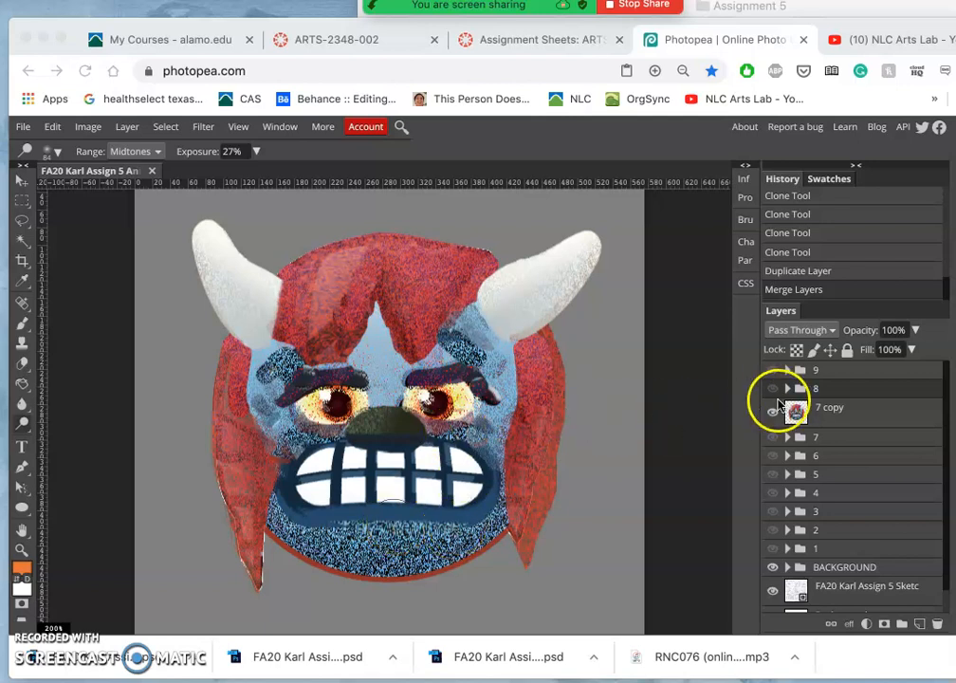
On the 7 copy layer, dodge the midtones, then switch to burning at 20% exposure
click(772, 413)
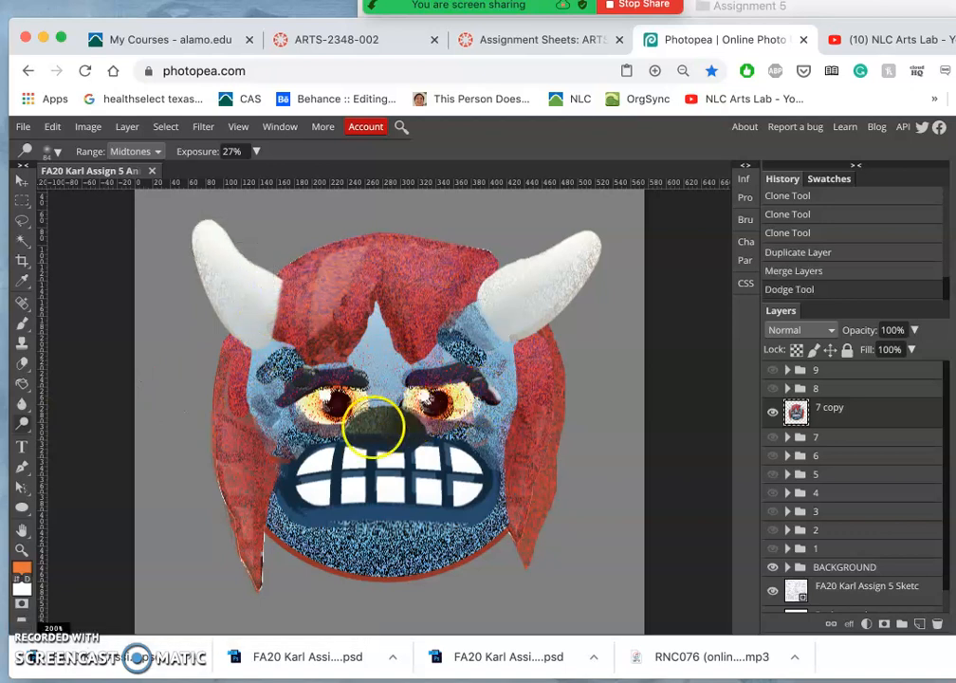
click(136, 152)
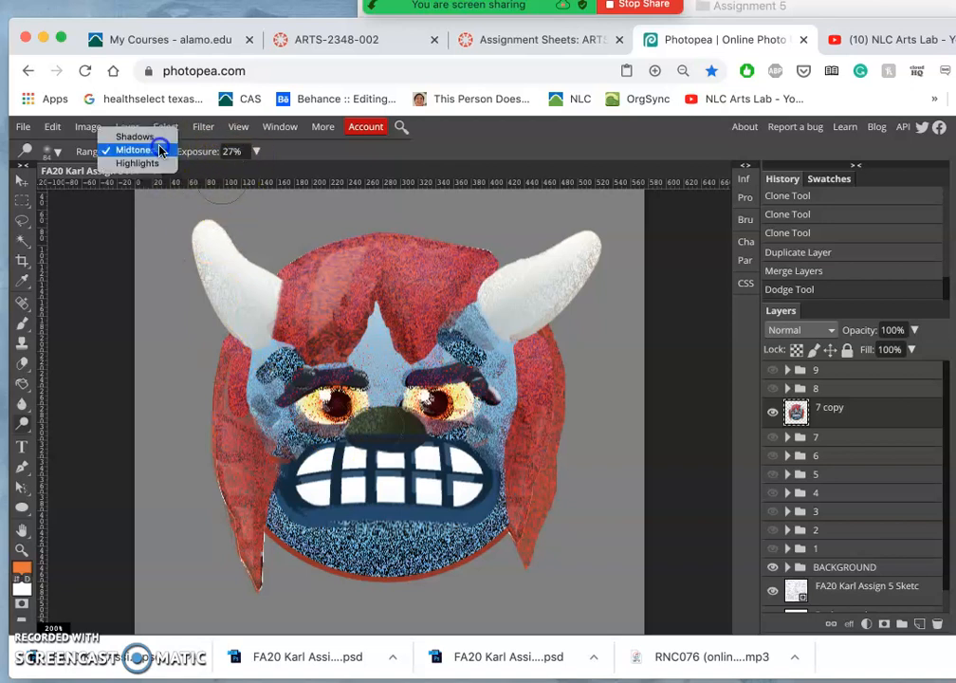
click(133, 150)
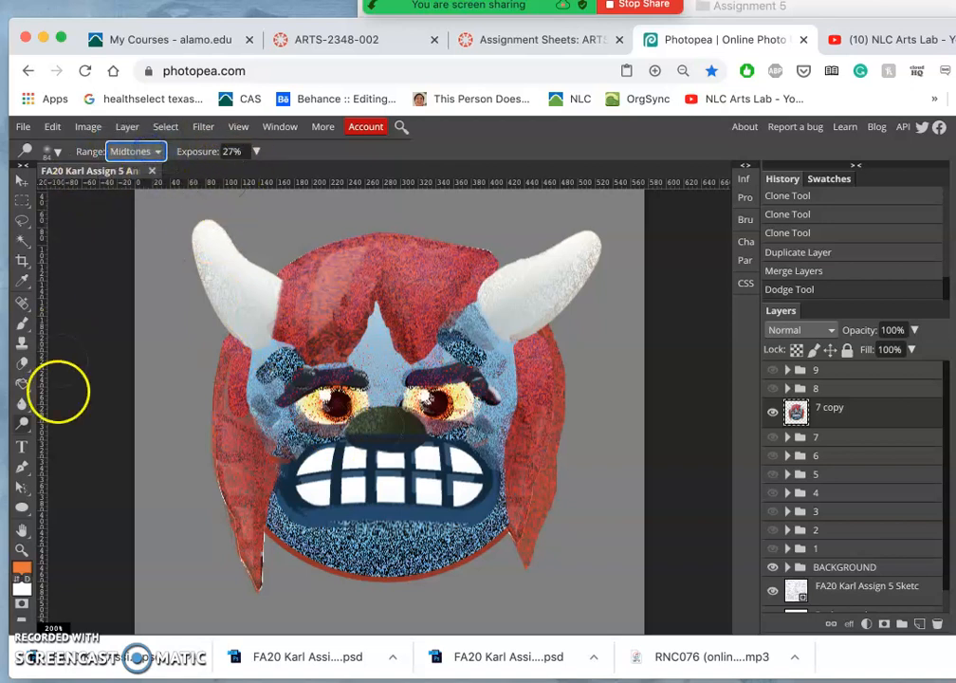
click(21, 425)
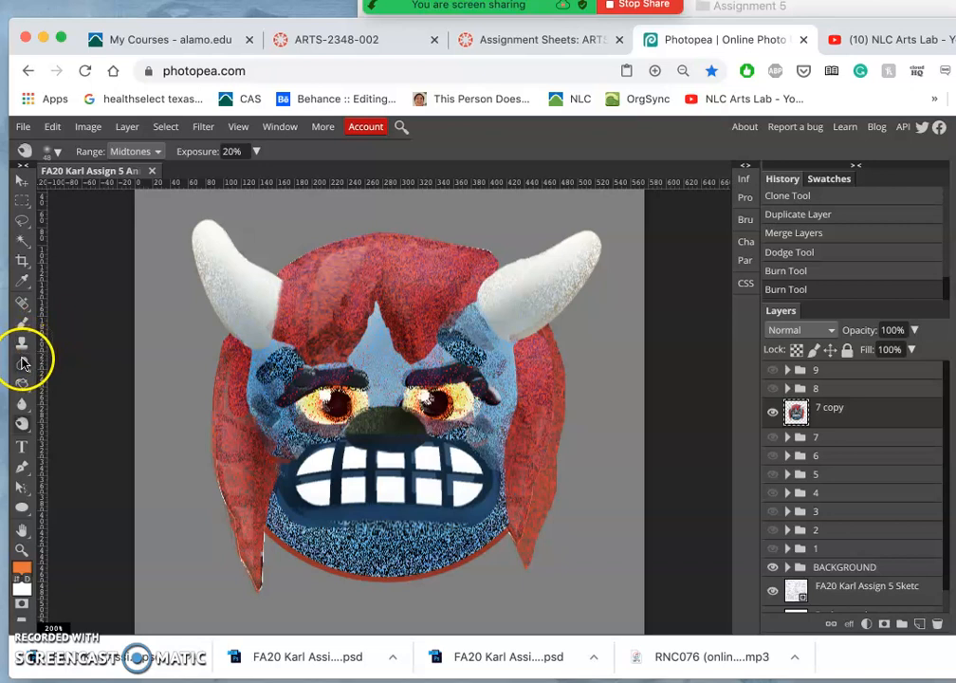
Clone-stamp texture at 36% opacity over the monster's white teeth
click(23, 343)
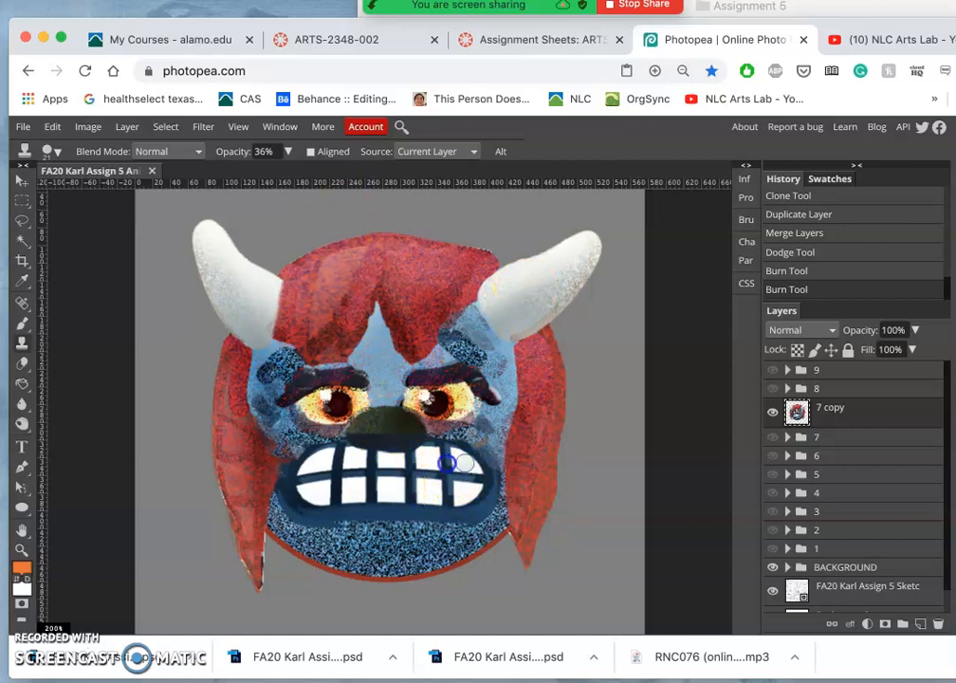
drag(452, 462, 318, 467)
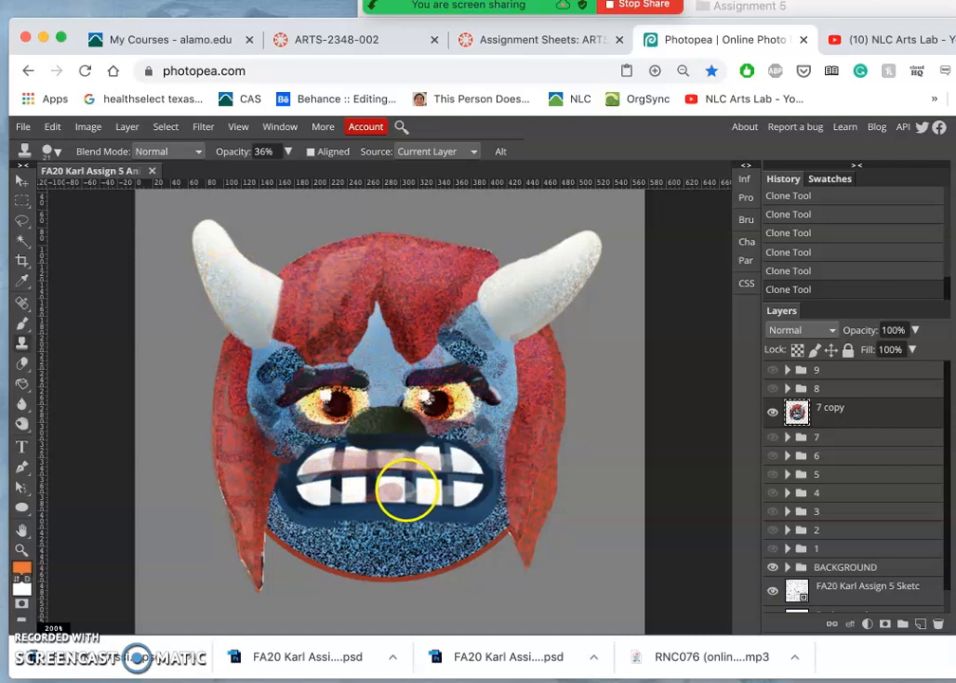
click(358, 495)
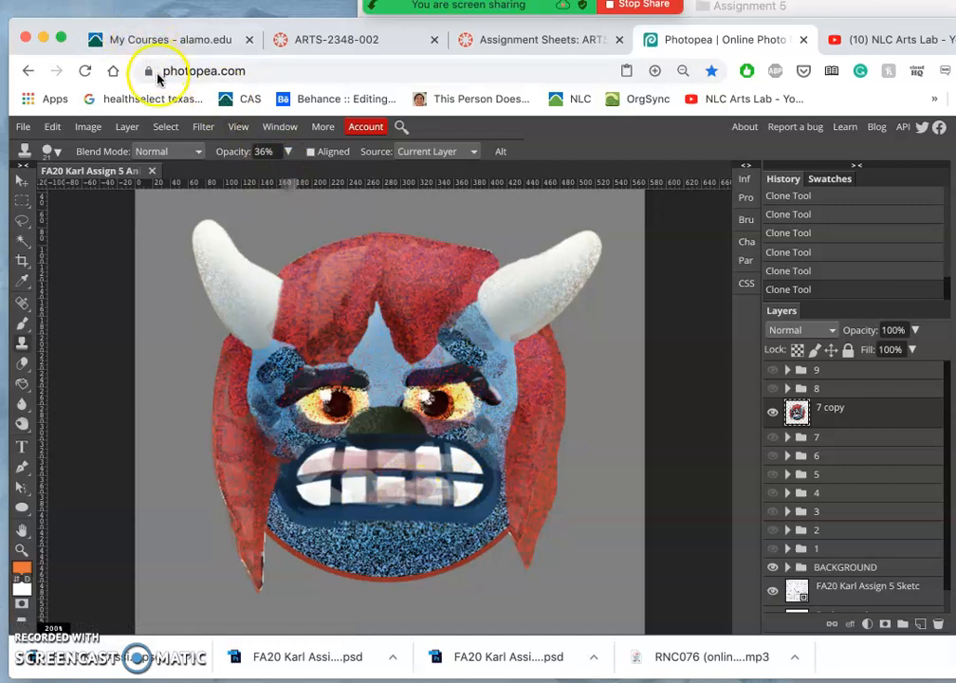
Apply Hue/Saturation with Hue -14, Saturation -23, Lightness -9 to the duplicated layer
click(88, 125)
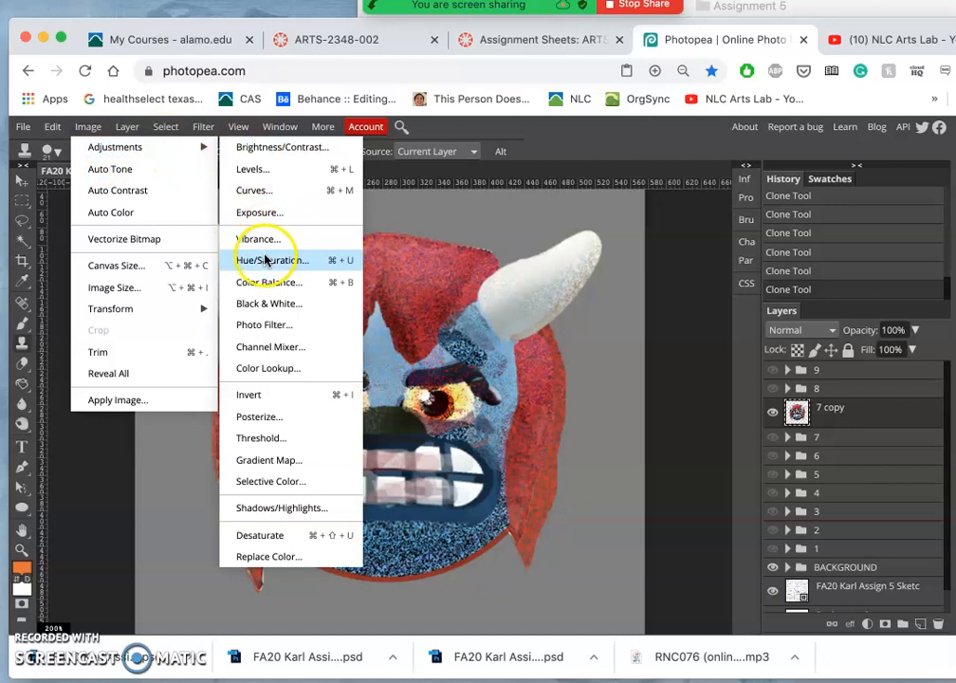
click(270, 260)
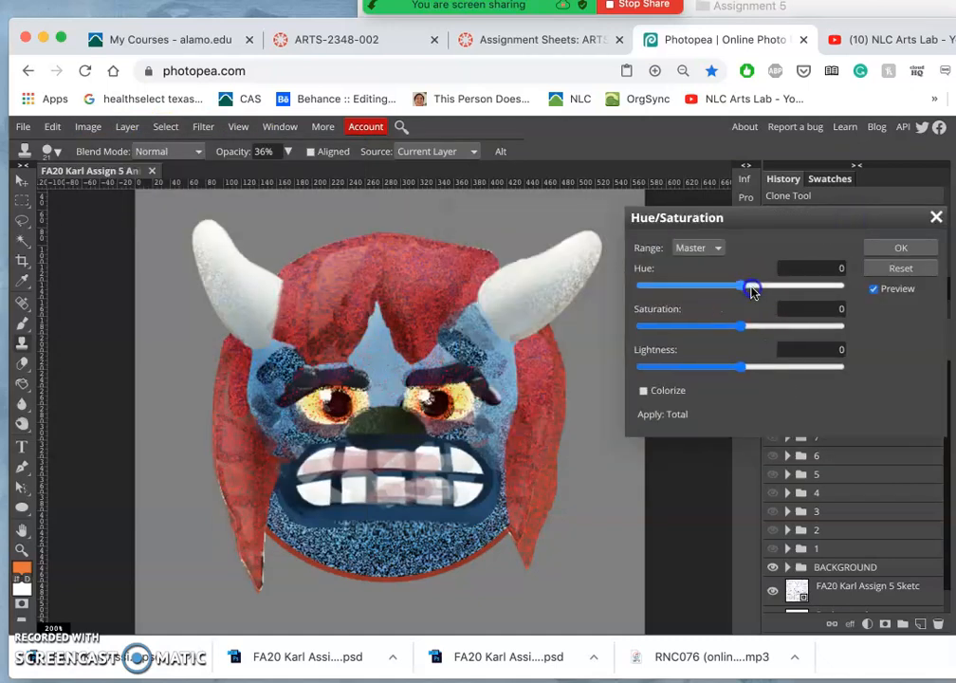
drag(742, 284, 751, 284)
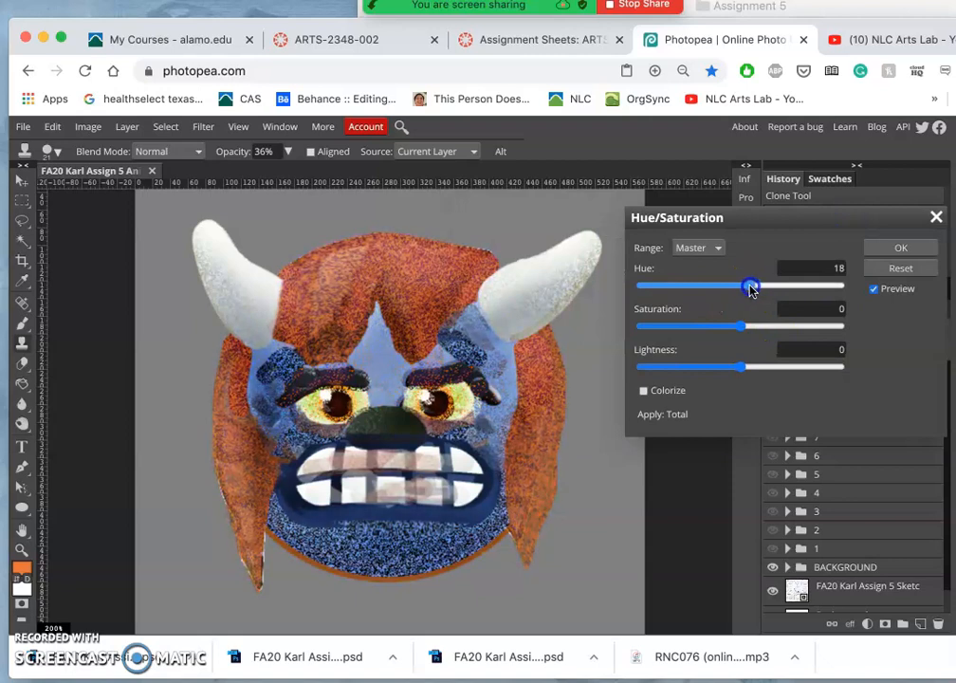
drag(751, 284, 729, 284)
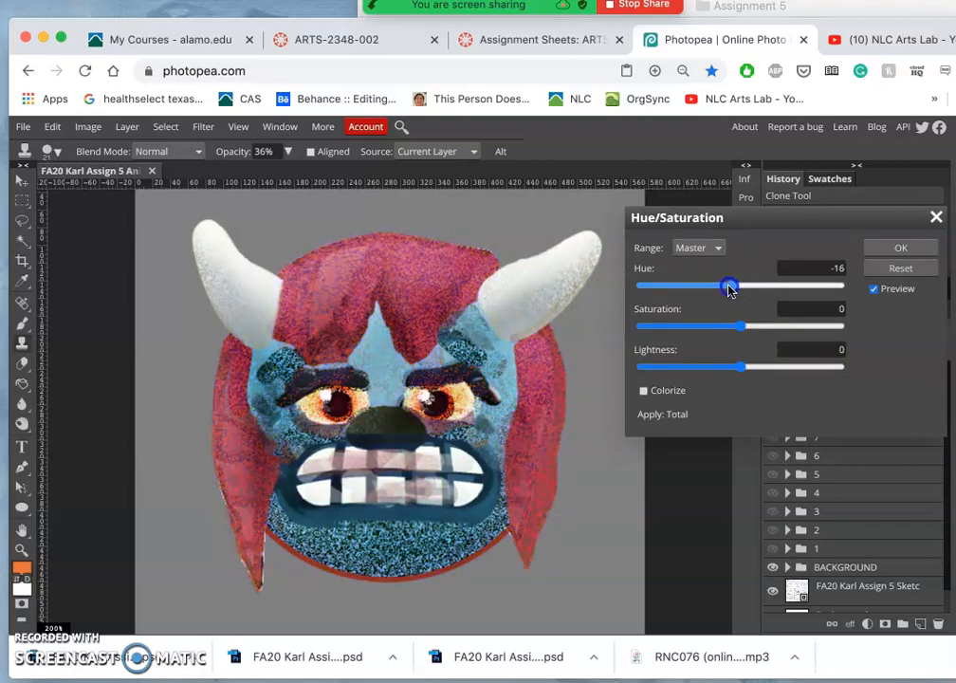
drag(728, 284, 732, 285)
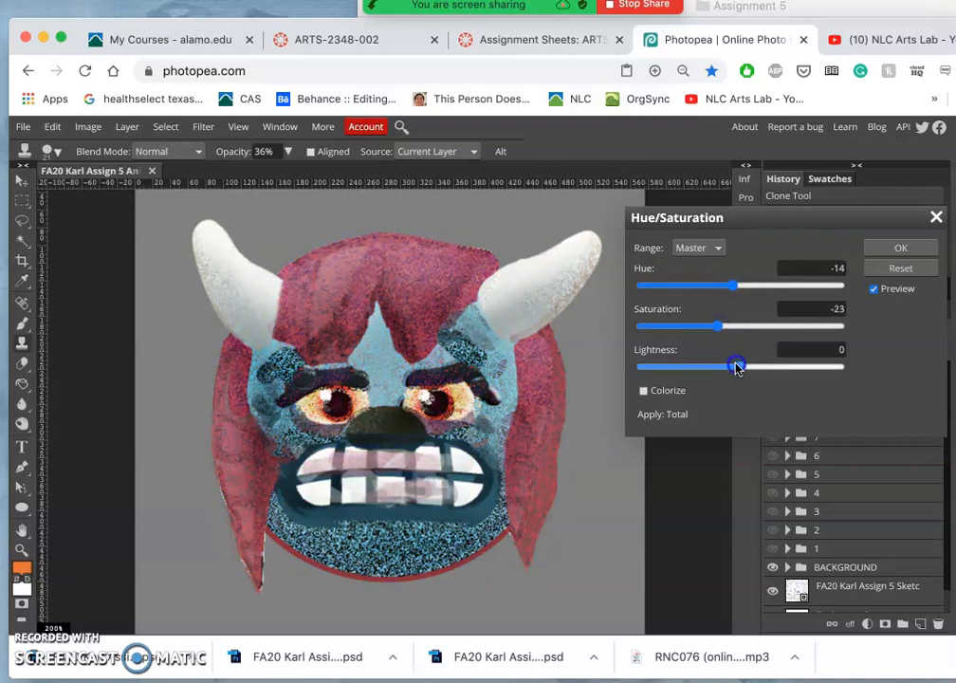
drag(738, 366, 732, 366)
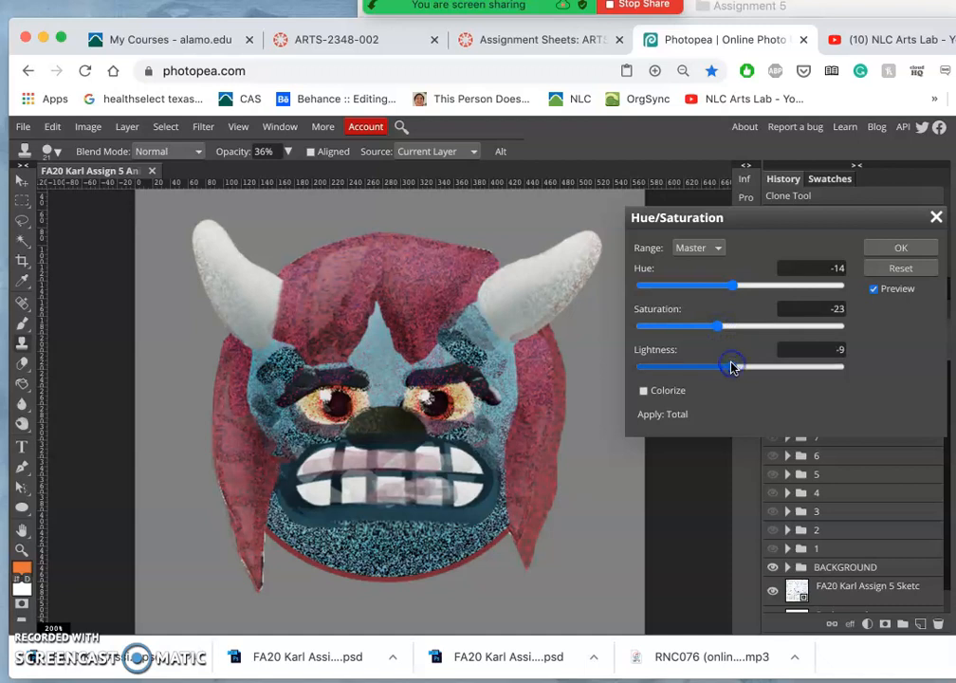
click(899, 247)
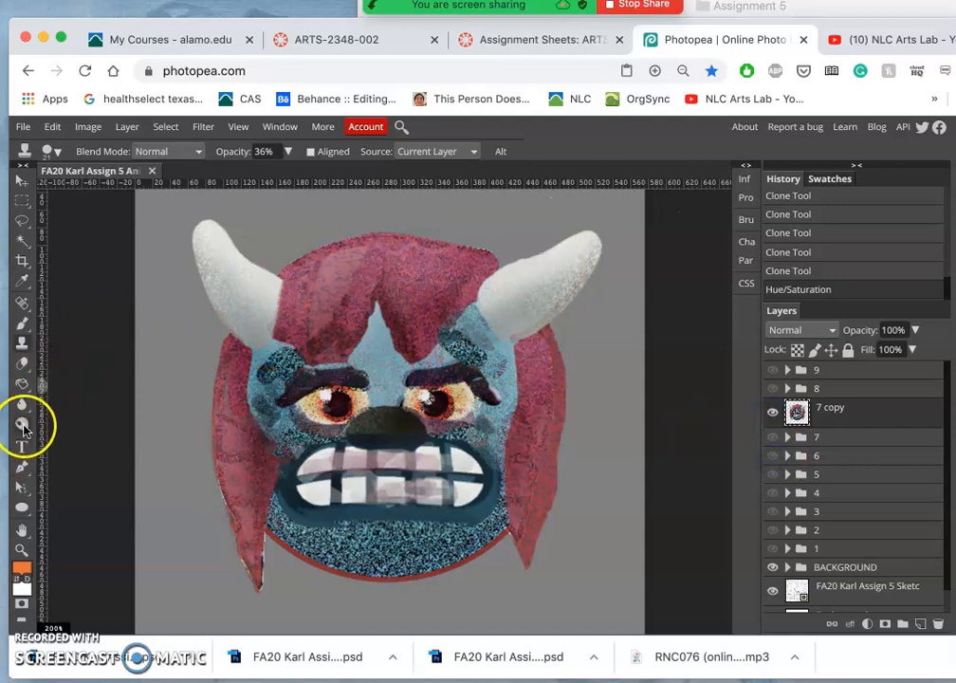
Burn the shadow tones around the monster's eyes with Range set to Shadows
click(22, 425)
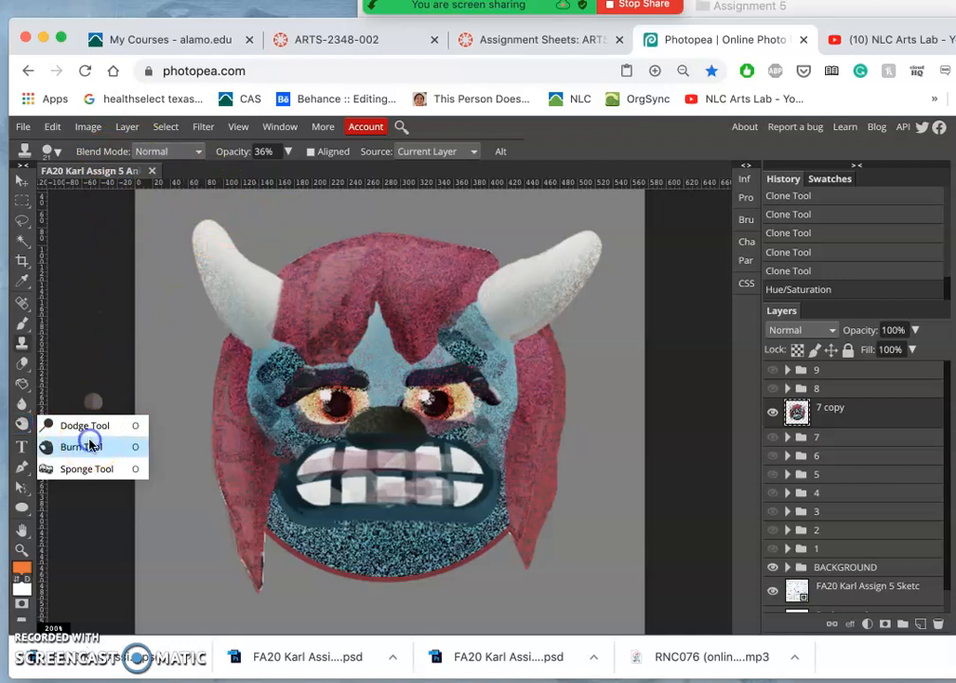
click(86, 447)
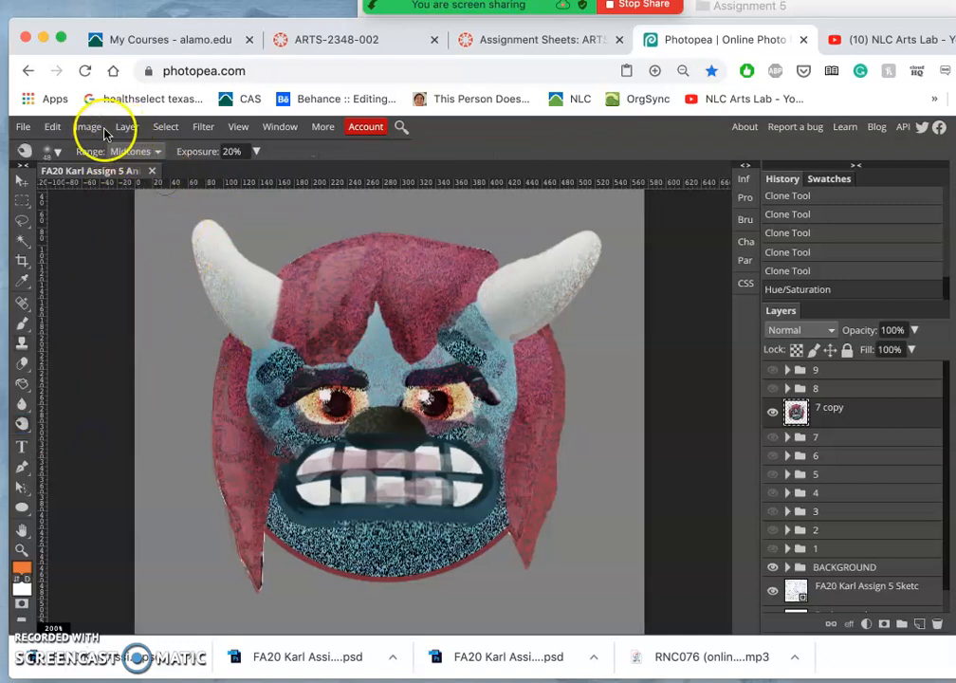
click(132, 152)
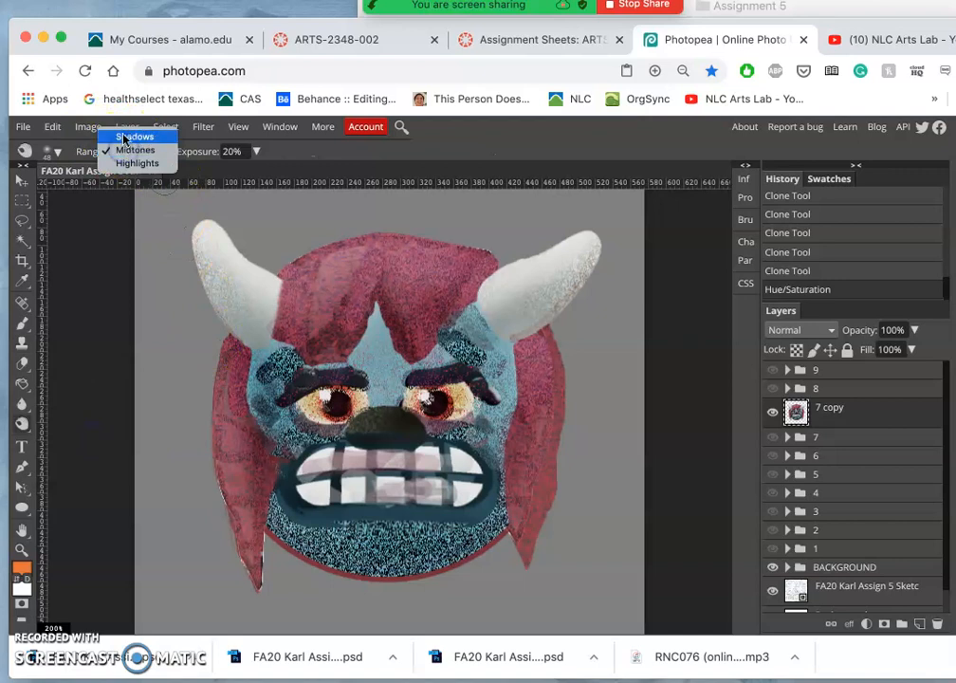
click(137, 137)
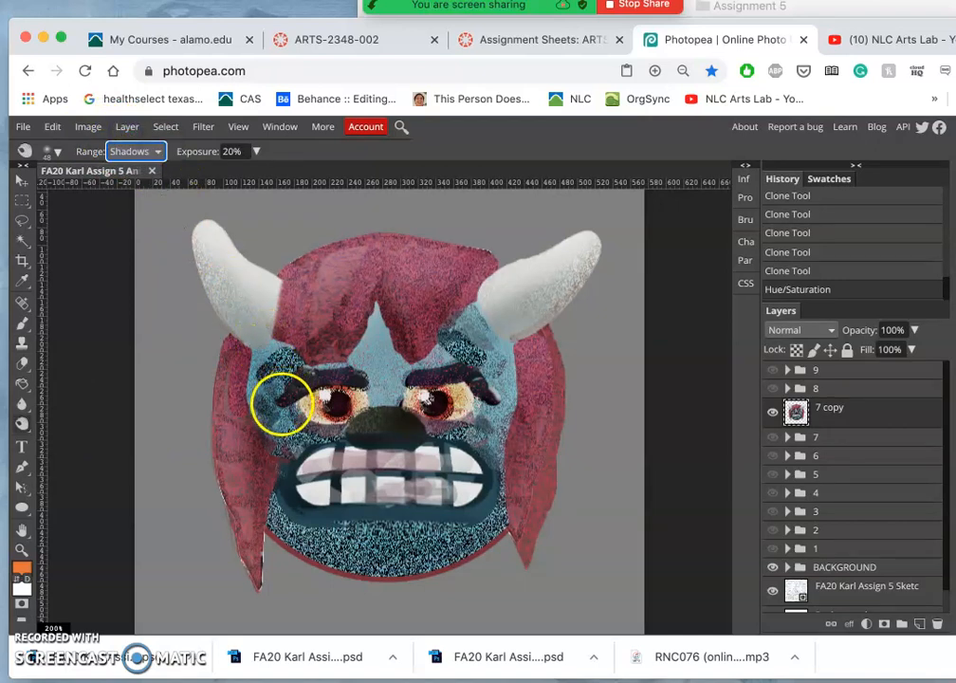
click(339, 428)
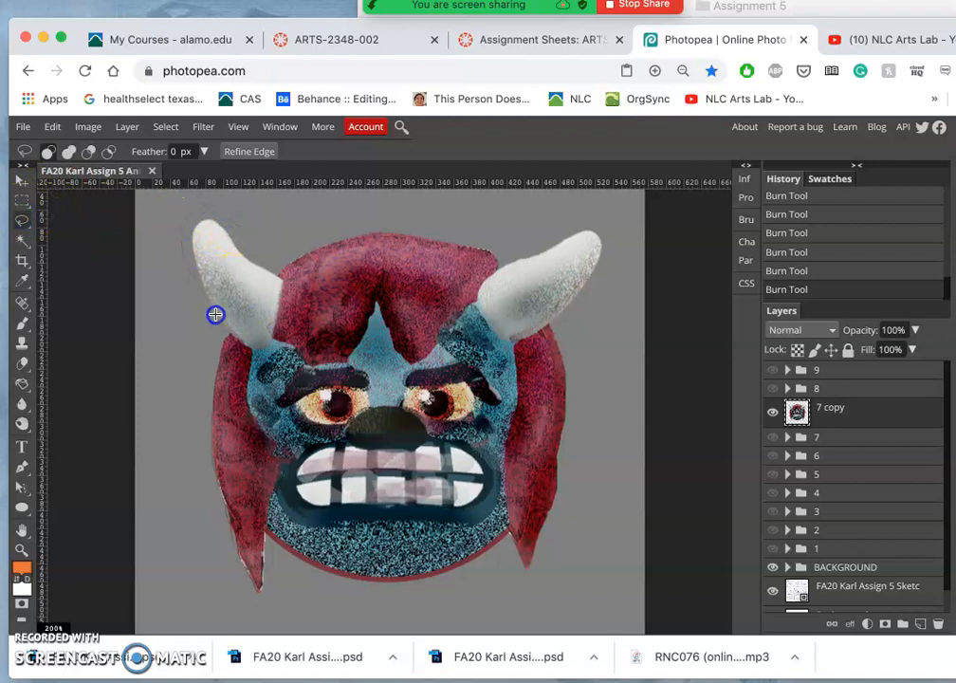
Lasso-select both horns and bring up the Hue/Saturation adjustment for them
drag(216, 315, 281, 345)
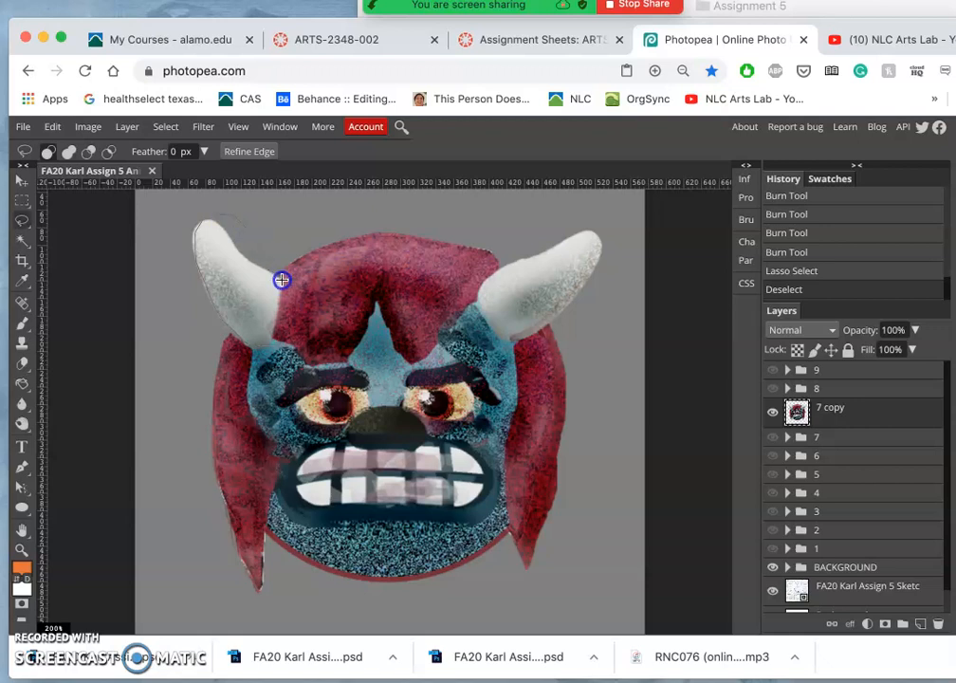
drag(280, 280, 502, 334)
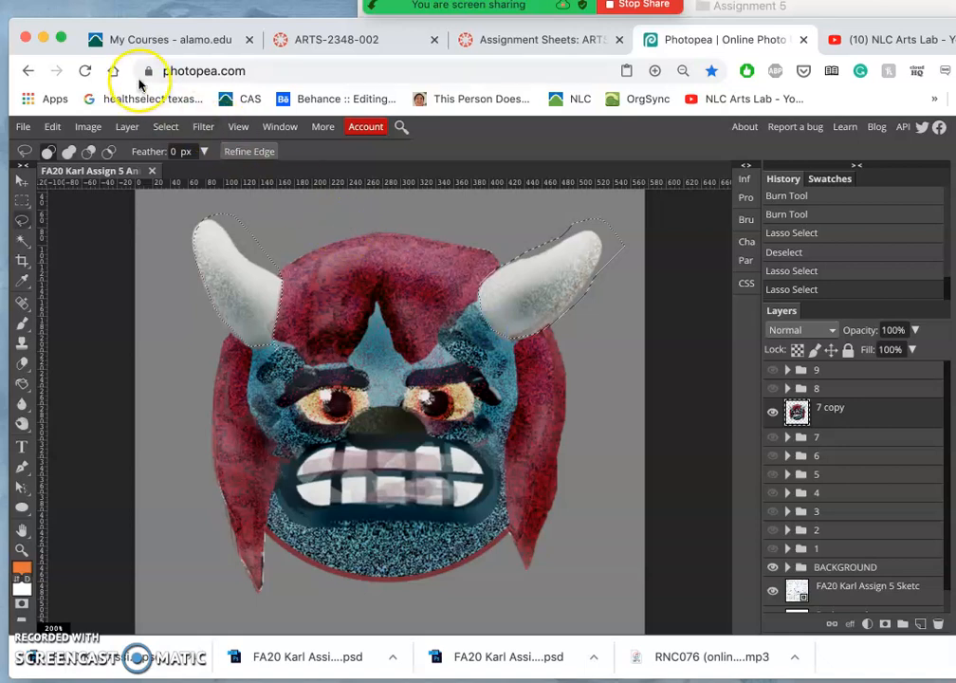
click(88, 125)
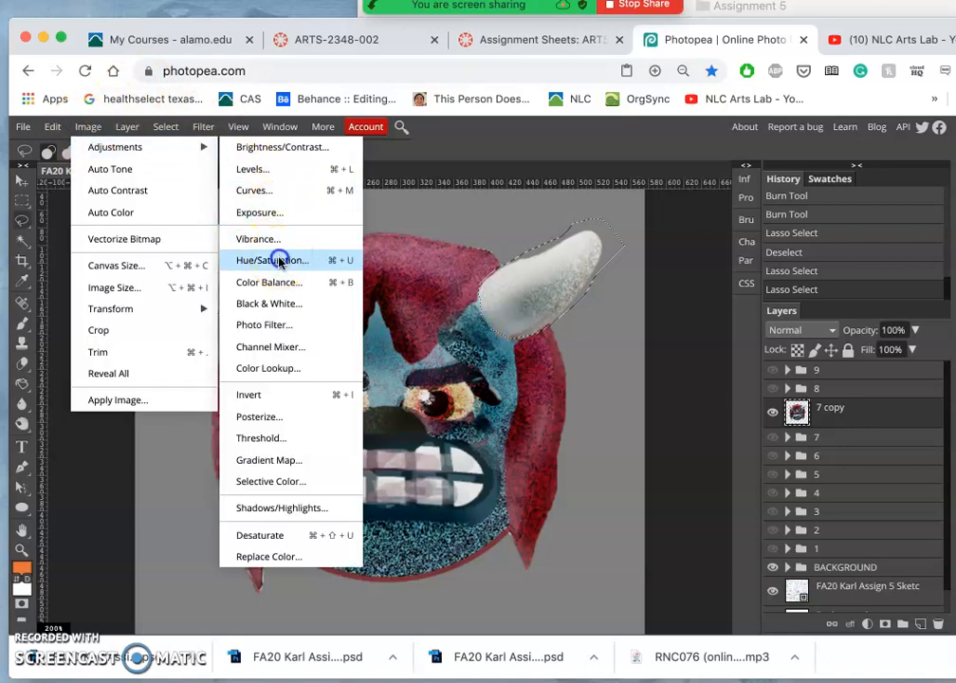
click(269, 260)
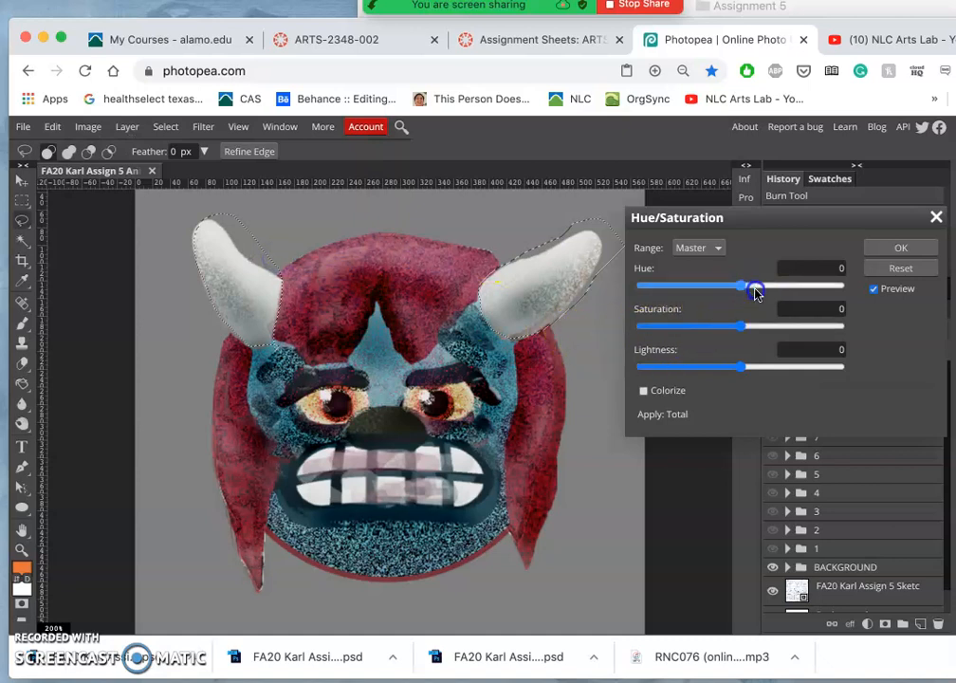
Experiment with the horns' hue and lightness, moving through deeper green toward yellow-green
drag(755, 285, 766, 284)
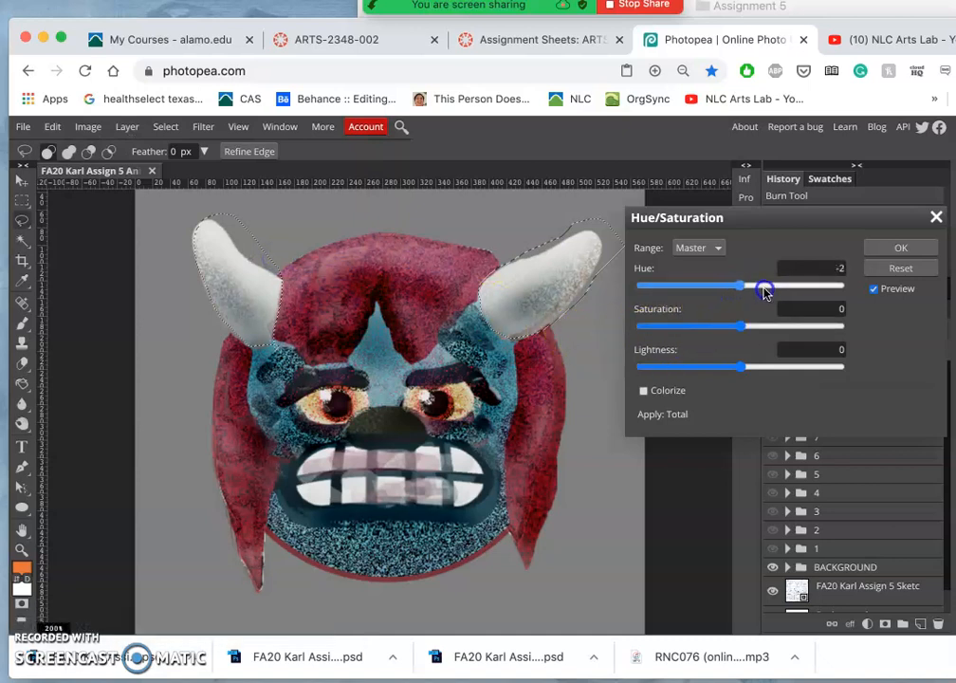
drag(744, 285, 792, 284)
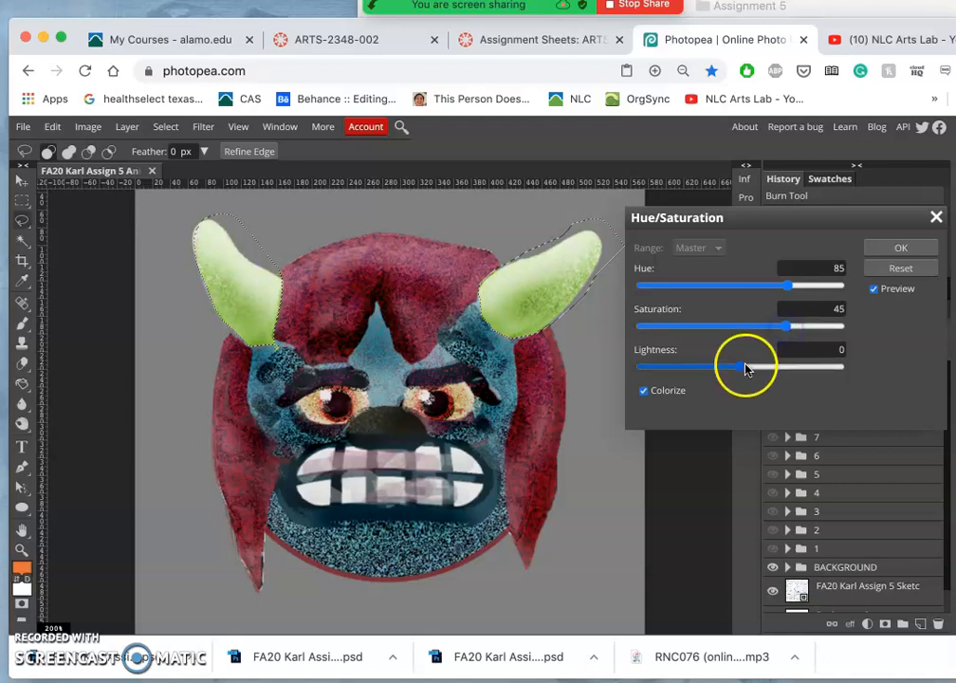
drag(749, 368, 711, 368)
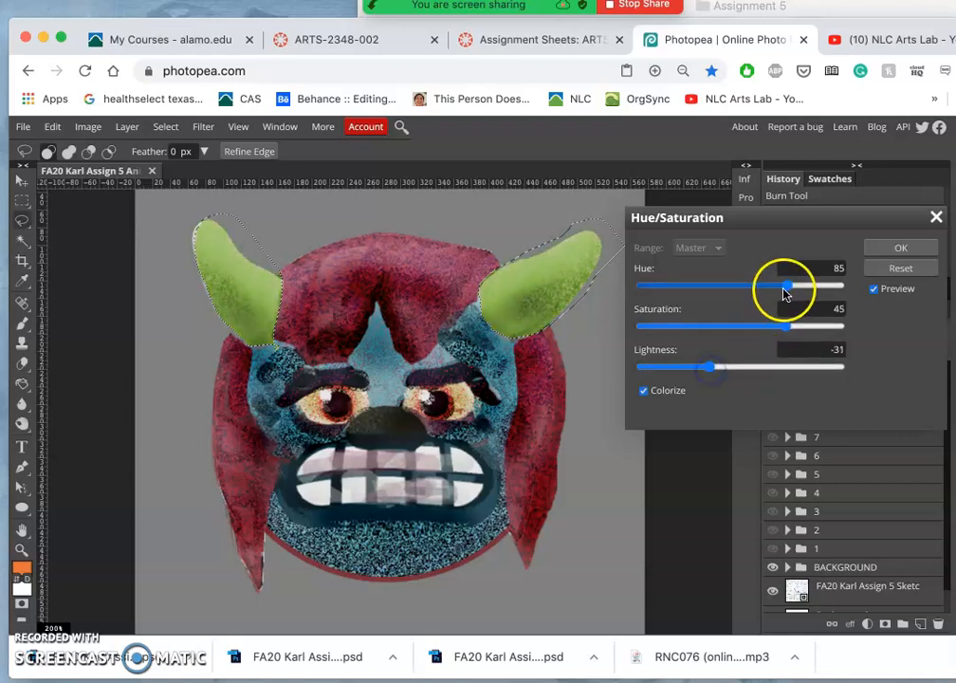
drag(778, 284, 831, 277)
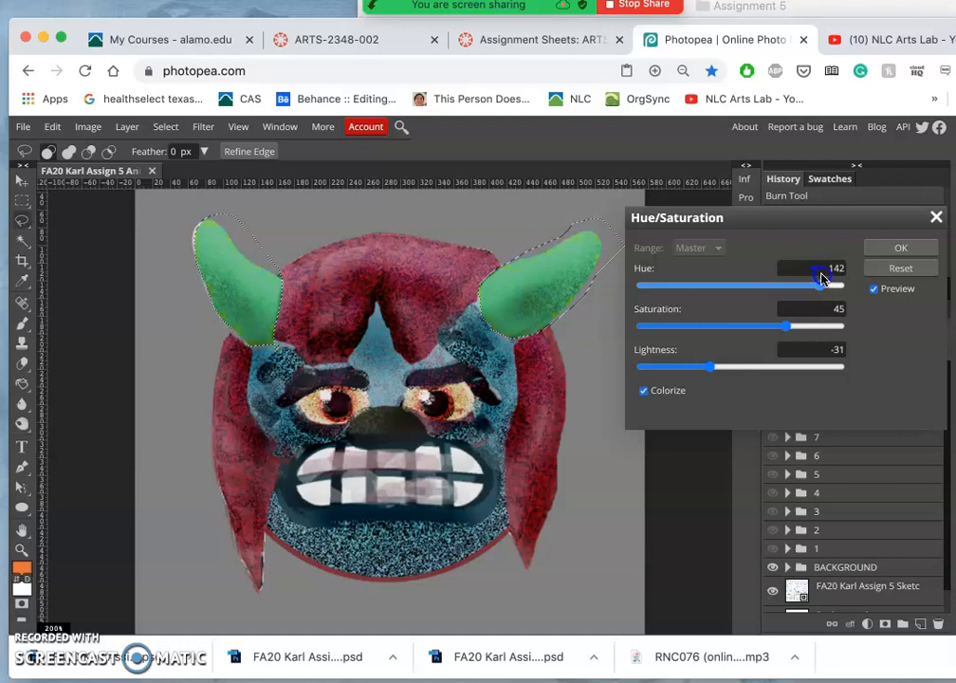
drag(821, 284, 787, 285)
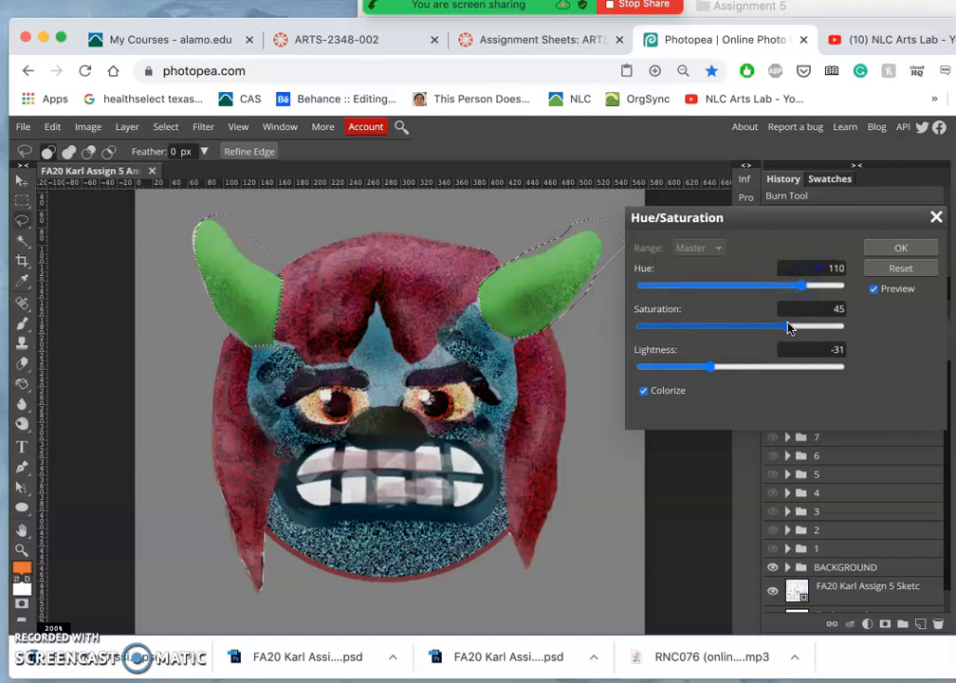
drag(692, 367, 738, 368)
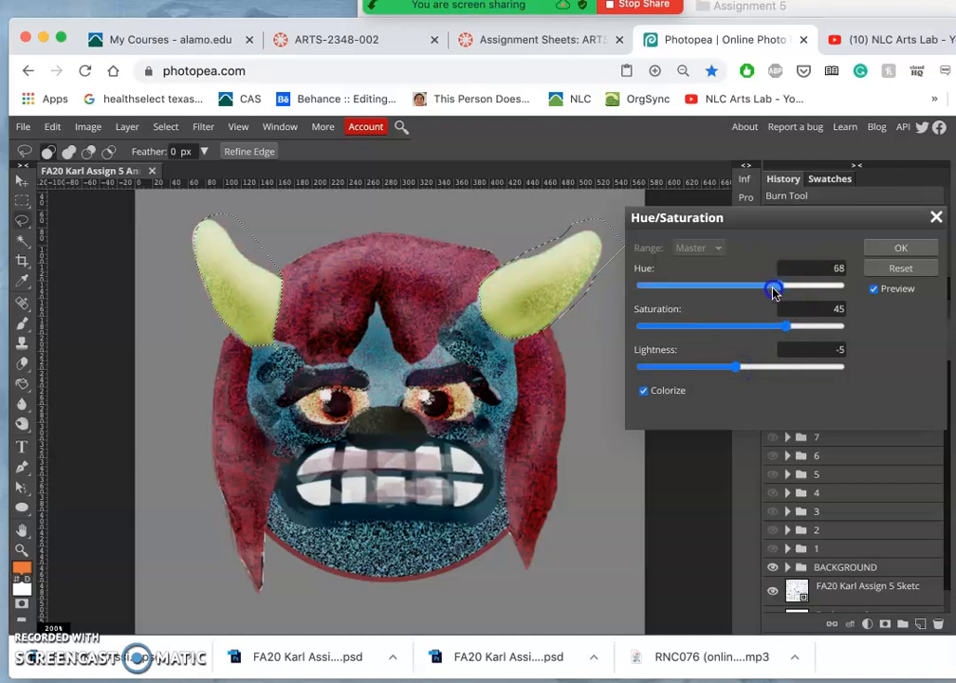
Settle the horns at Hue 58 with boosted saturation and Lightness -12, a pale yellowish cream
drag(773, 284, 794, 285)
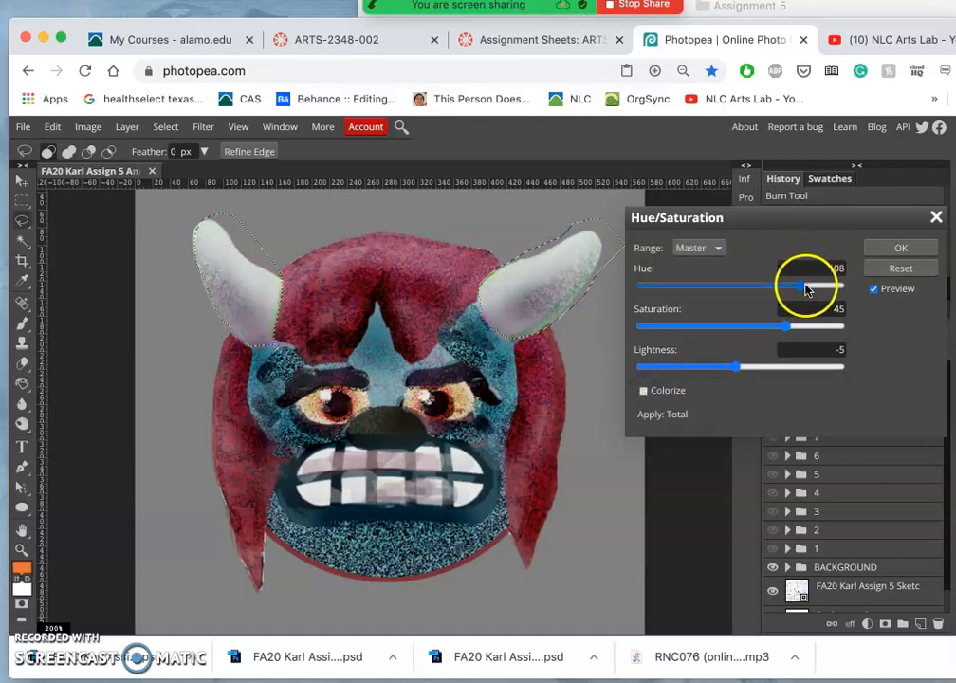
drag(754, 327, 843, 326)
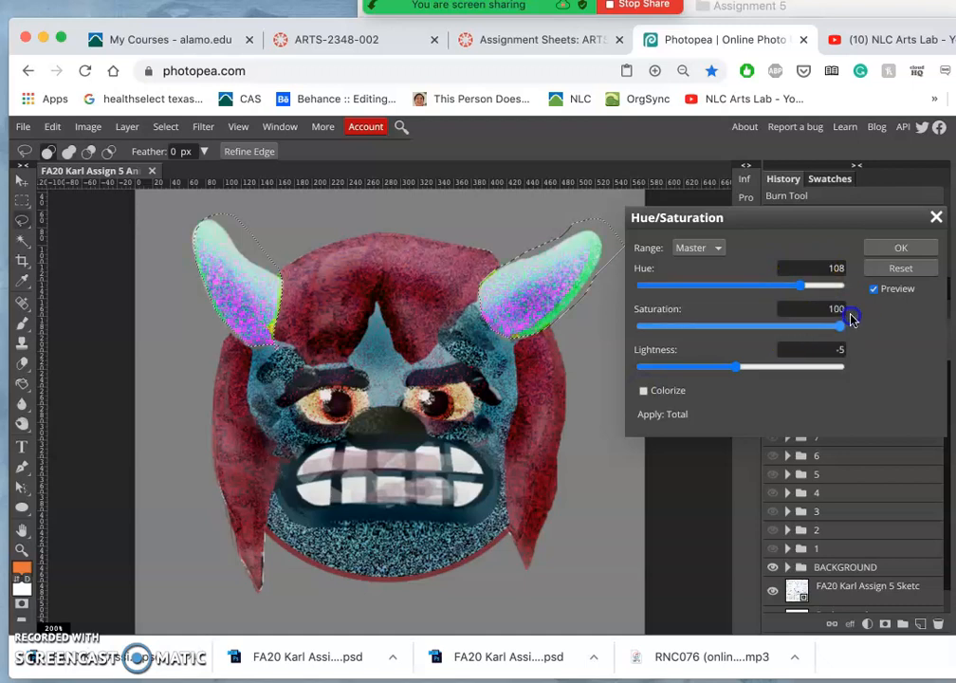
drag(842, 326, 823, 327)
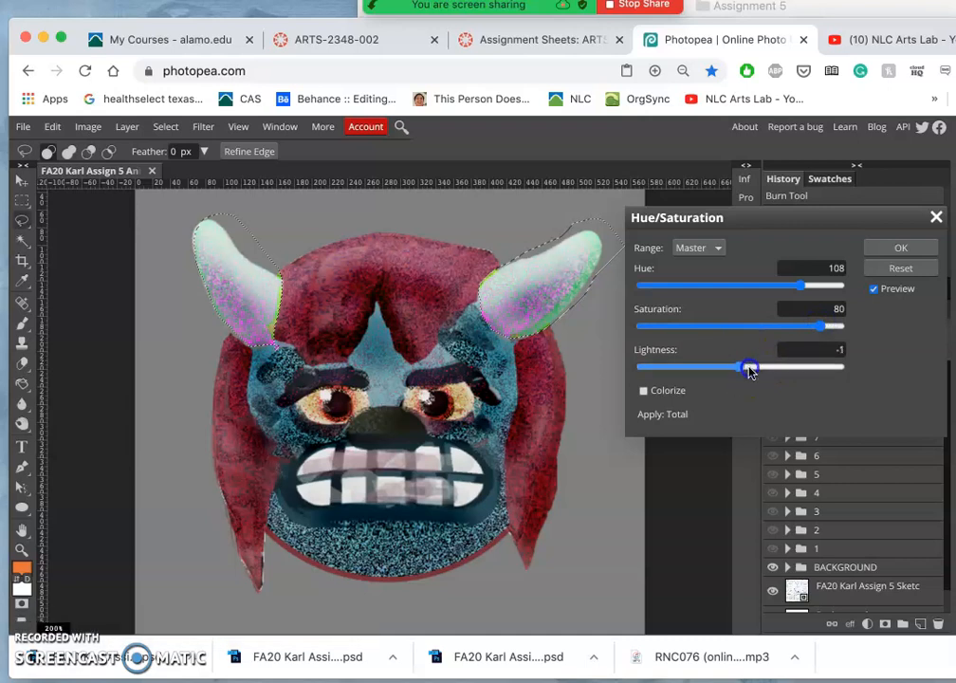
drag(749, 368, 728, 368)
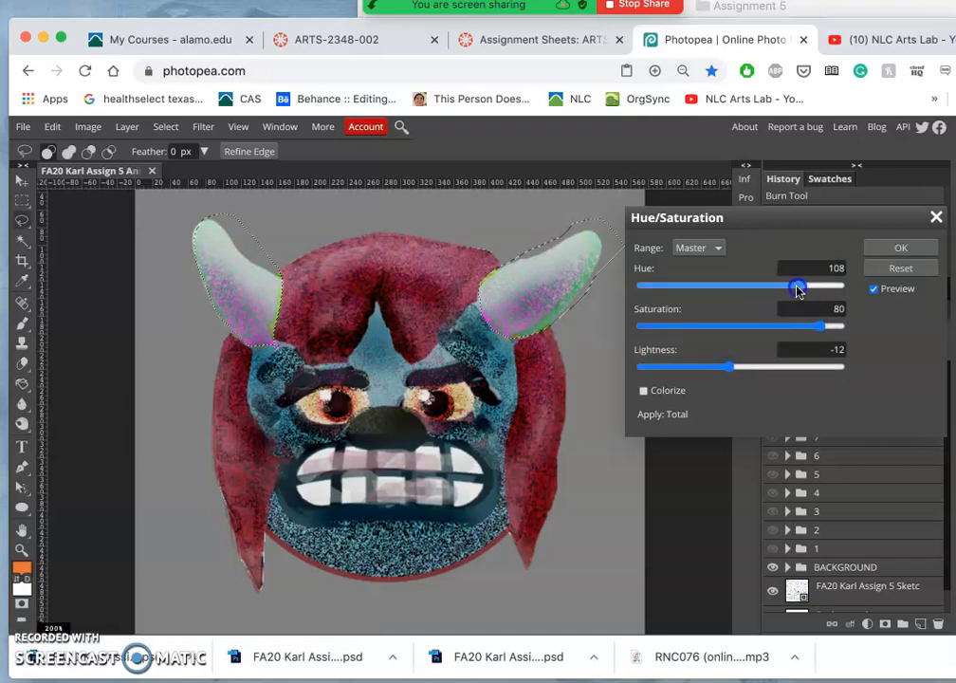
drag(796, 284, 774, 285)
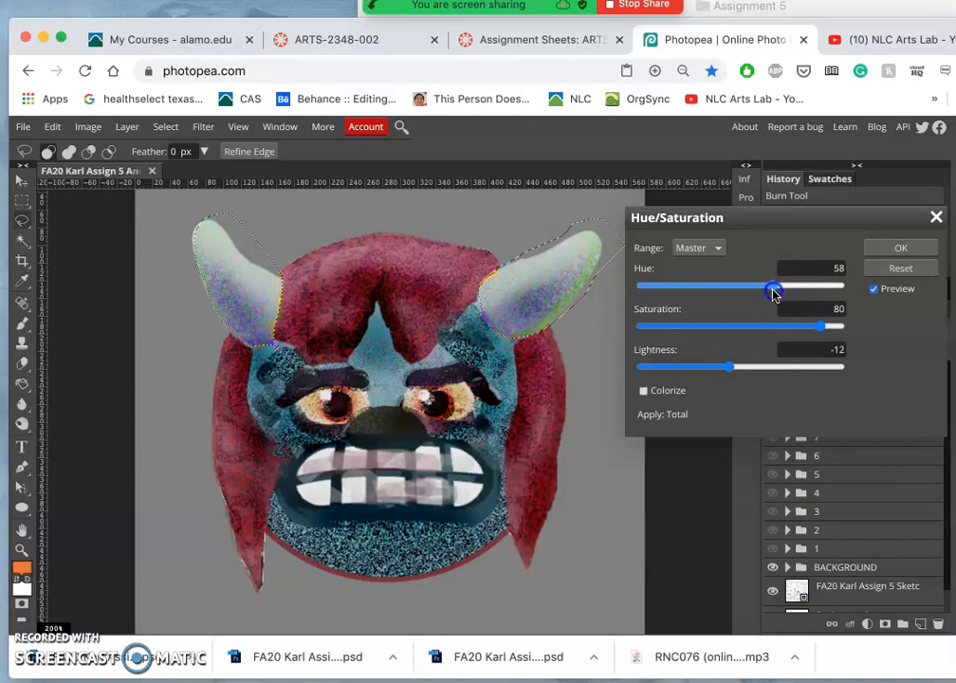
drag(776, 287, 766, 286)
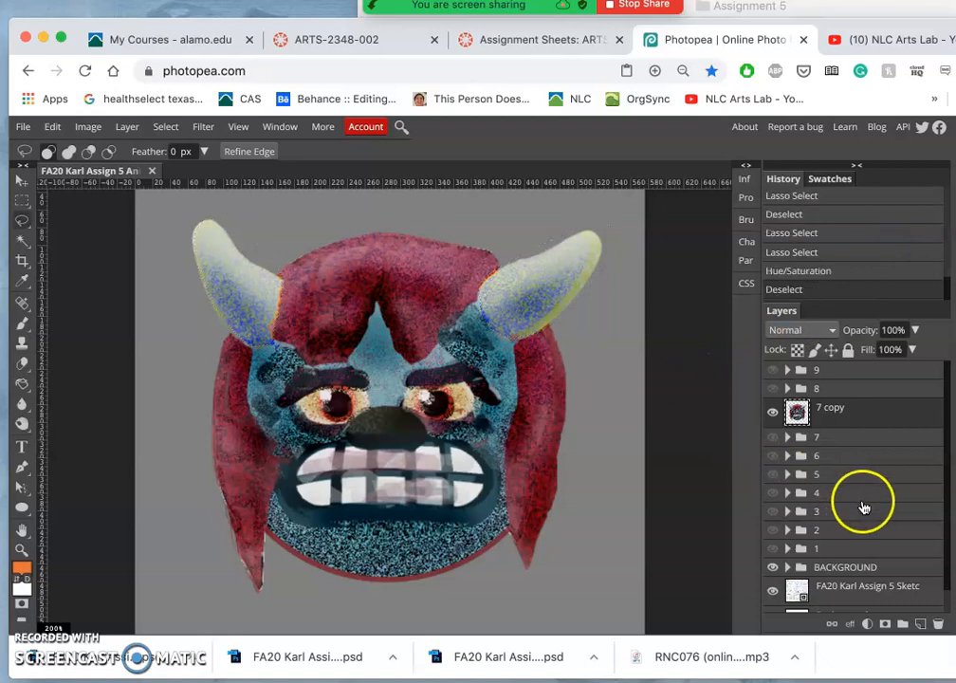
Set the 7 copy layer's opacity to about 57%
click(773, 436)
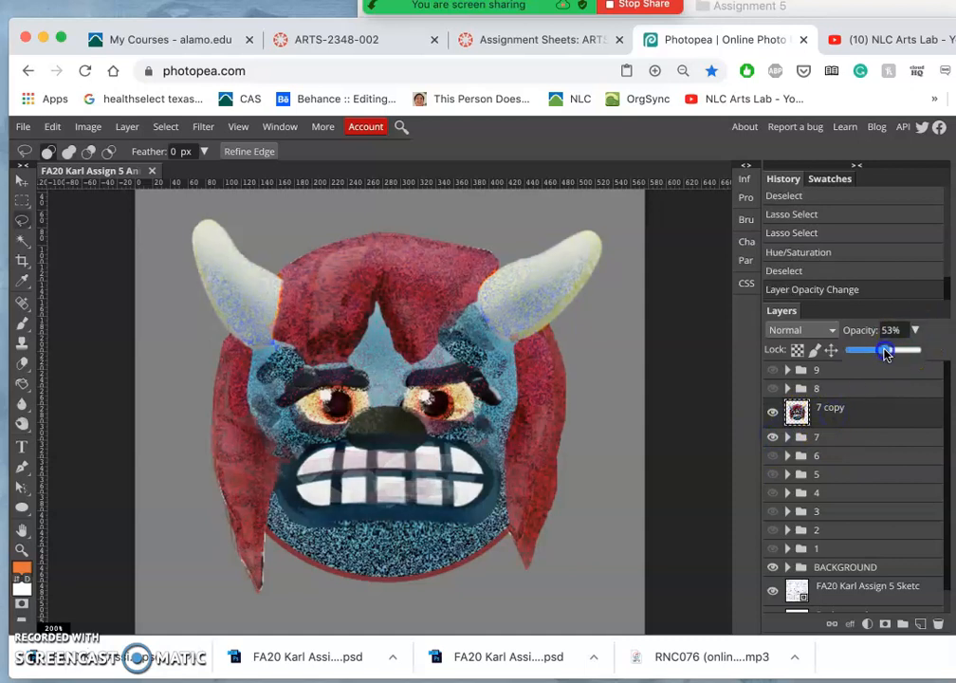
drag(887, 349, 877, 349)
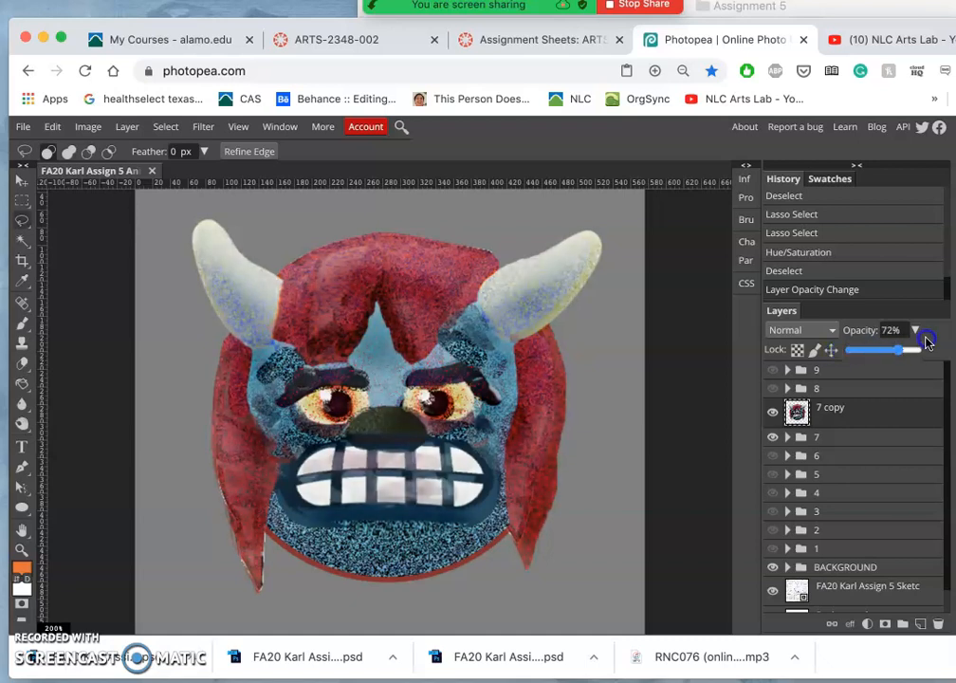
drag(899, 349, 882, 349)
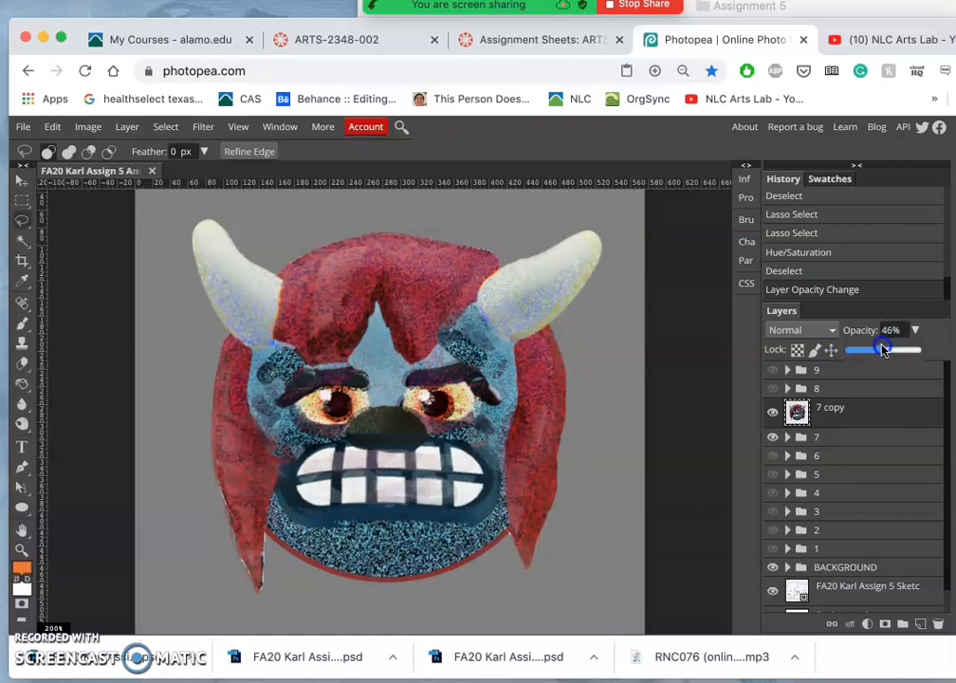
drag(881, 348, 895, 348)
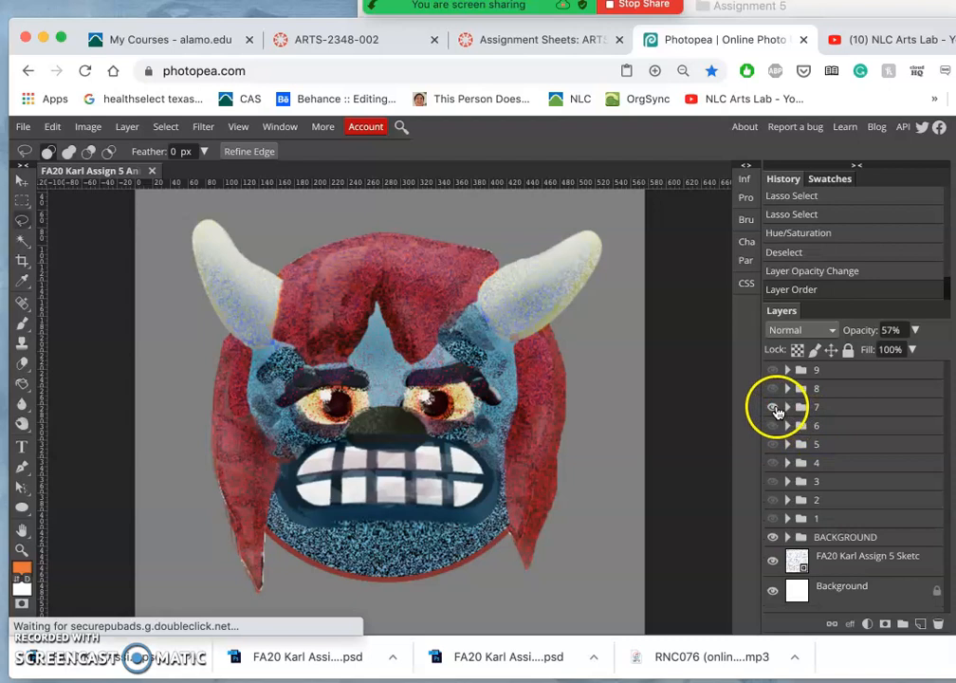
Toggle the monster layer groups' visibility to compare the blended result
click(774, 408)
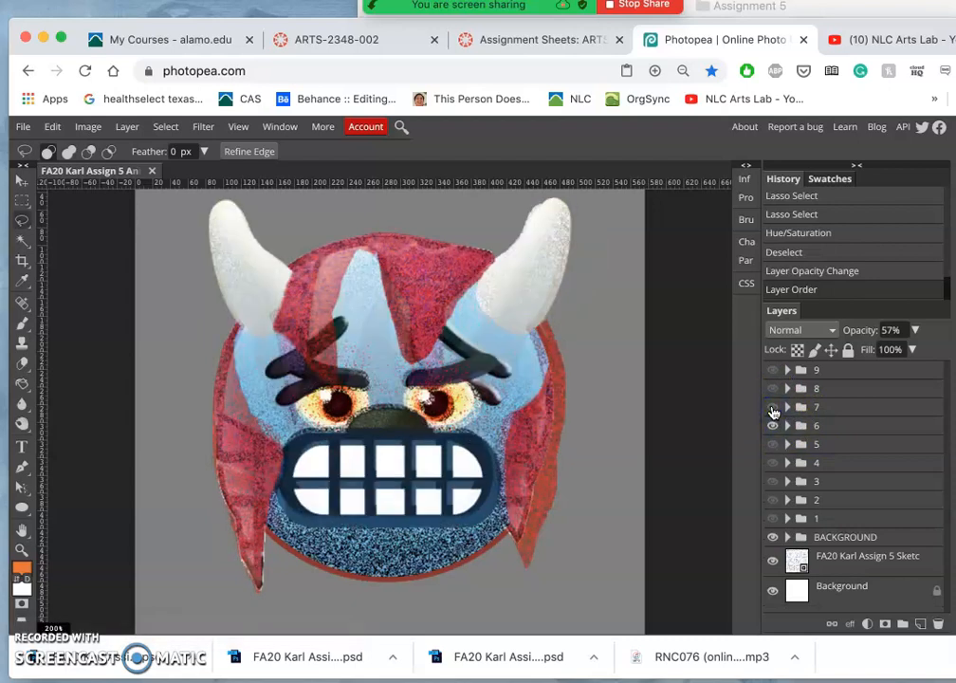
click(772, 406)
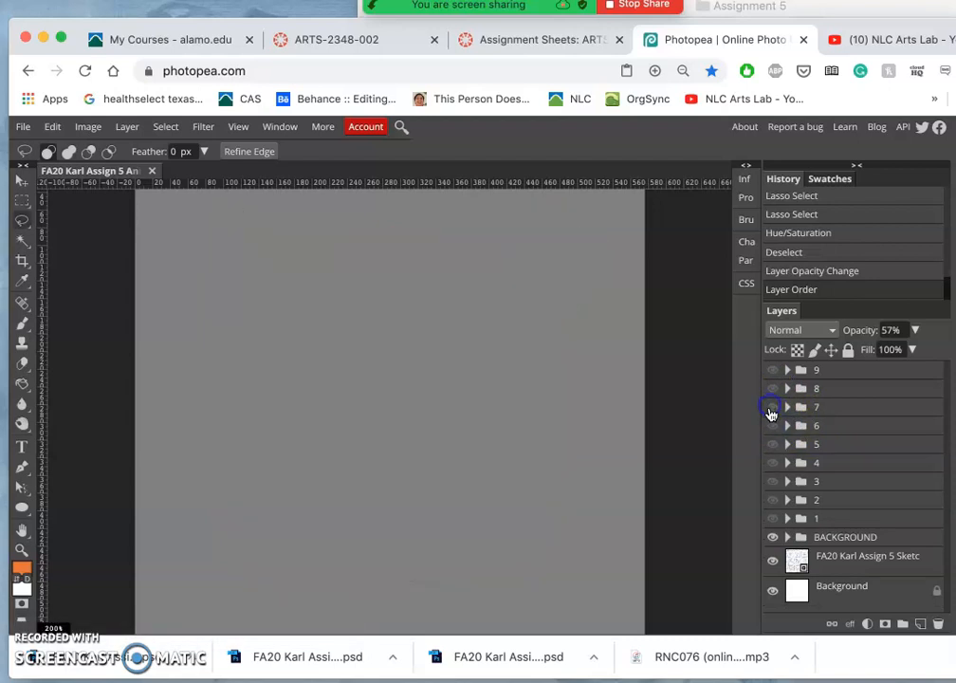
click(774, 405)
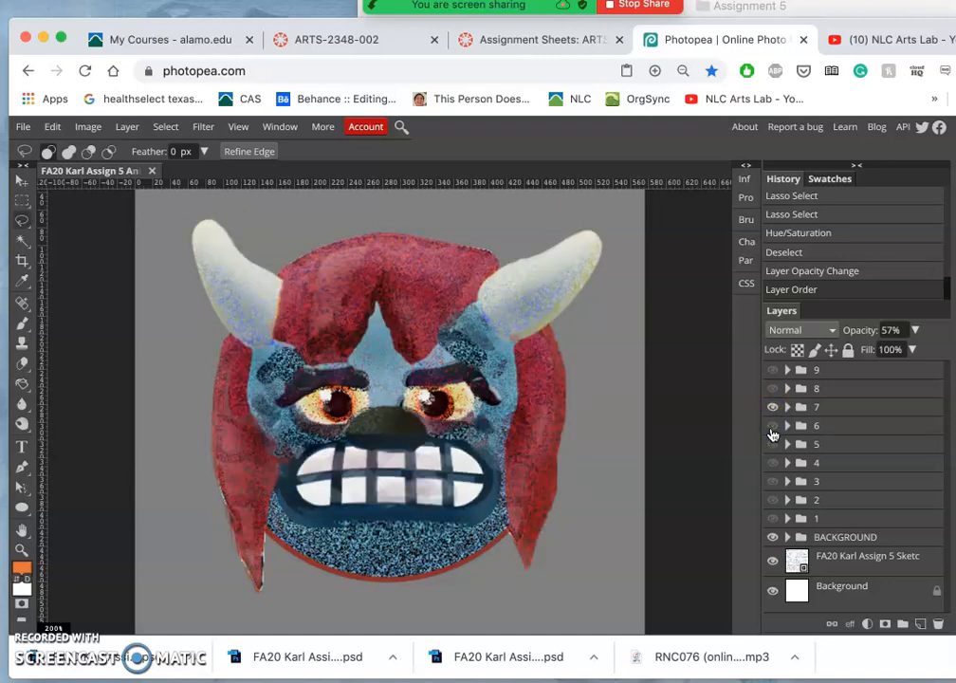
Merge the duplicated 7 copy group into a single layer
click(774, 406)
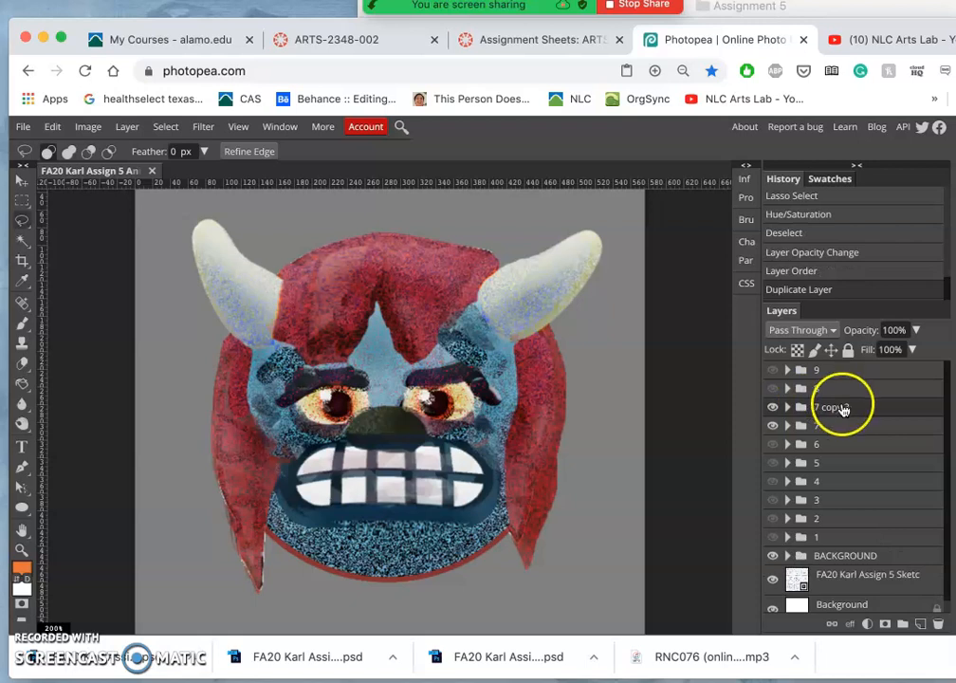
right_click(827, 406)
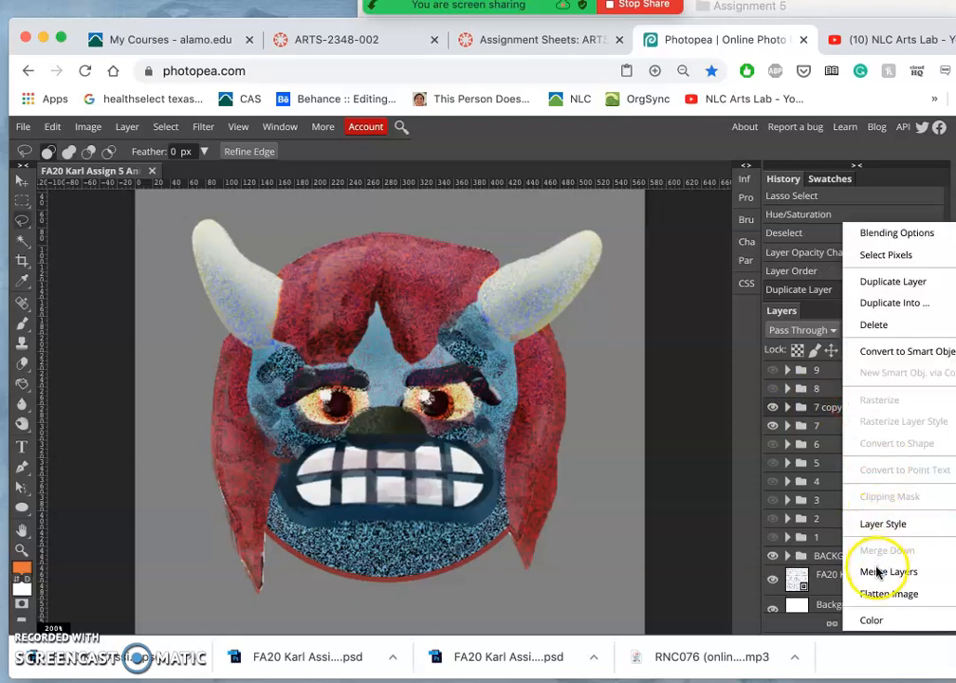
click(888, 571)
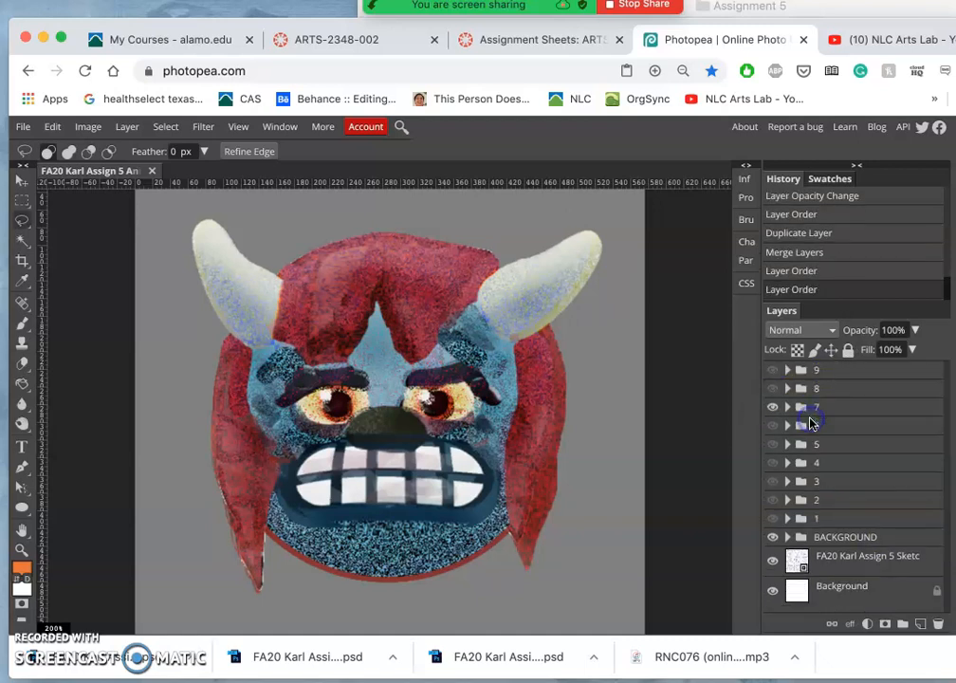
Move the merged layer into group 8 and make 7 copy 4 visible there
click(772, 406)
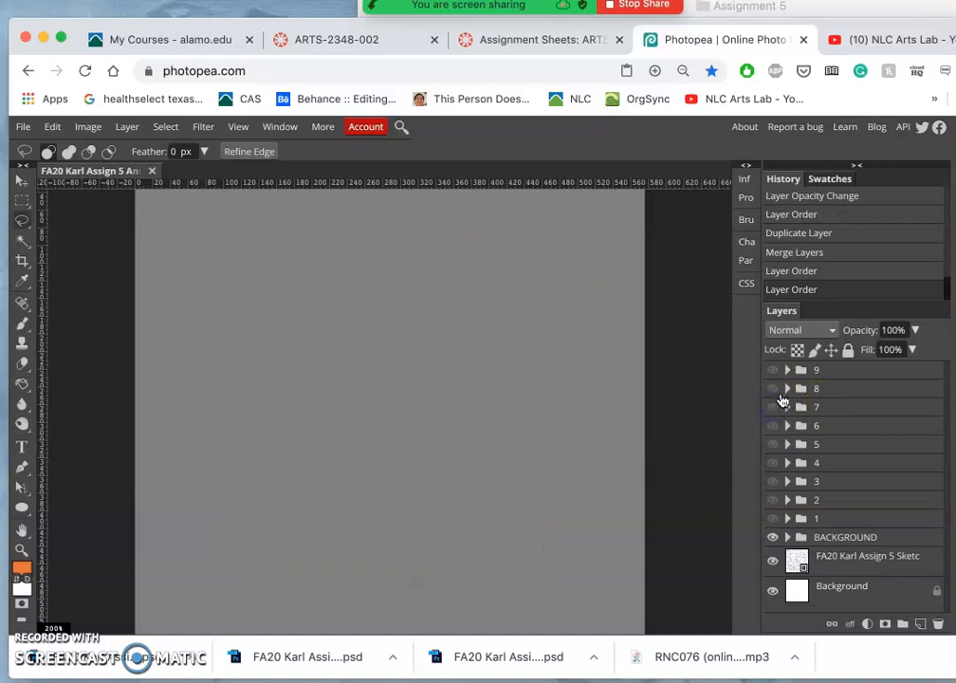
click(787, 386)
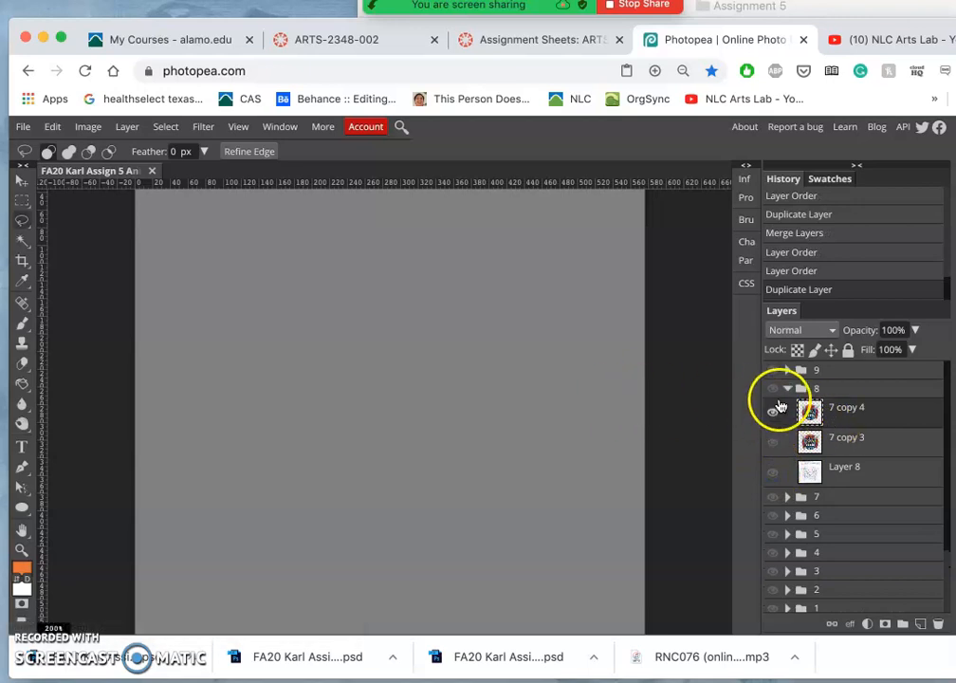
click(772, 387)
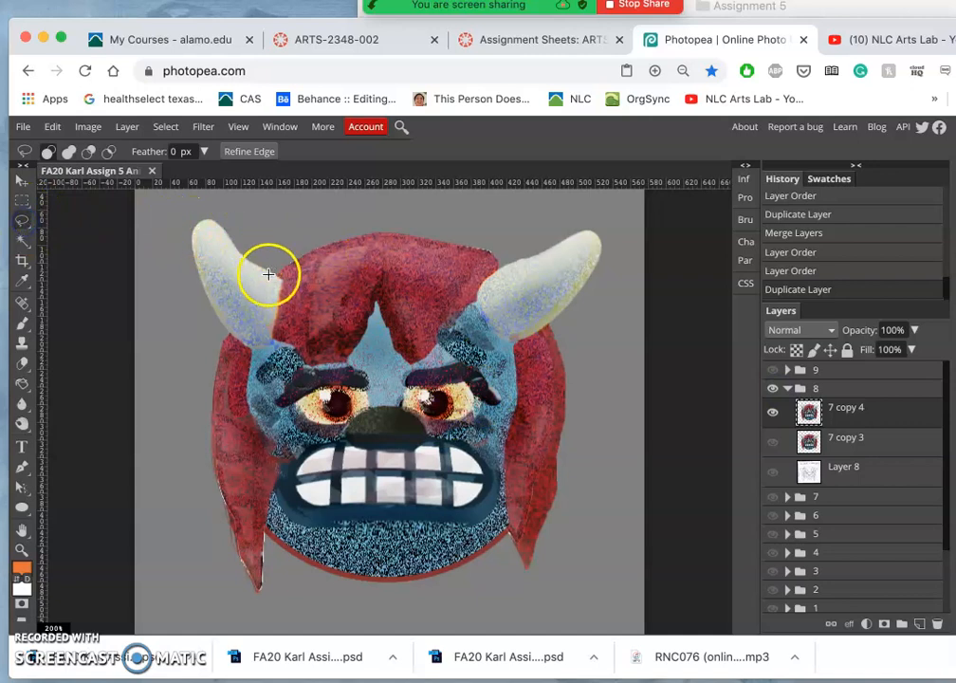
mouse_move(273, 334)
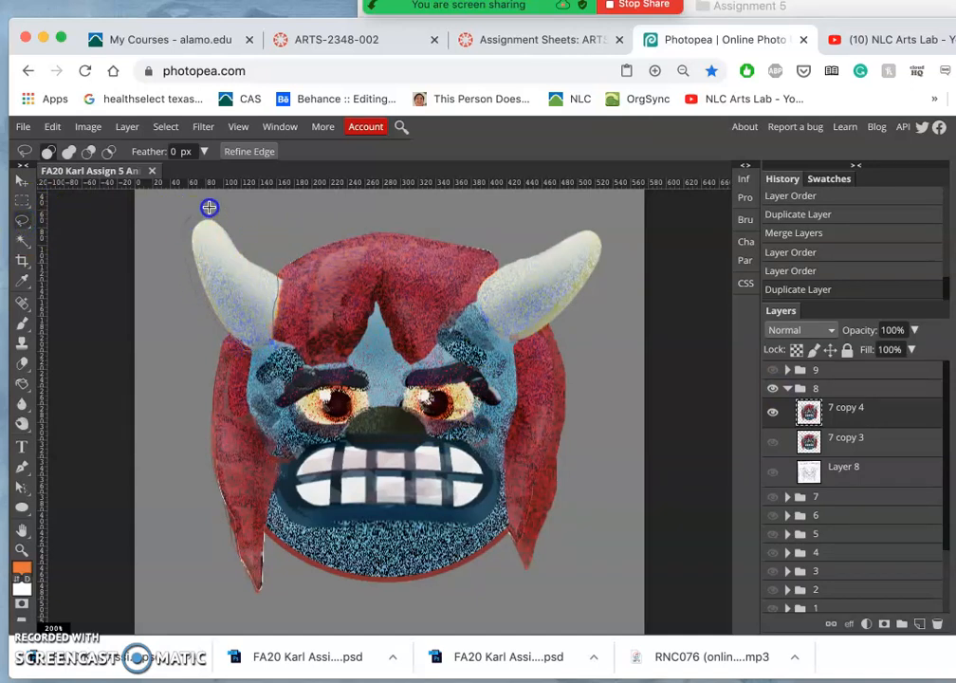
Cut the lassoed left horn to its own layer, then rotate and shrink it
drag(208, 206, 280, 287)
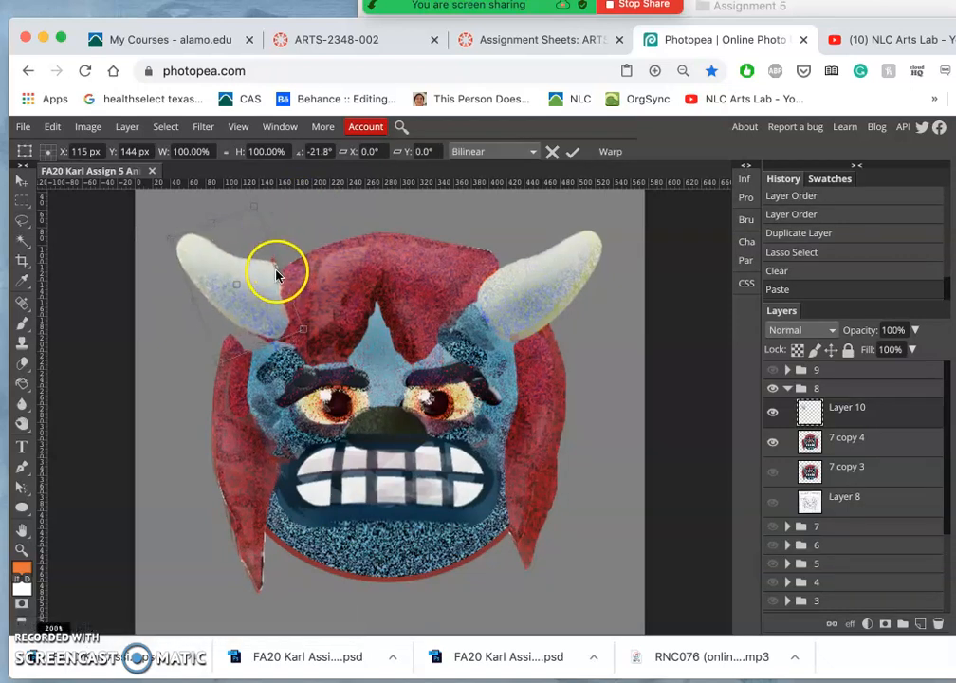
drag(277, 269, 224, 292)
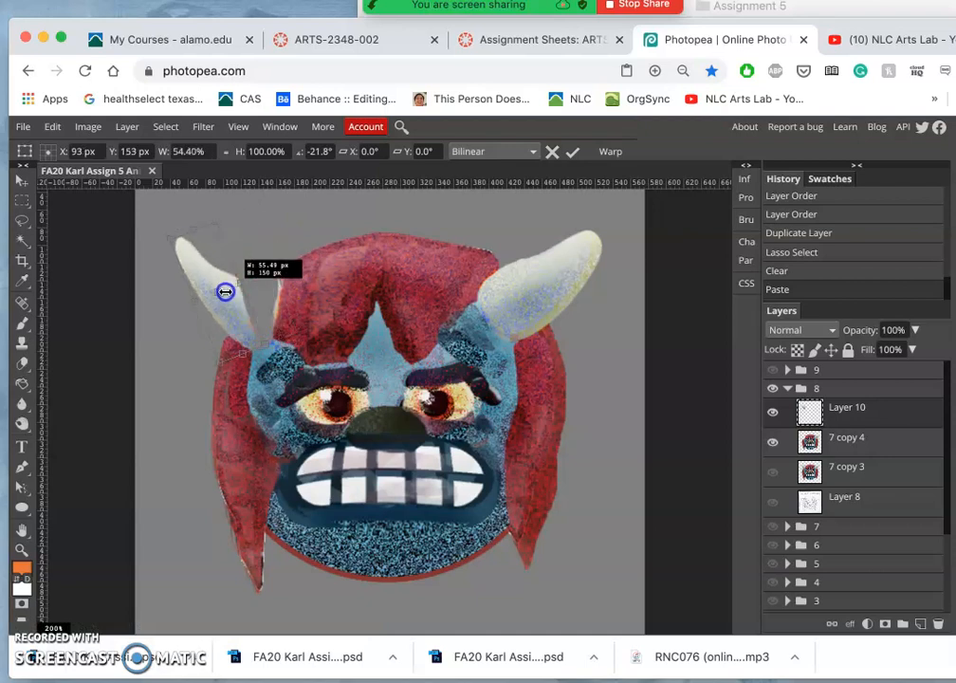
drag(224, 292, 136, 345)
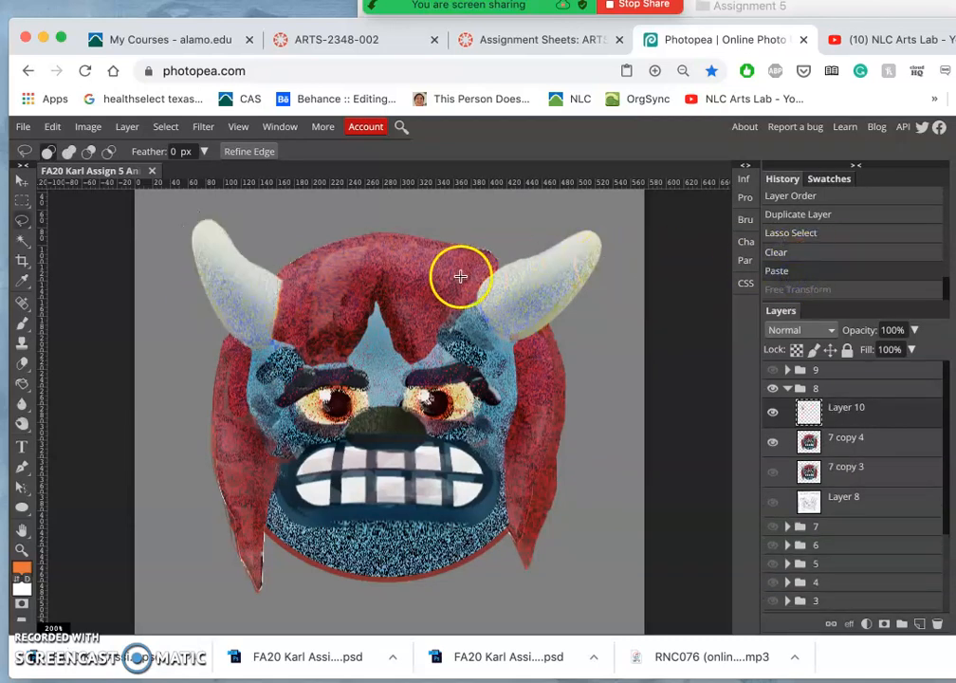
mouse_move(389, 277)
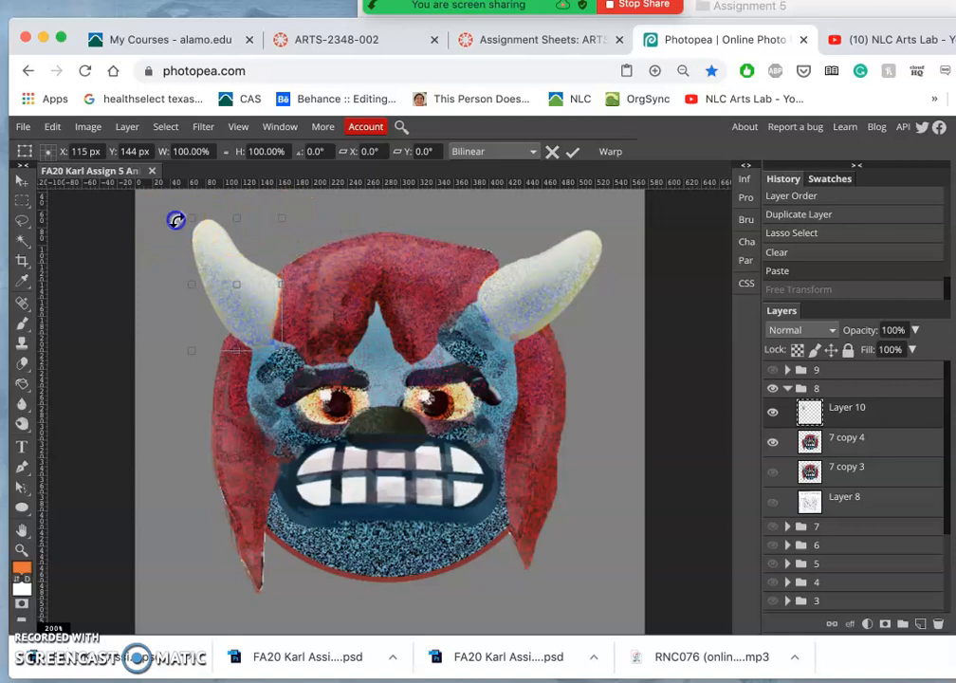
Refine the left horn's angle and size, warp its bend, and apply the transform
drag(174, 220, 216, 273)
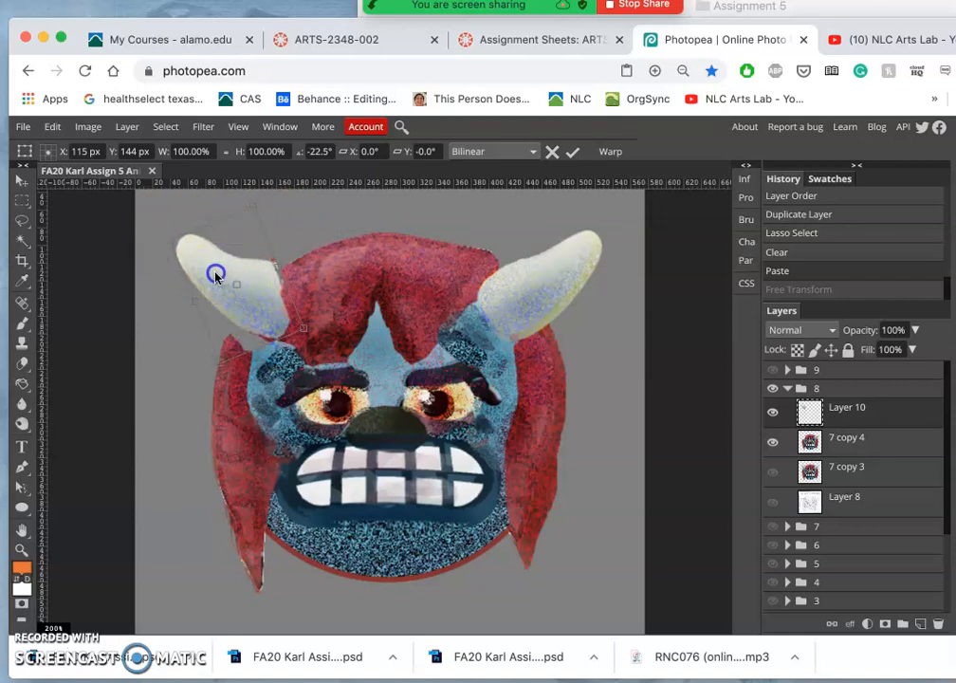
drag(216, 275, 200, 292)
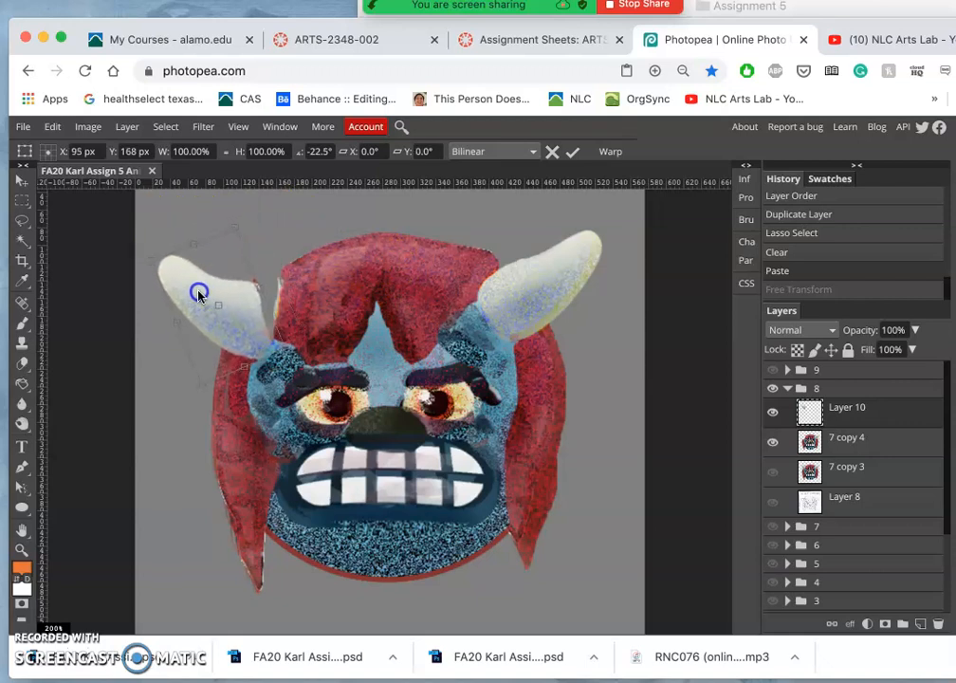
drag(199, 292, 193, 294)
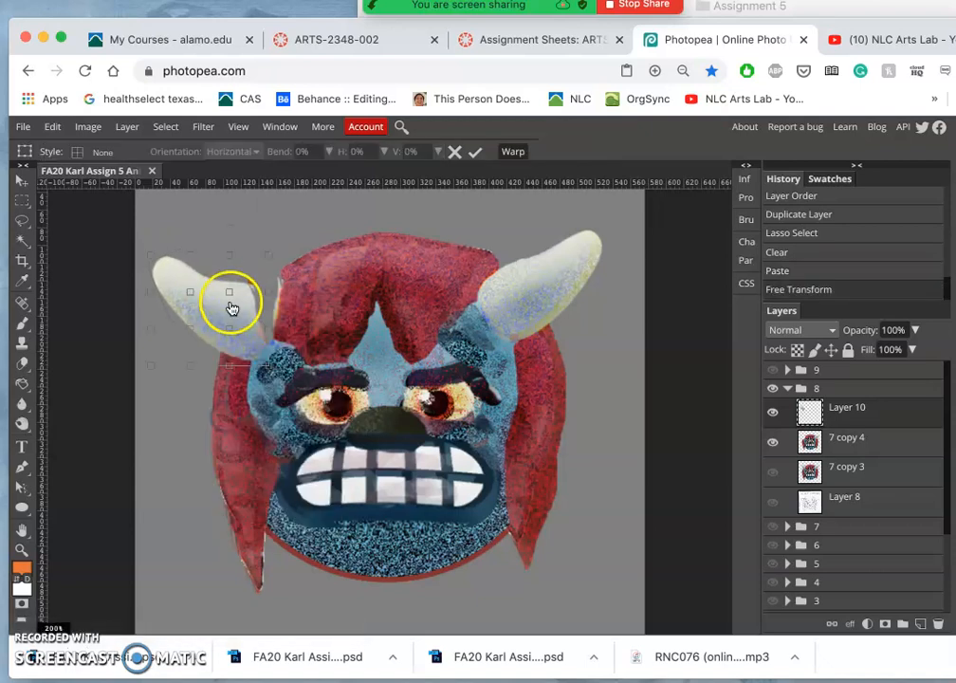
drag(231, 307, 237, 273)
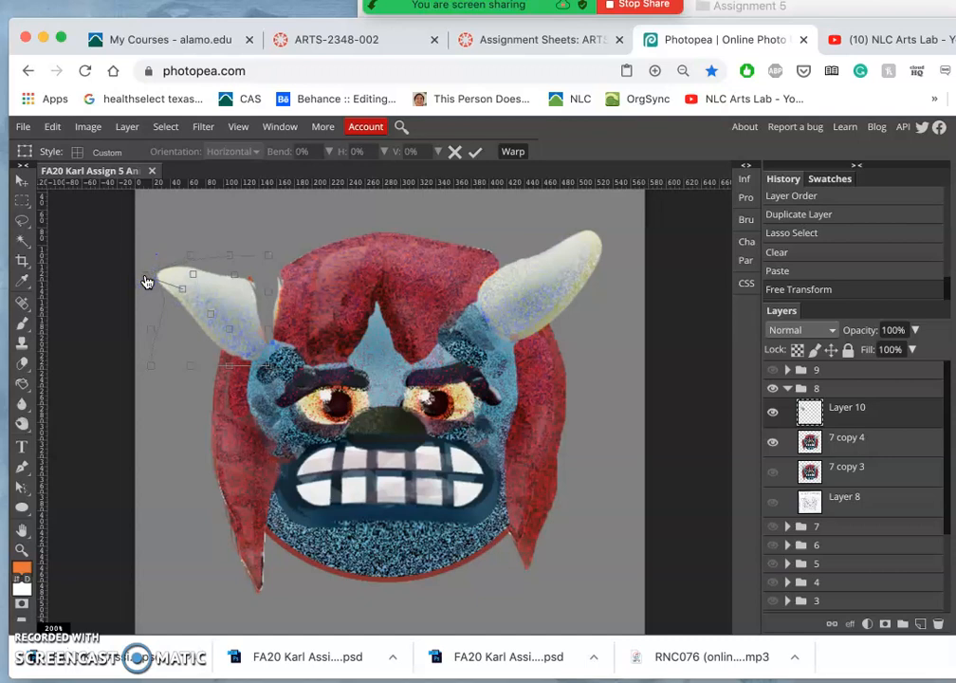
click(22, 220)
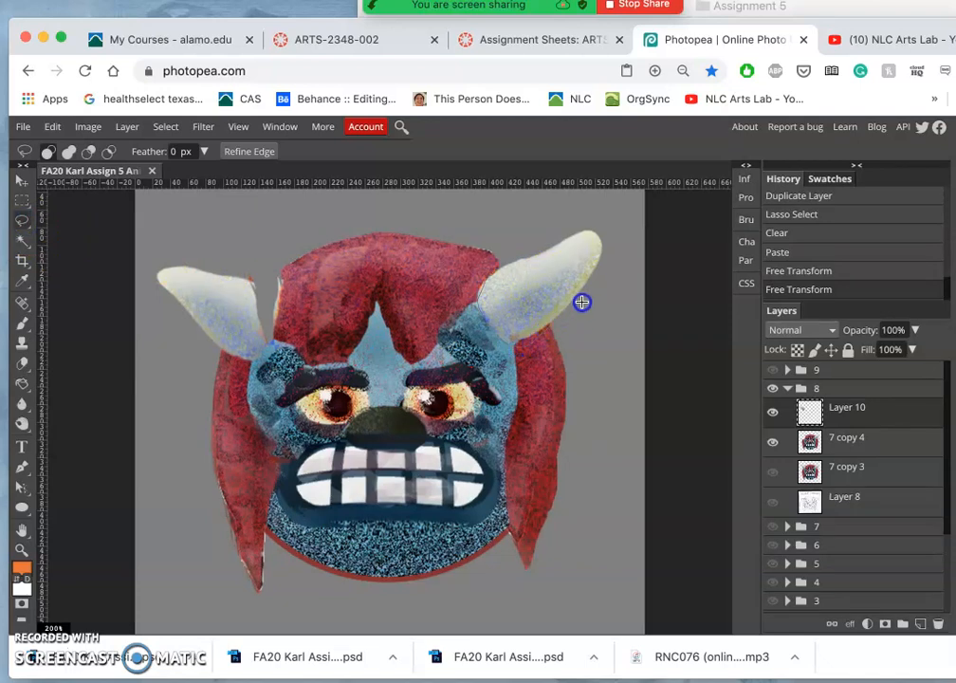
mouse_move(520, 248)
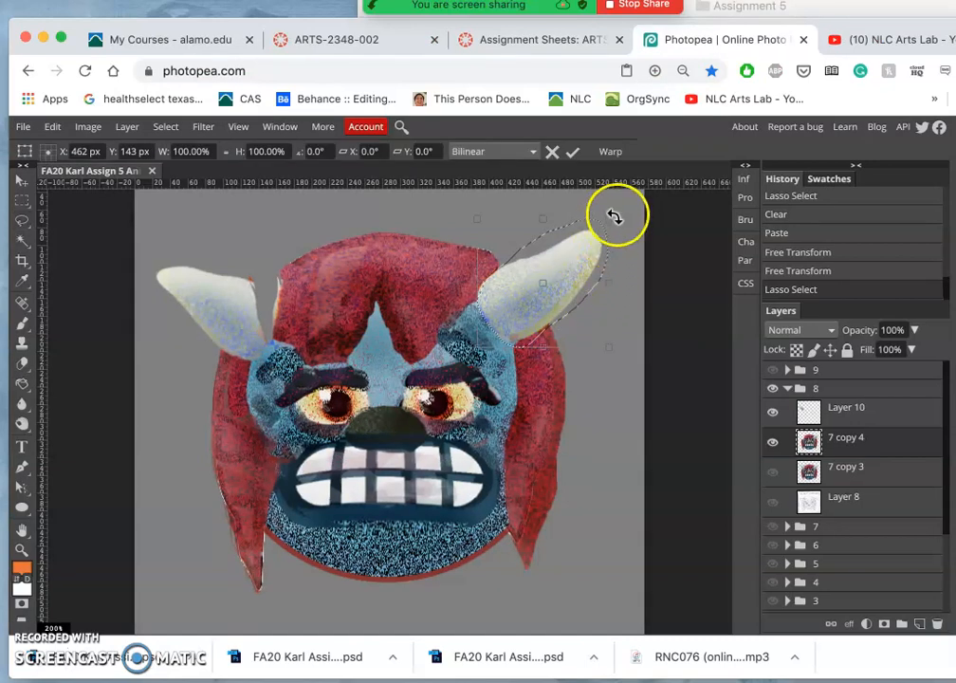
mouse_move(622, 213)
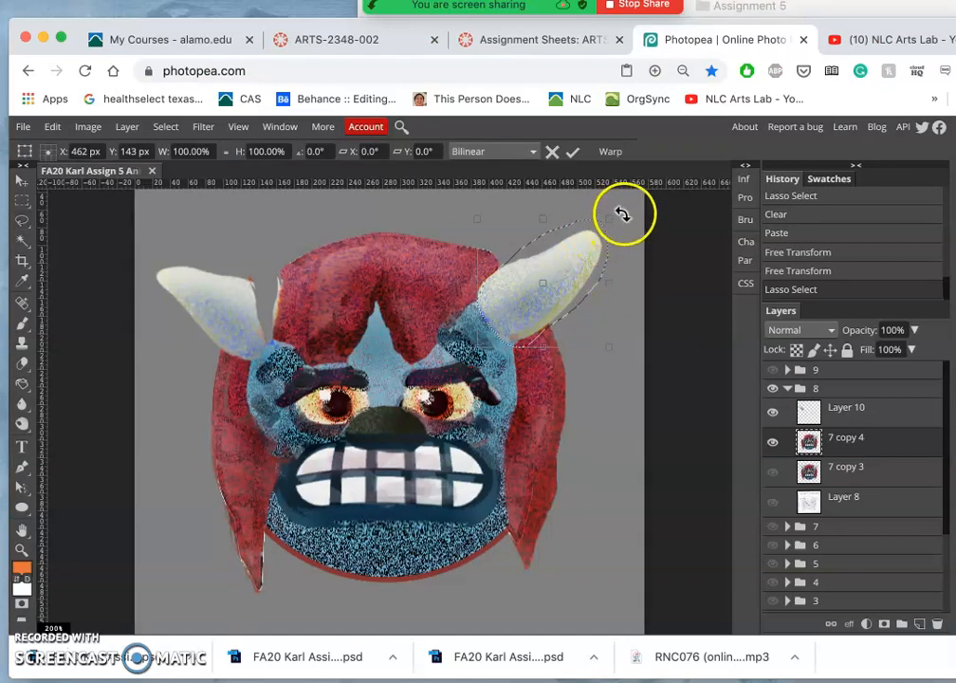
Rotate the right horn to a new outward angle, reposition it, and begin warping it
drag(622, 212, 573, 277)
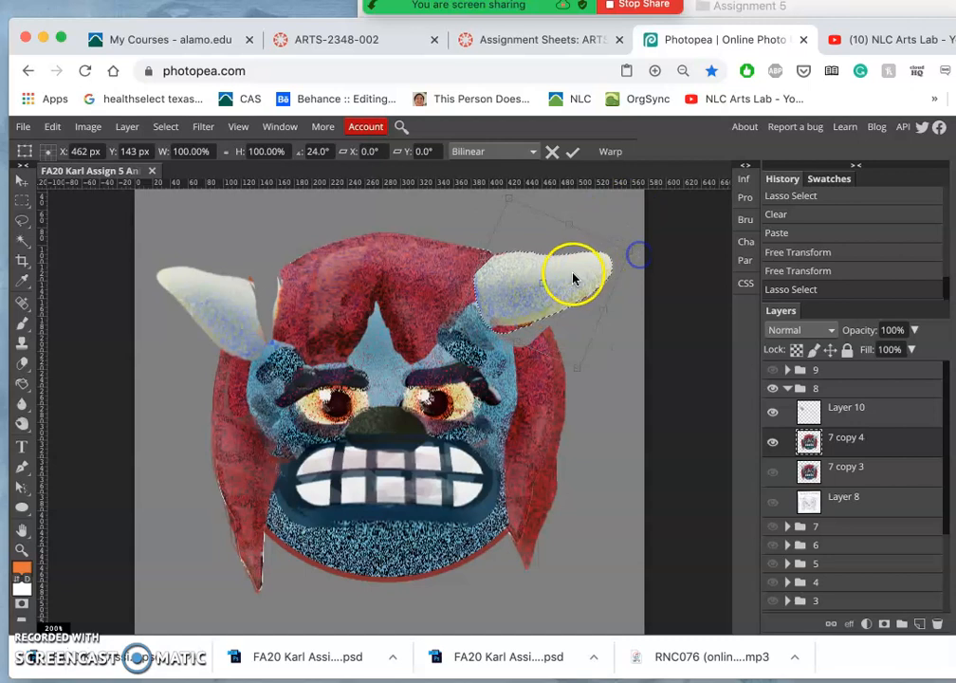
drag(573, 277, 592, 301)
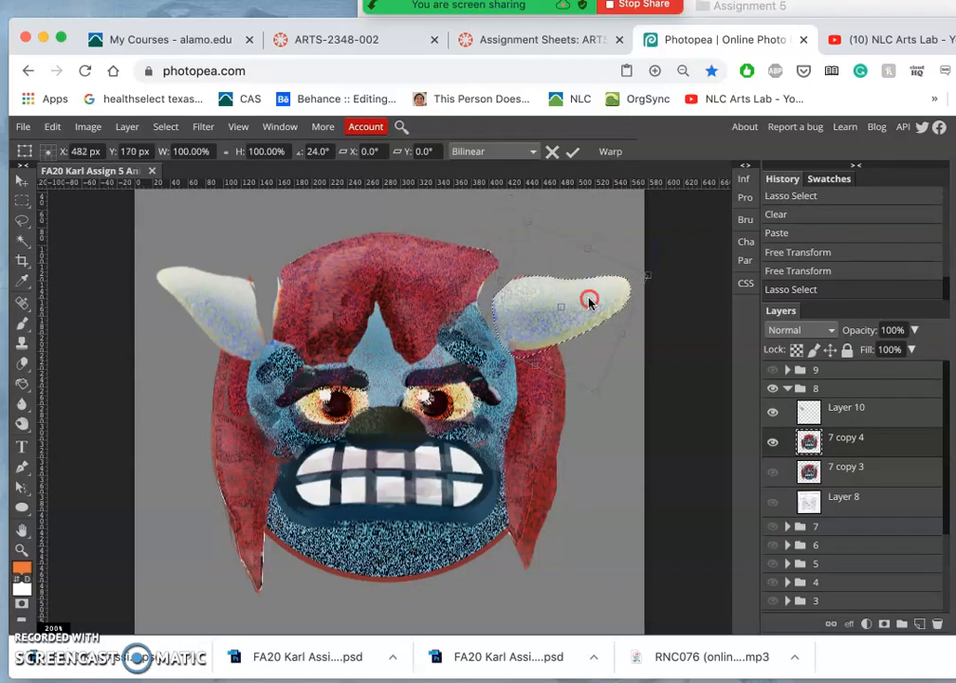
right_click(588, 302)
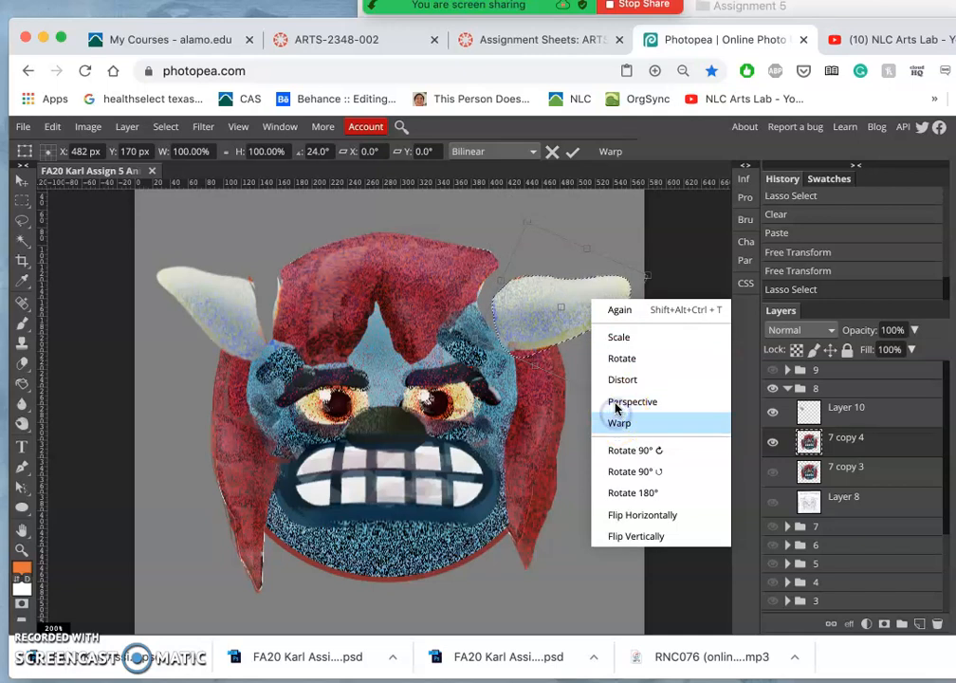
click(618, 423)
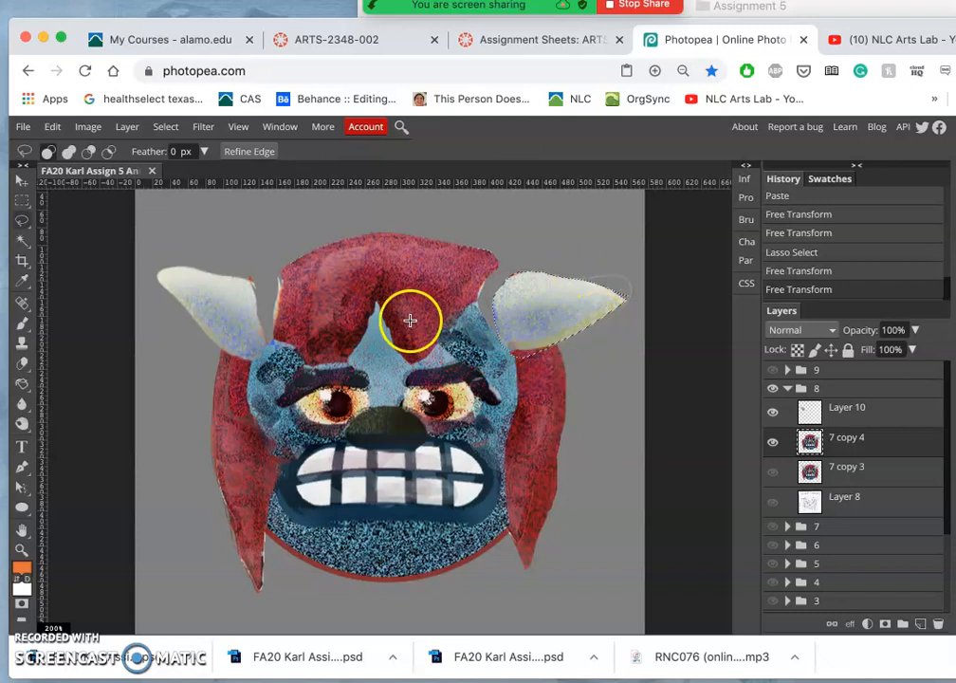
Clear the horn selection and ready the Eraser for cleaning edges on 7 copy 4
click(21, 220)
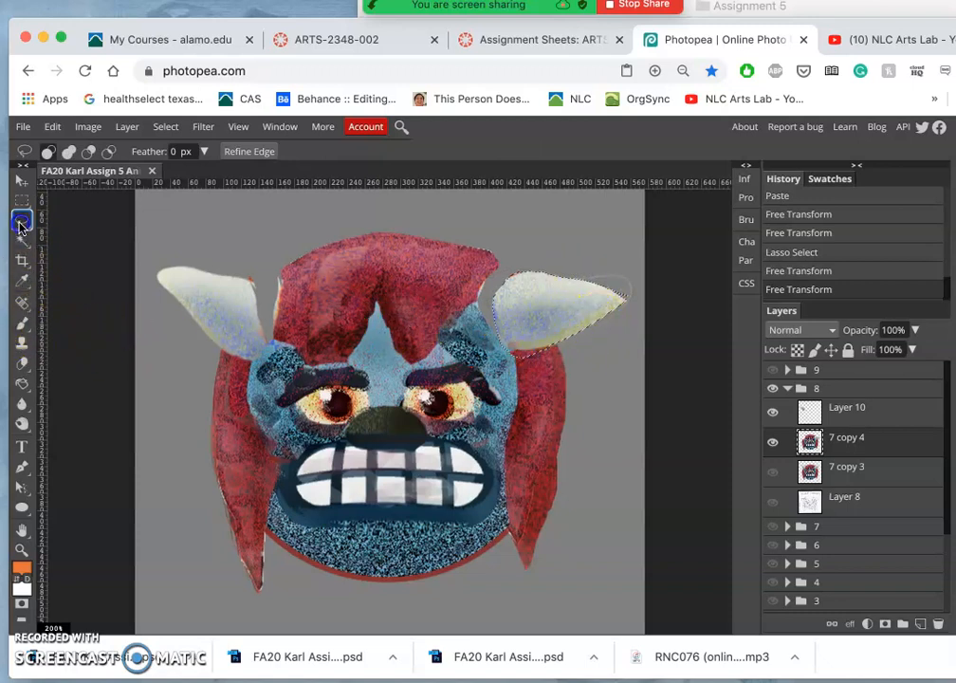
click(773, 407)
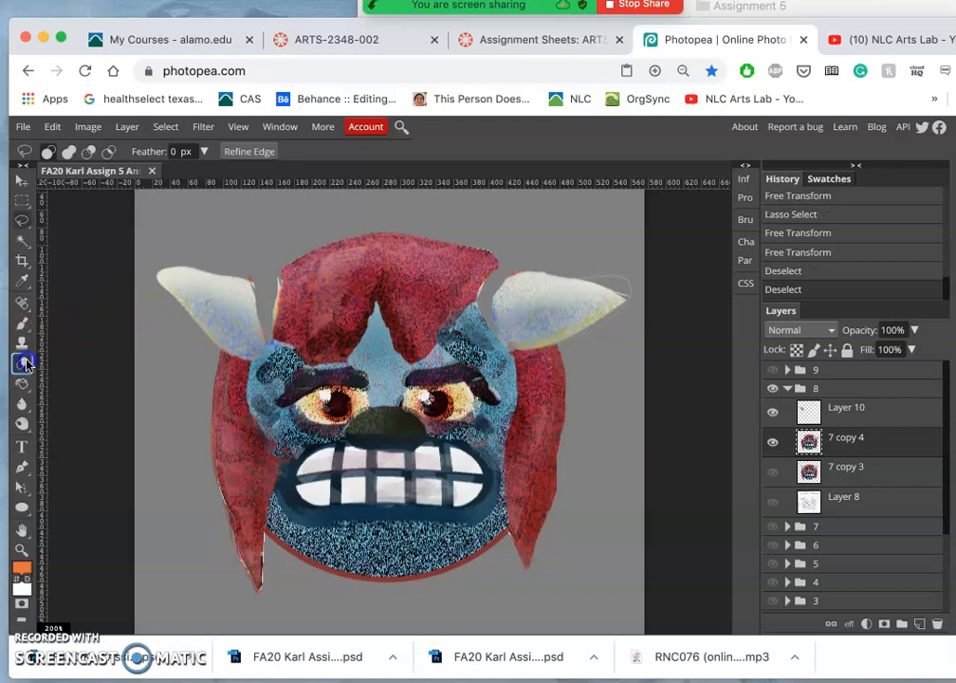
click(23, 343)
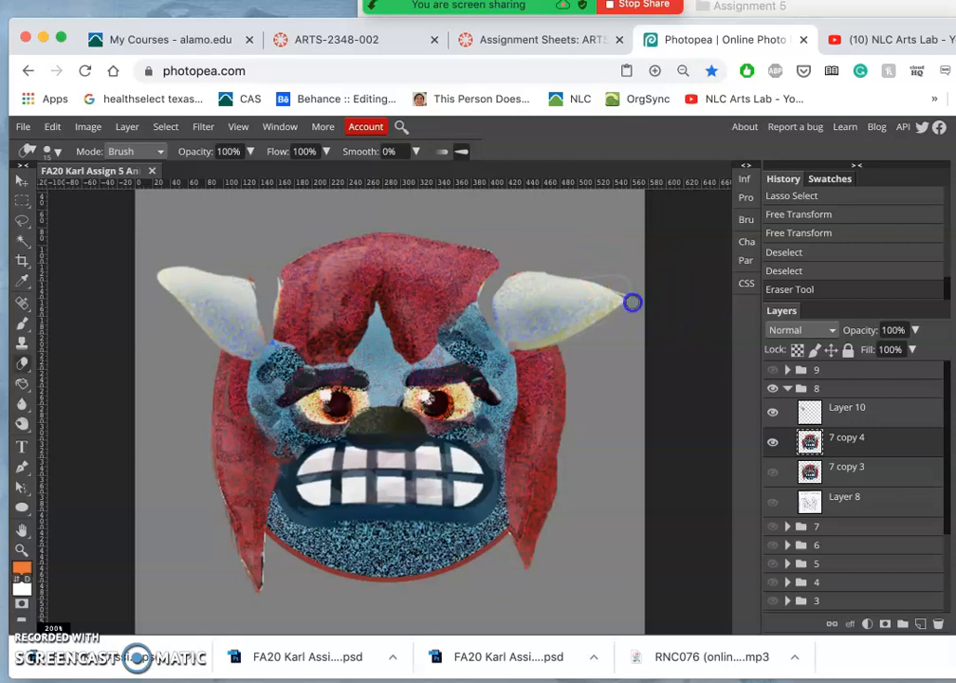
mouse_move(611, 277)
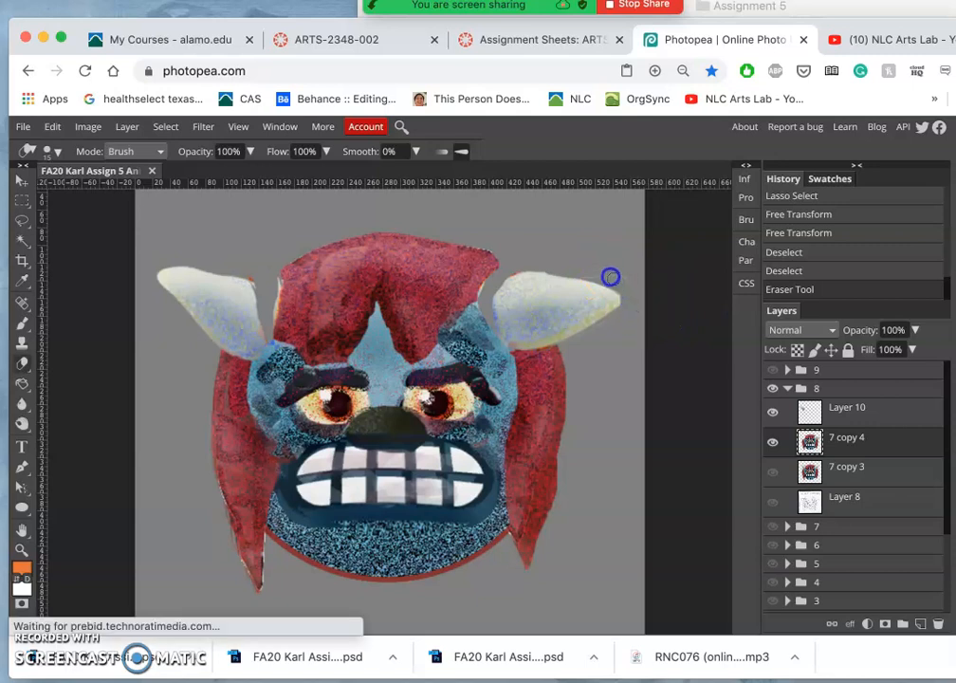
mouse_move(634, 280)
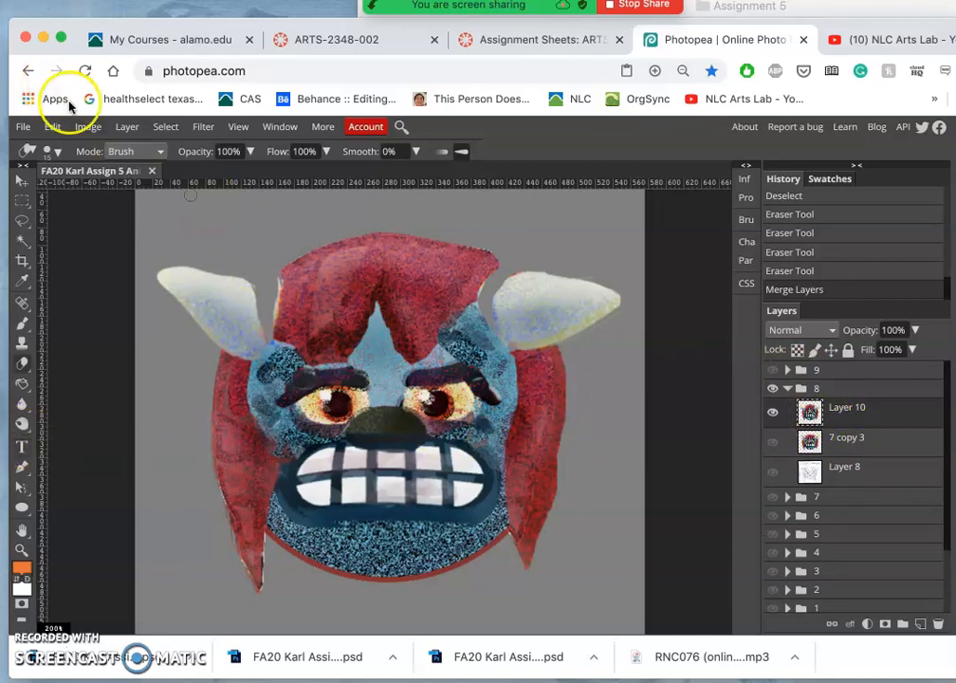
In Color Balance, push the midtones toward green (about 30) while trimming red and blue
click(88, 125)
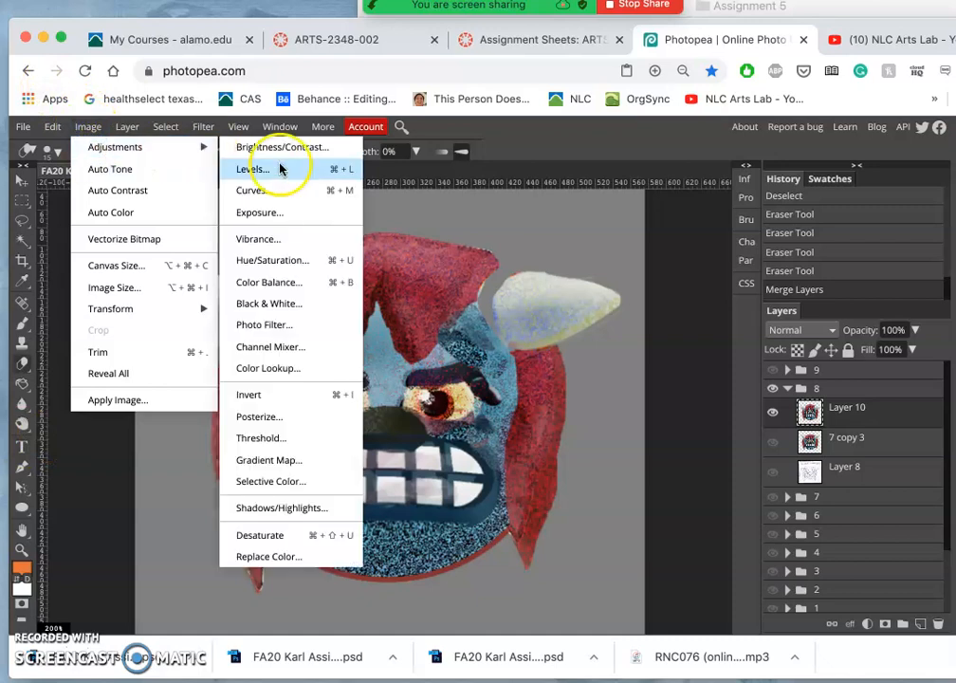
mouse_move(275, 260)
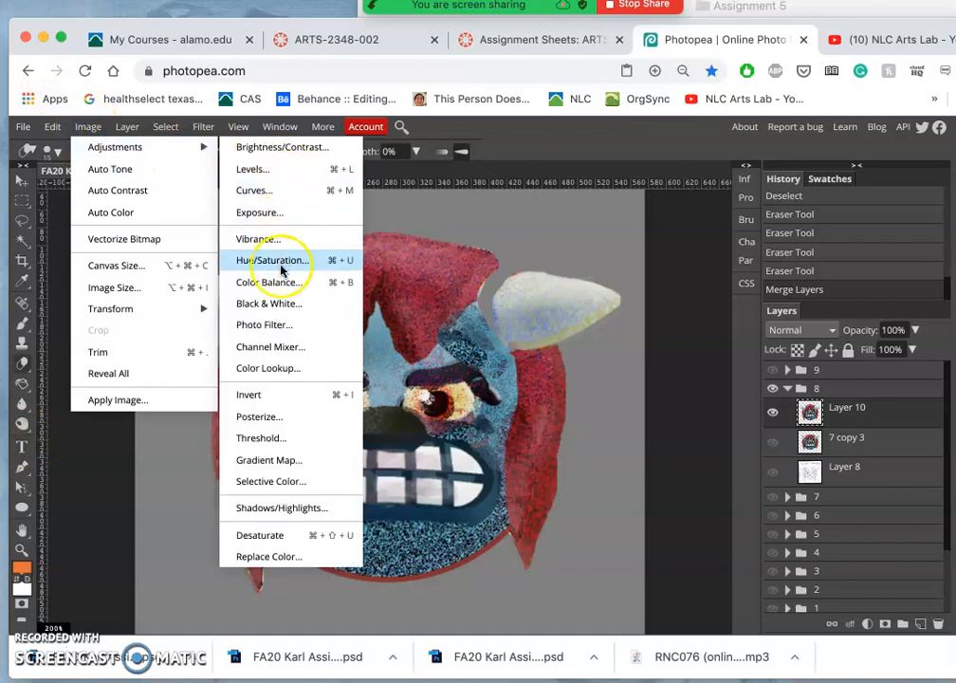
click(275, 283)
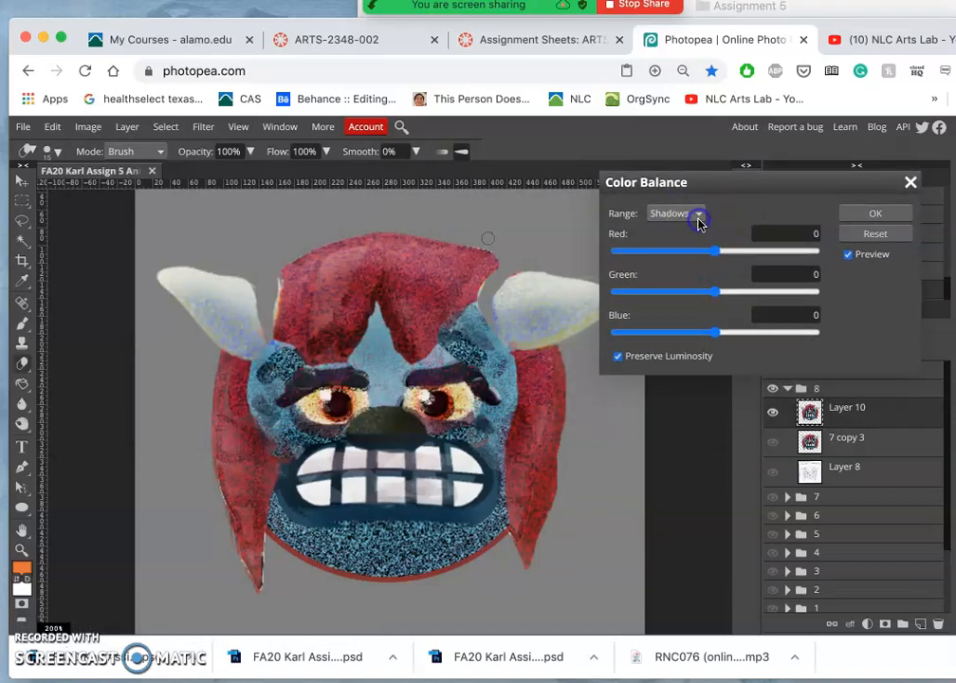
click(675, 212)
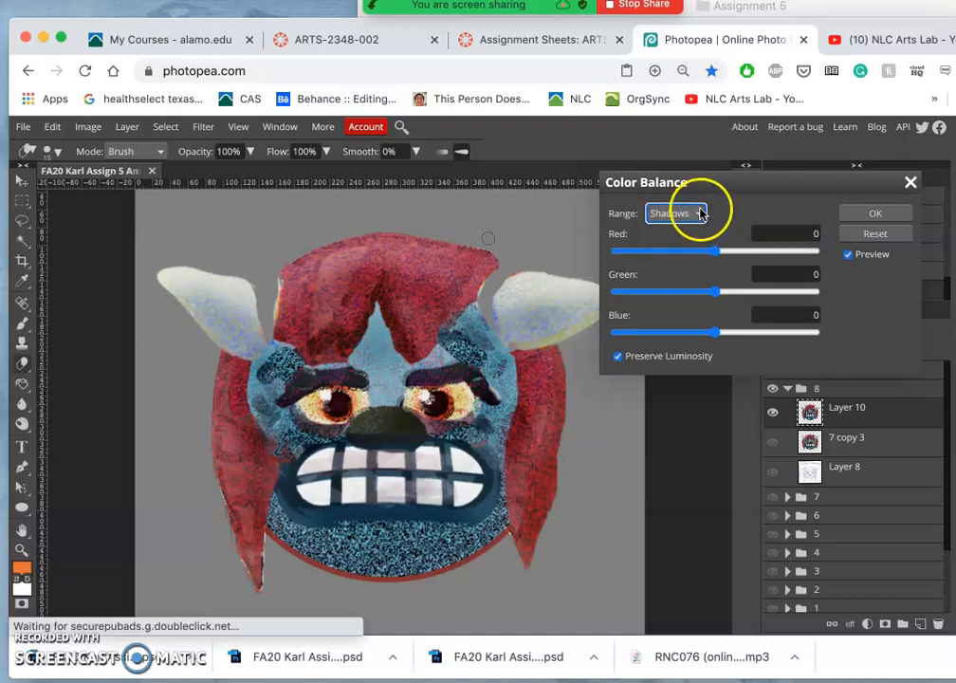
click(675, 213)
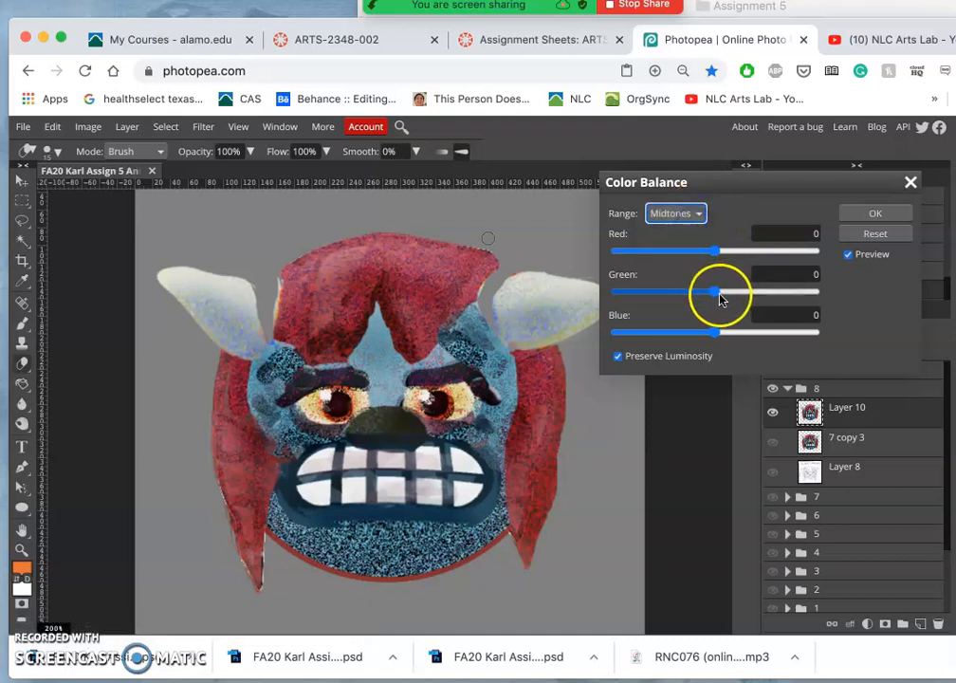
drag(706, 292, 766, 292)
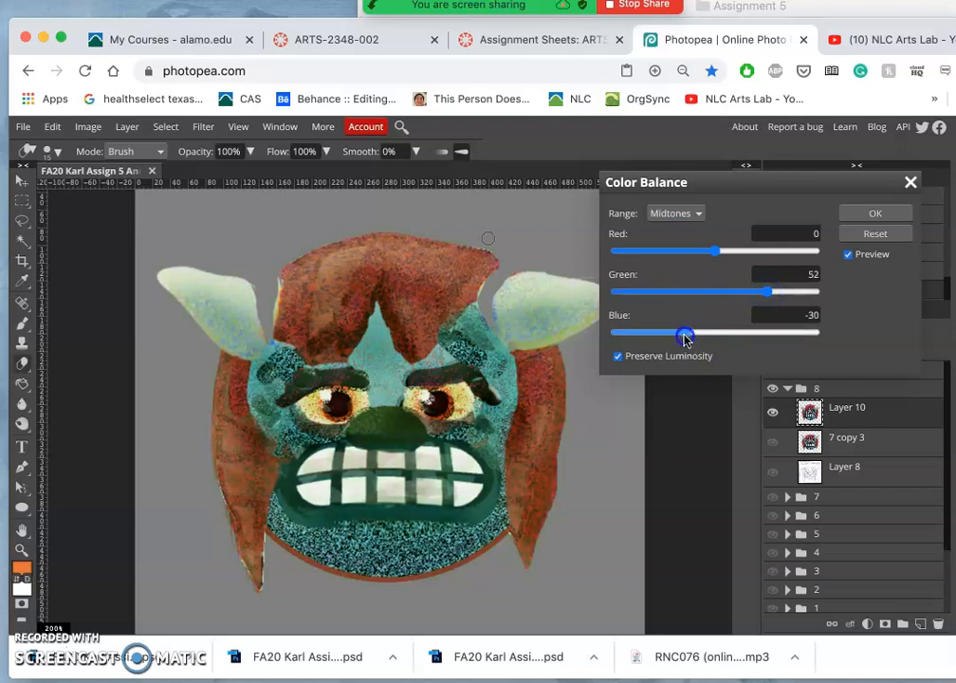
drag(717, 250, 698, 250)
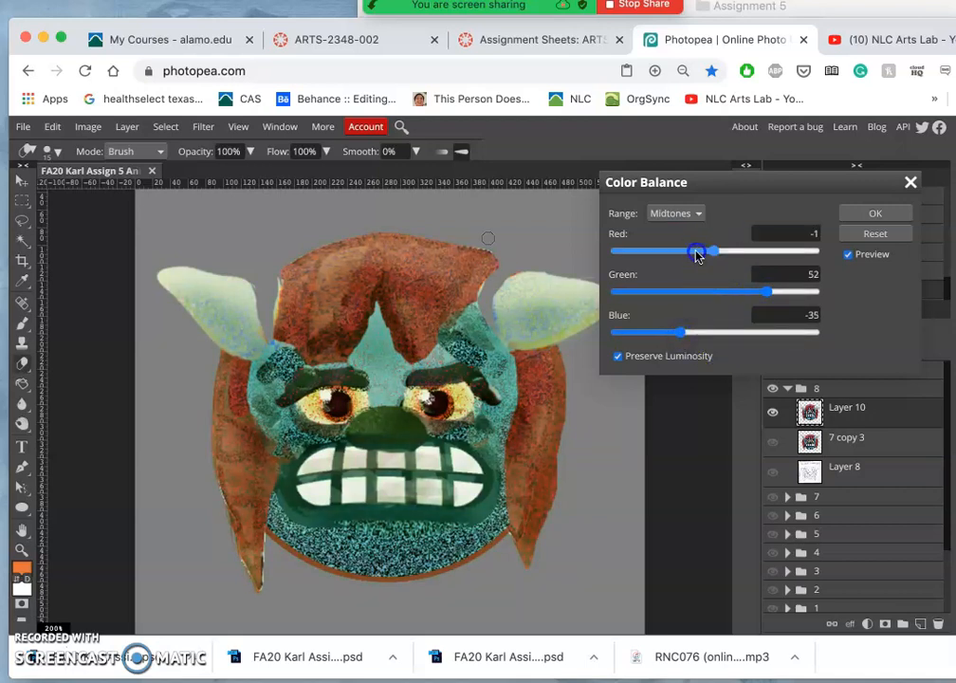
drag(698, 251, 684, 250)
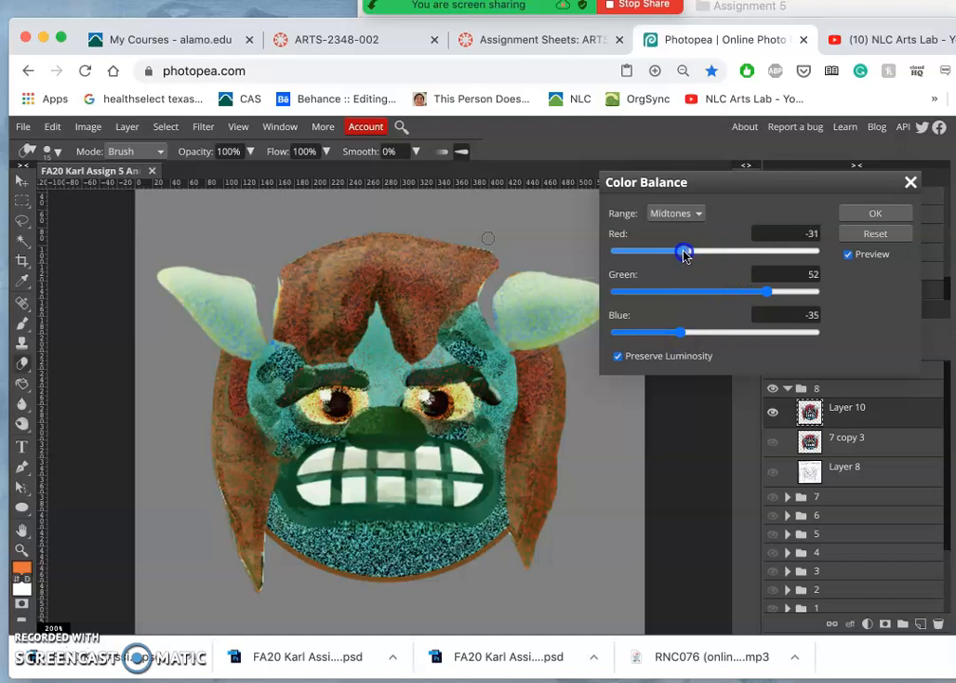
drag(768, 292, 743, 292)
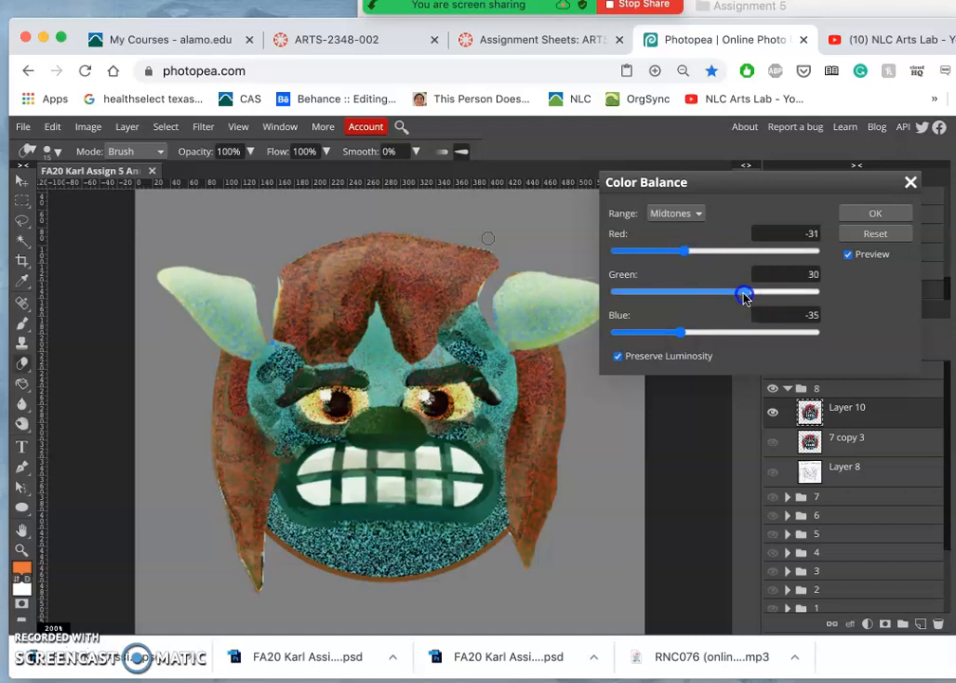
Add red and blue to the highlights for a cooler cast
click(675, 213)
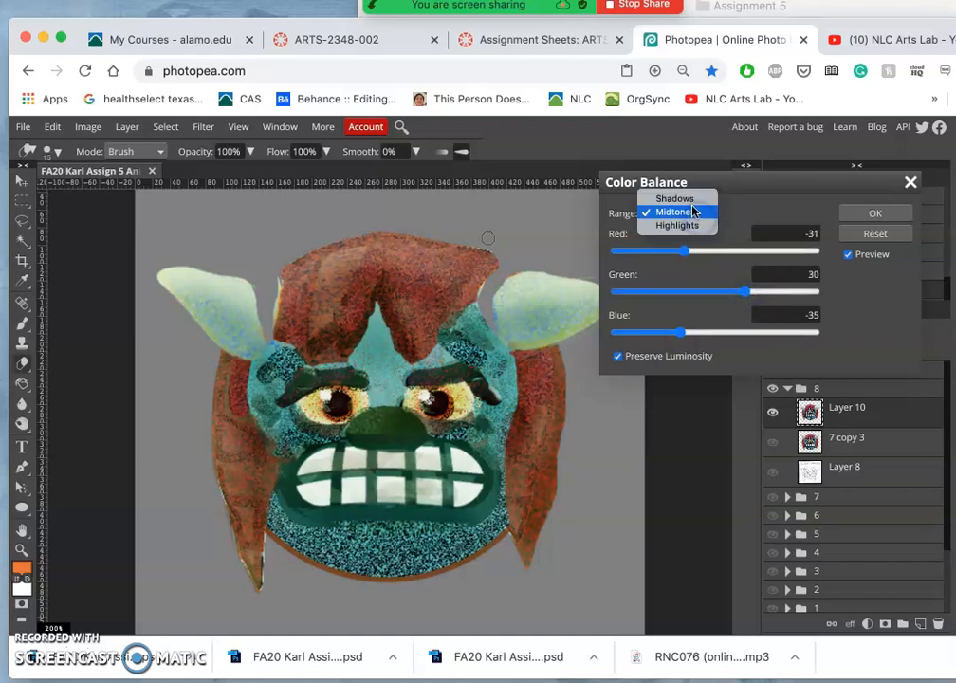
click(675, 224)
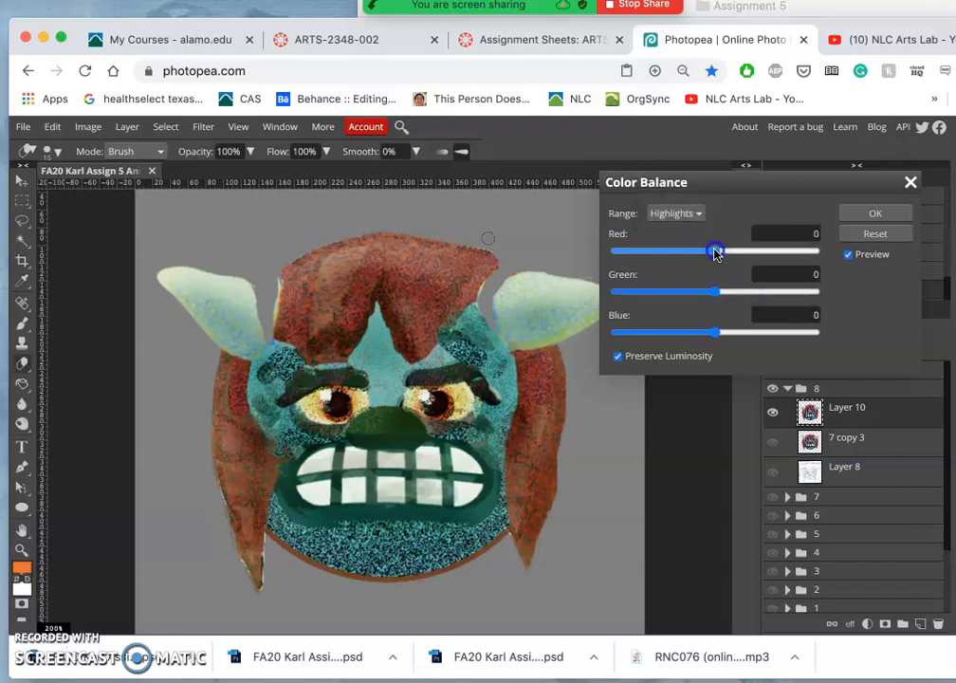
drag(717, 250, 750, 250)
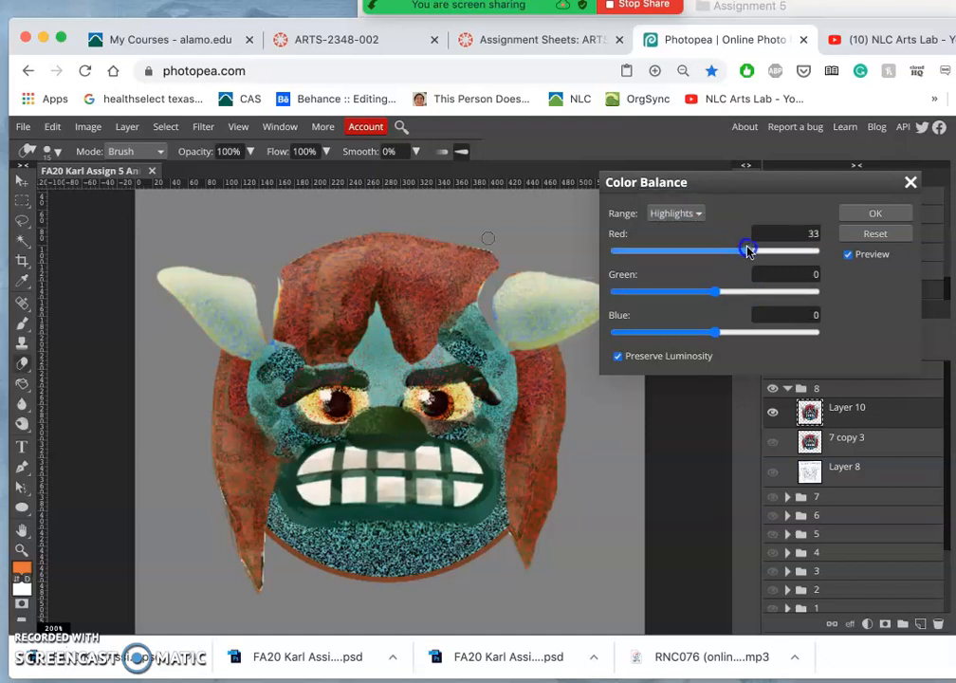
drag(717, 330, 763, 330)
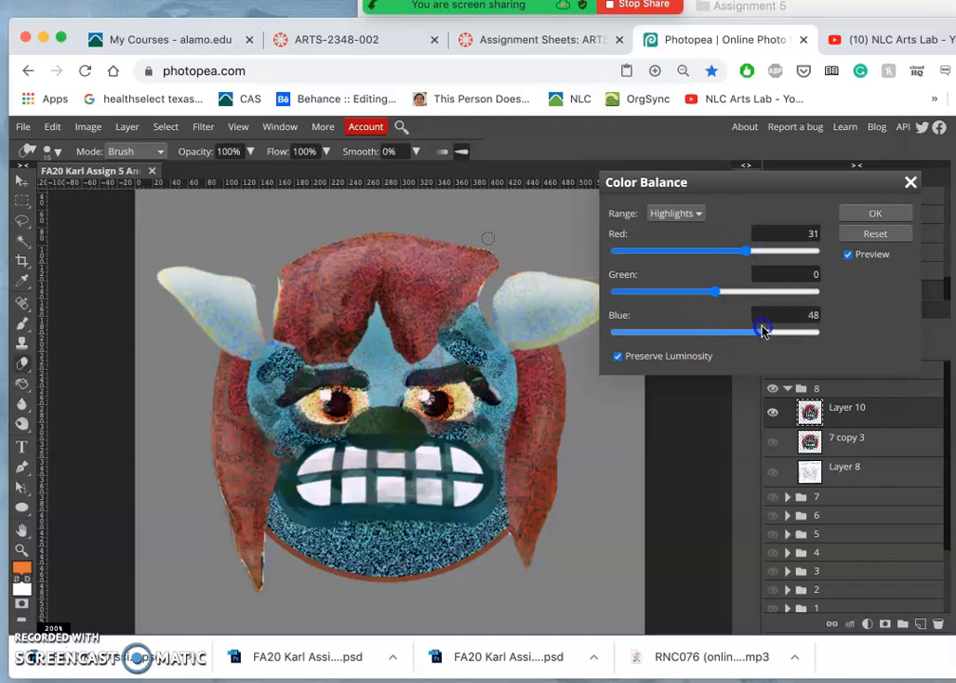
drag(762, 330, 801, 332)
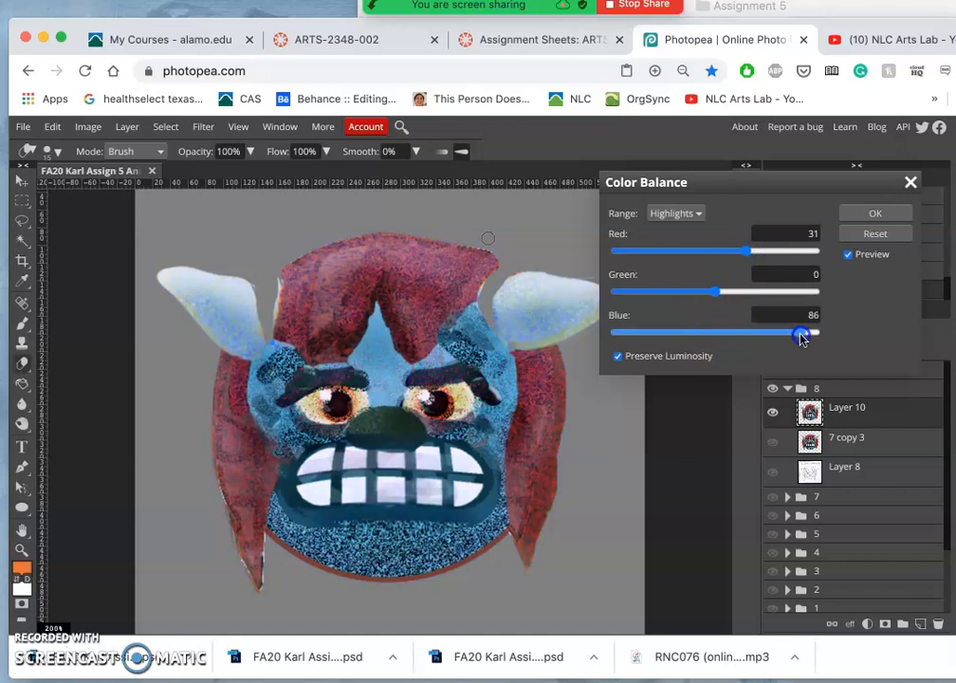
drag(801, 334, 749, 333)
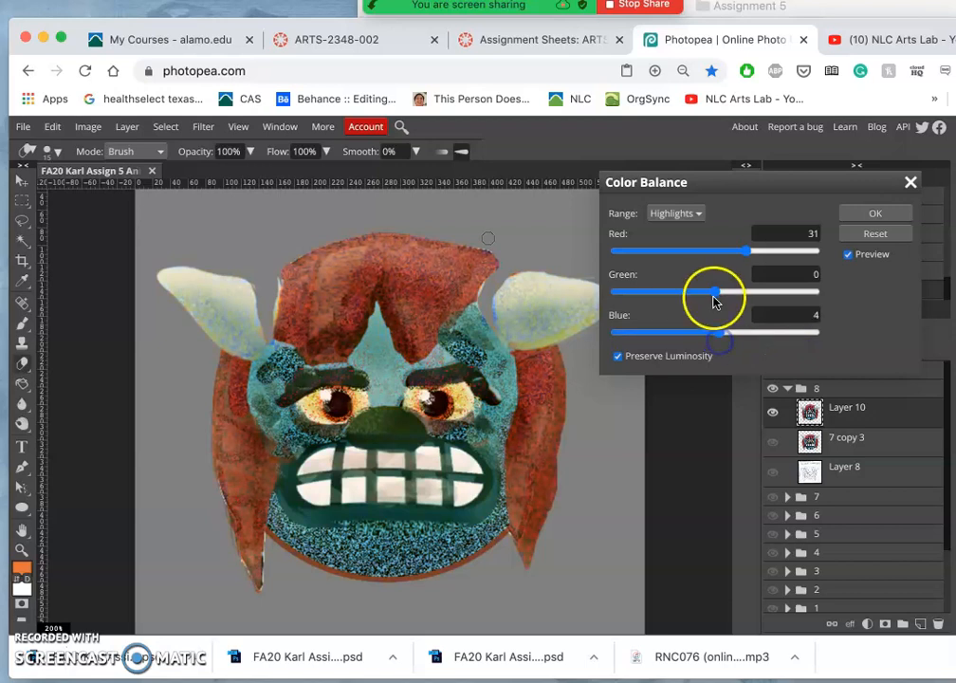
Add a little green and blue to the shadows and apply the colour balance
drag(713, 292, 755, 292)
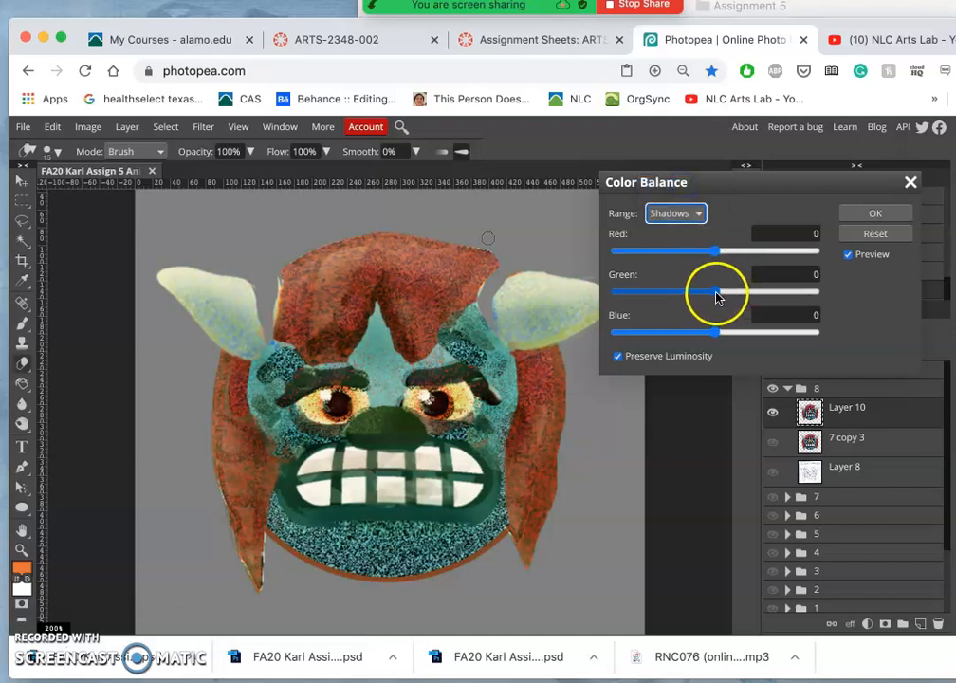
drag(717, 292, 737, 292)
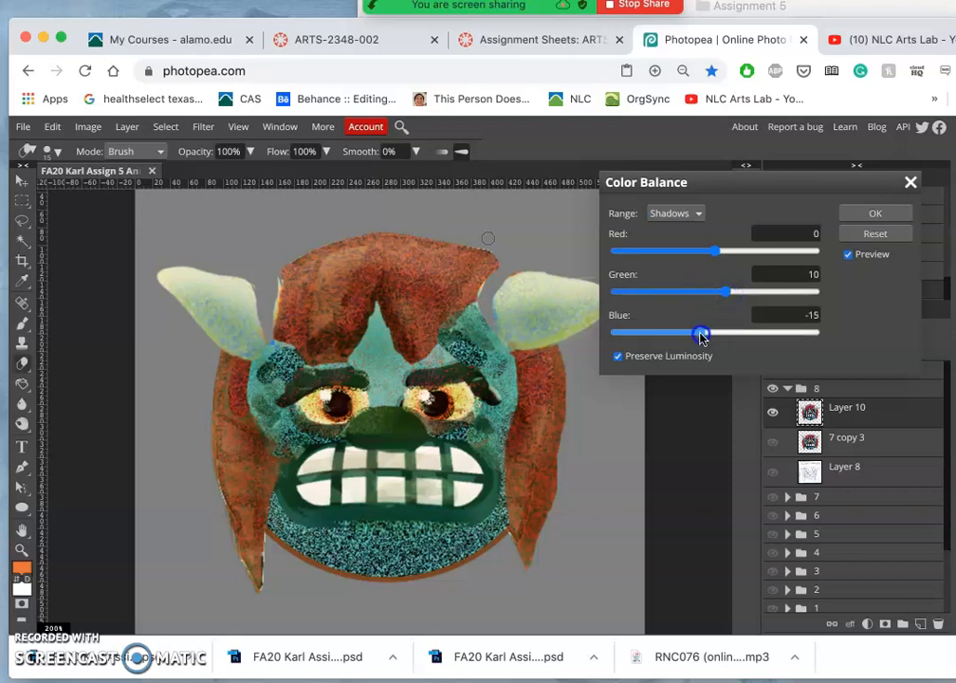
drag(700, 330, 749, 330)
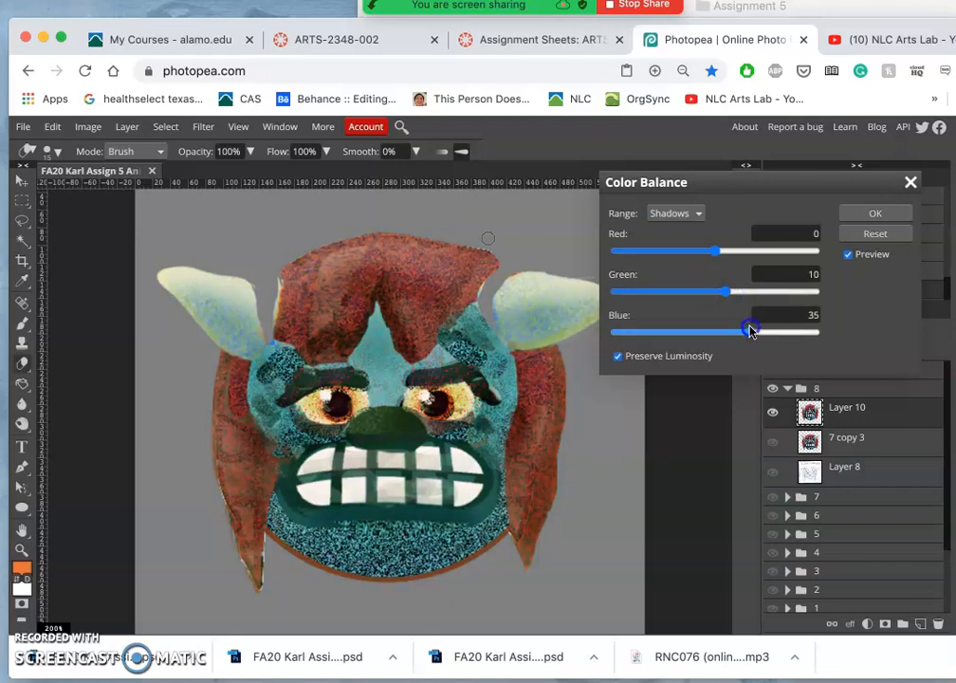
drag(751, 330, 748, 330)
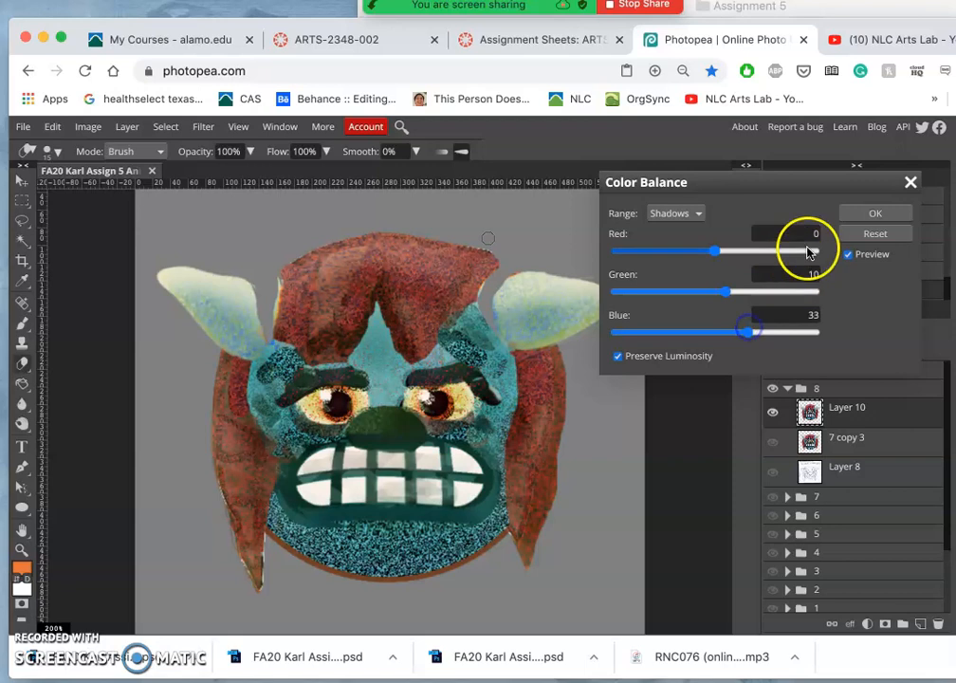
click(874, 212)
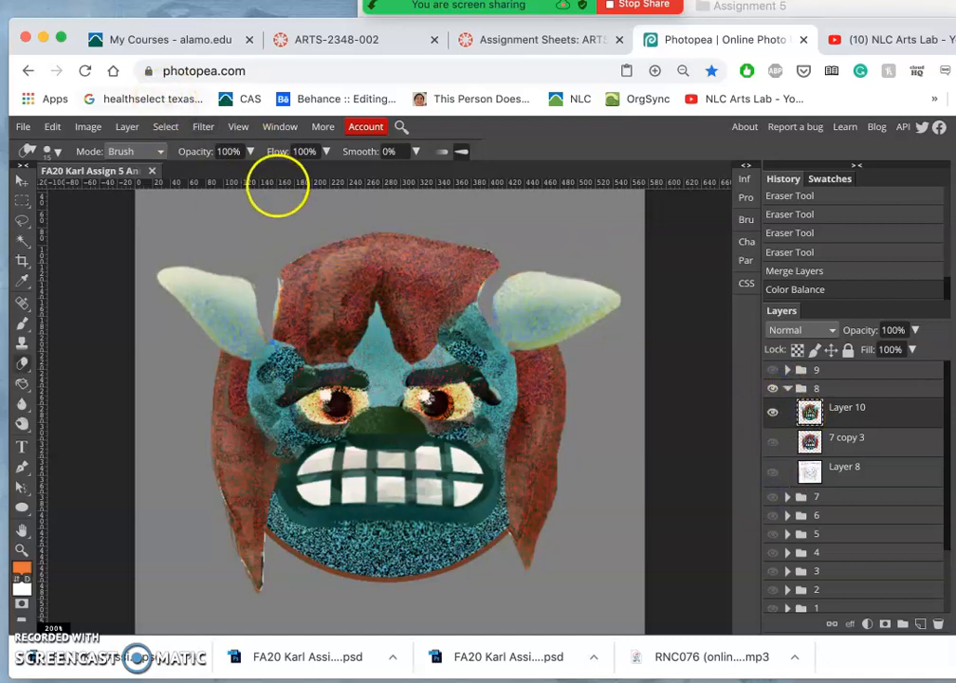
Apply Hue/Saturation with Hue -34, Saturation -15, Lightness -10 for green skin and purple hair
click(87, 125)
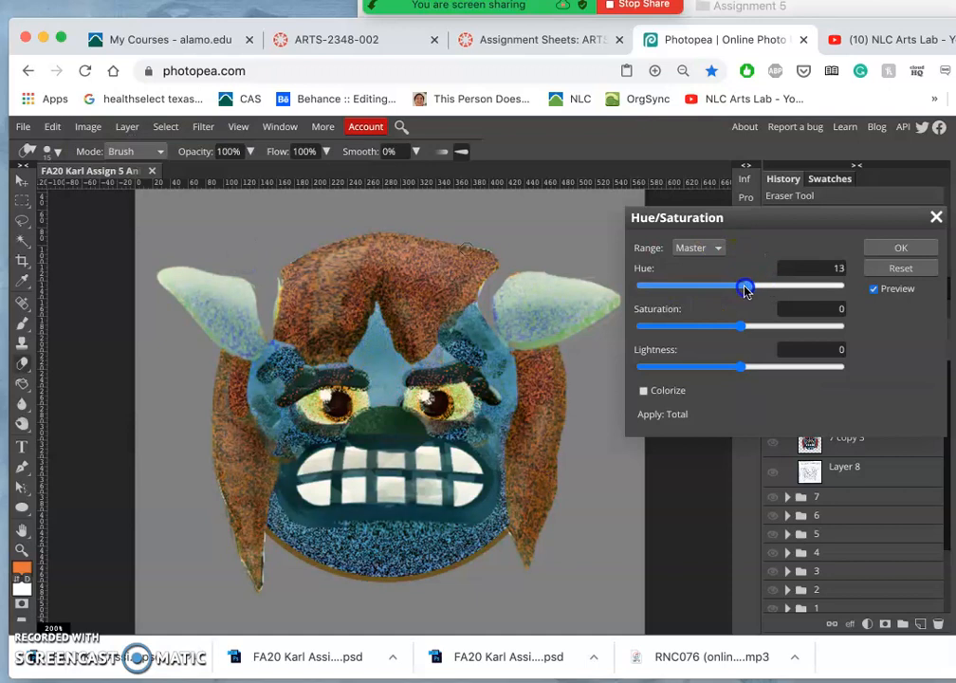
drag(747, 287, 717, 287)
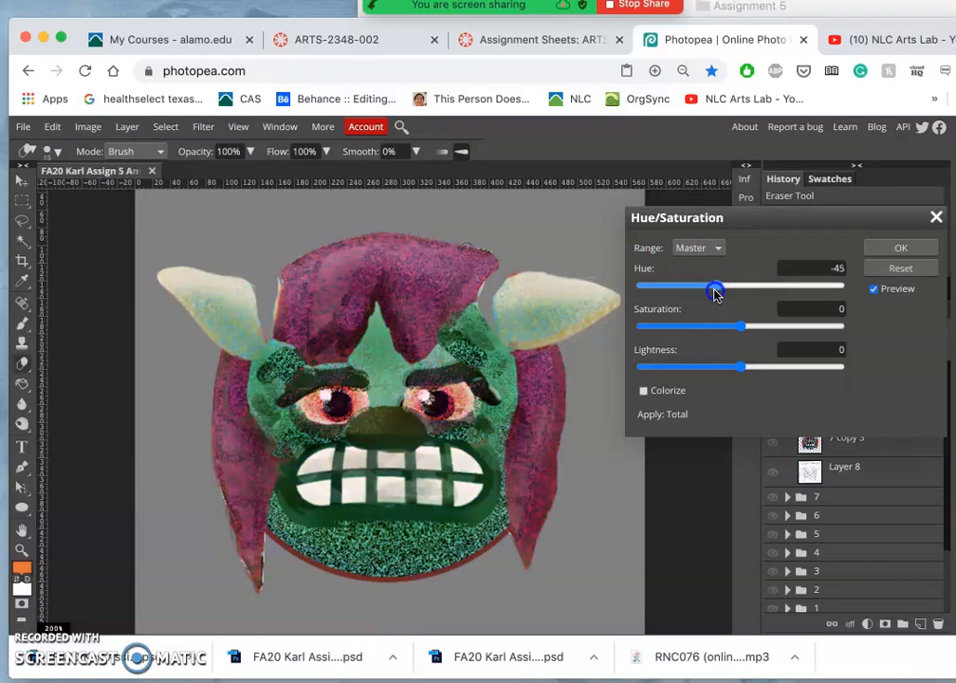
drag(713, 285, 728, 284)
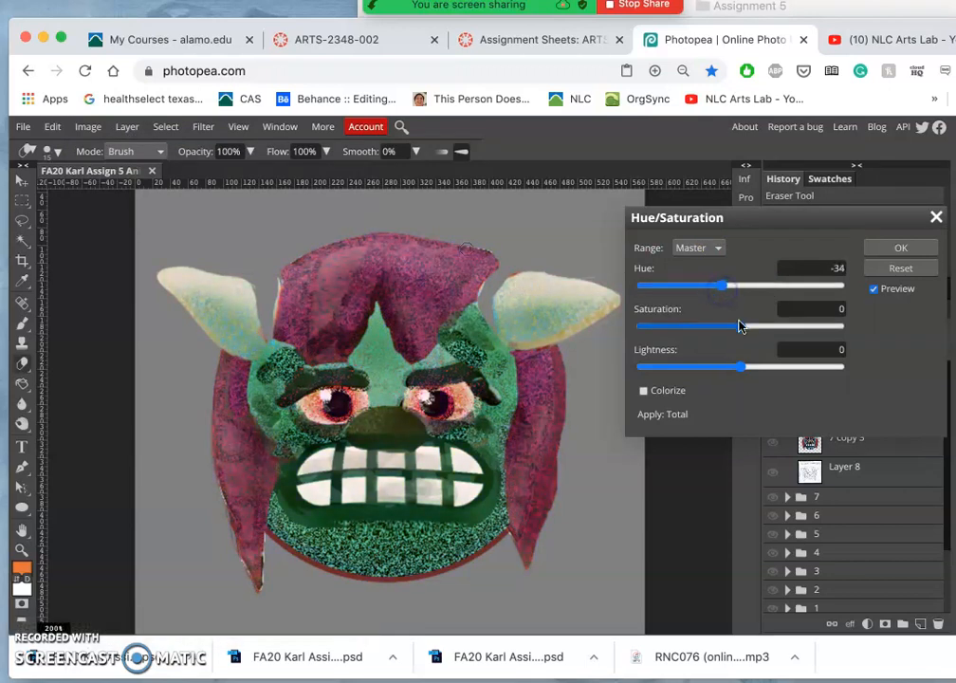
drag(740, 327, 731, 326)
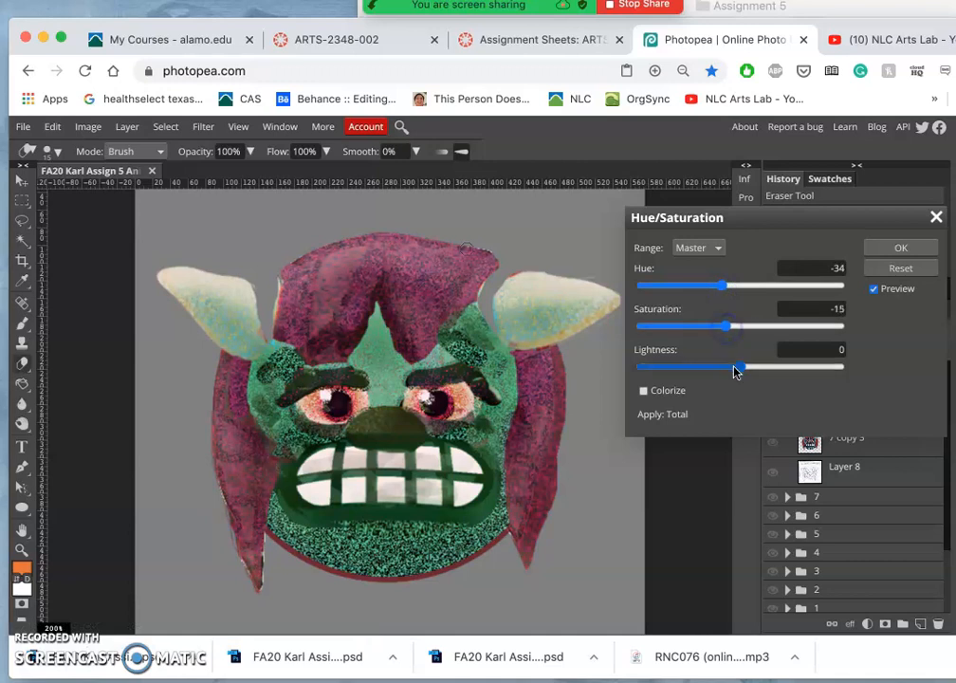
drag(743, 368, 732, 367)
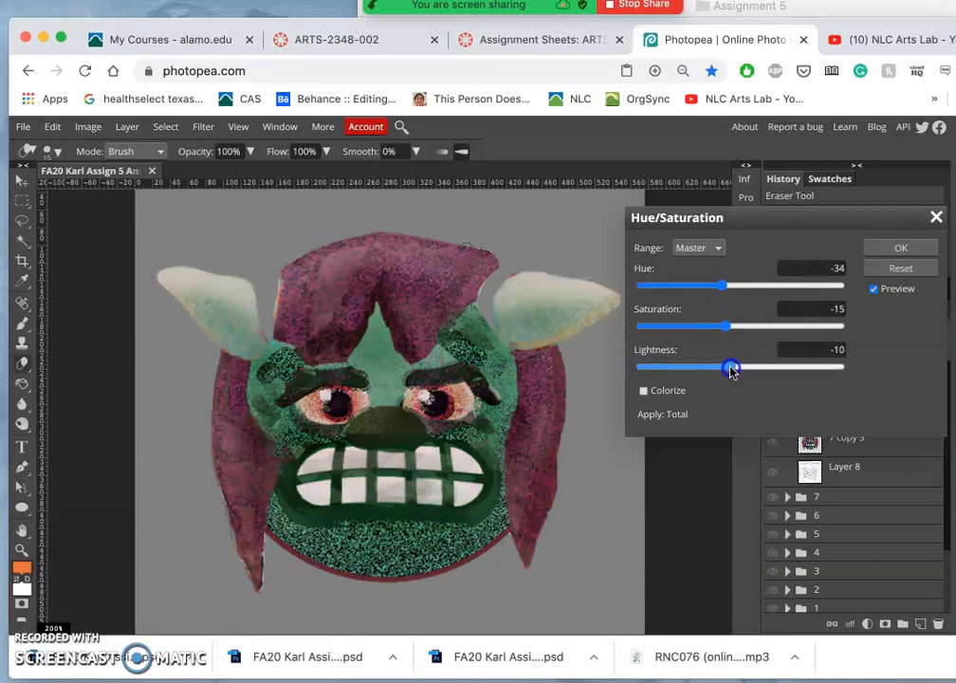
click(899, 247)
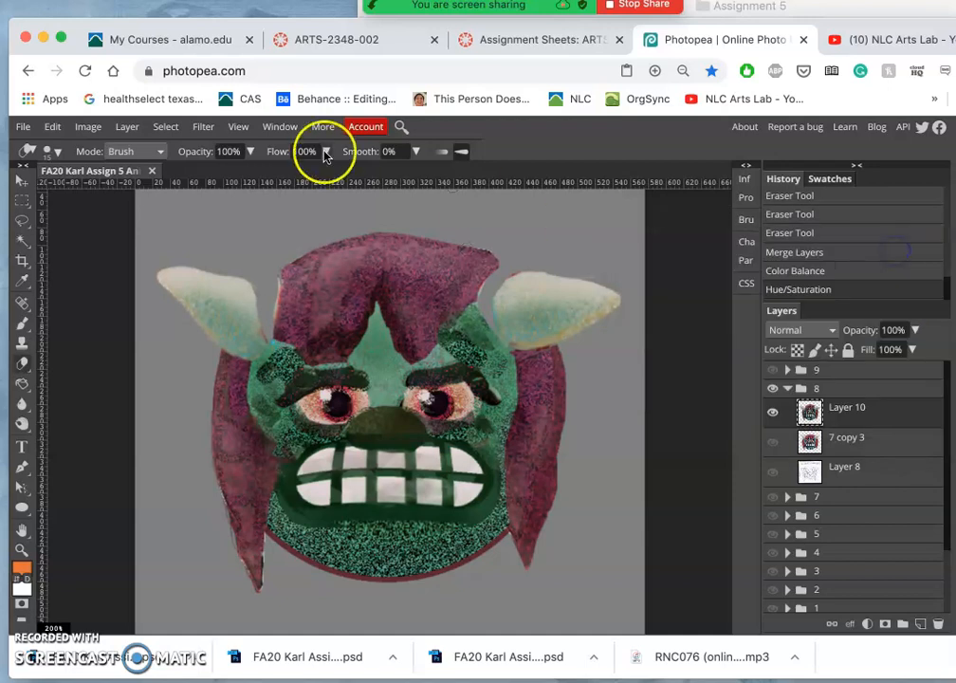
Apply Levels with black input 16, white 206 and midtone about 0.83
click(88, 125)
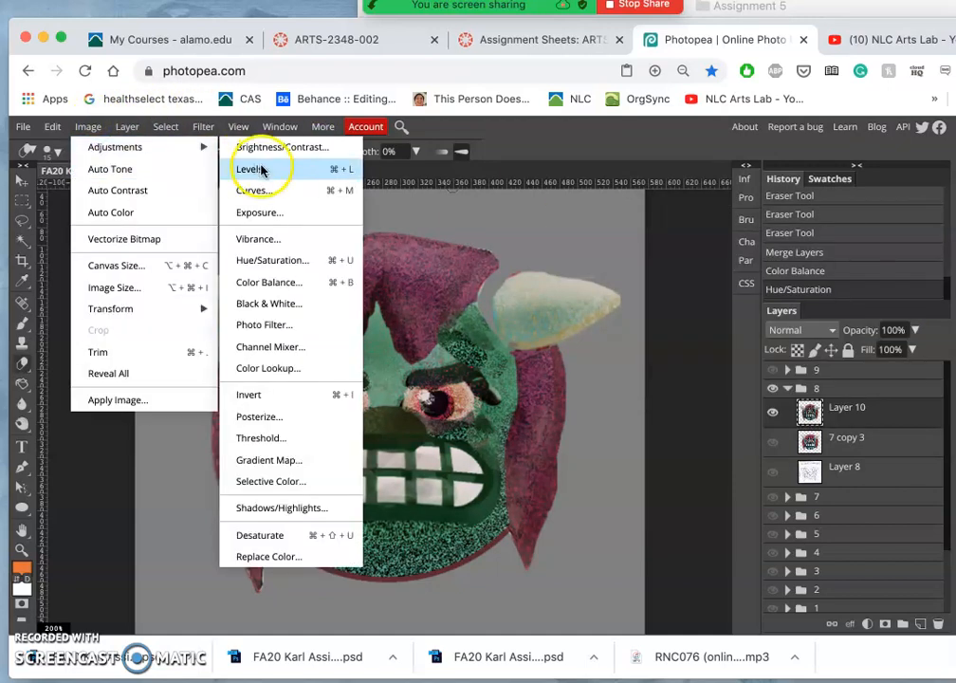
click(254, 169)
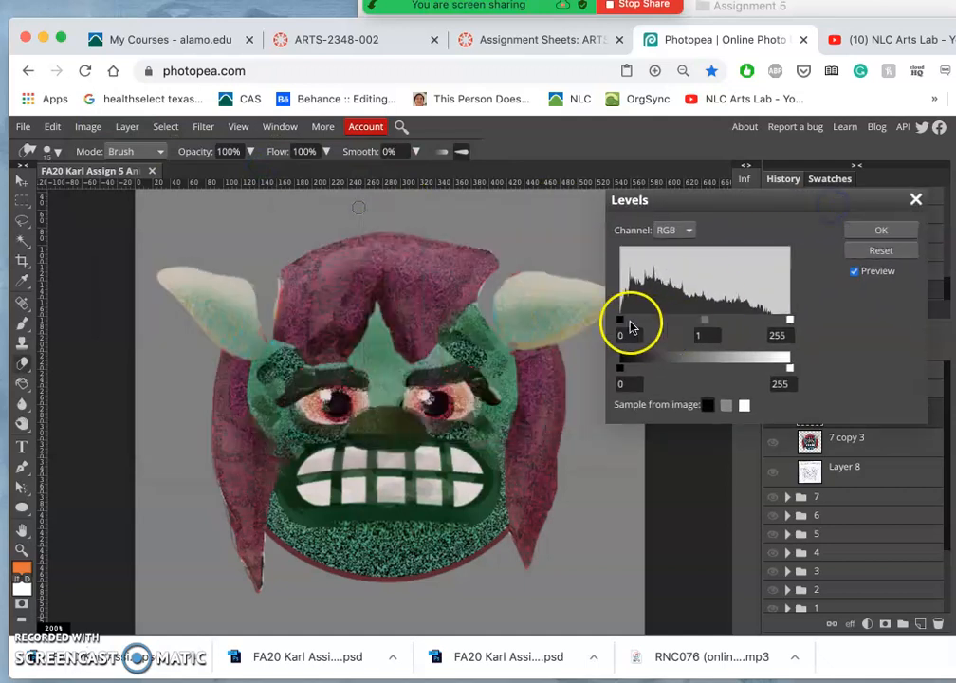
drag(618, 319, 630, 319)
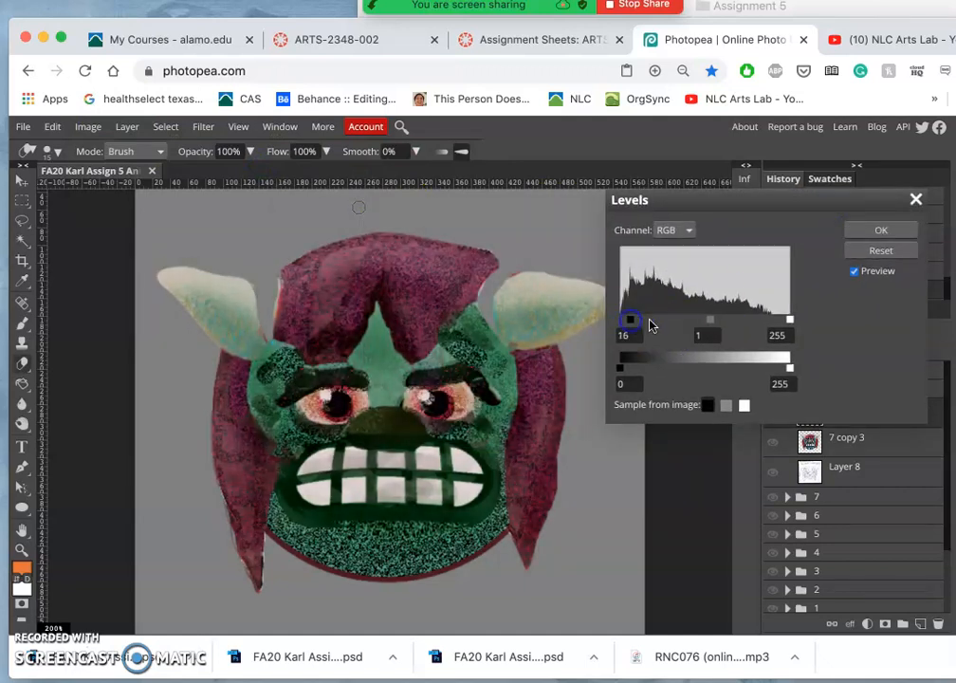
drag(788, 318, 758, 318)
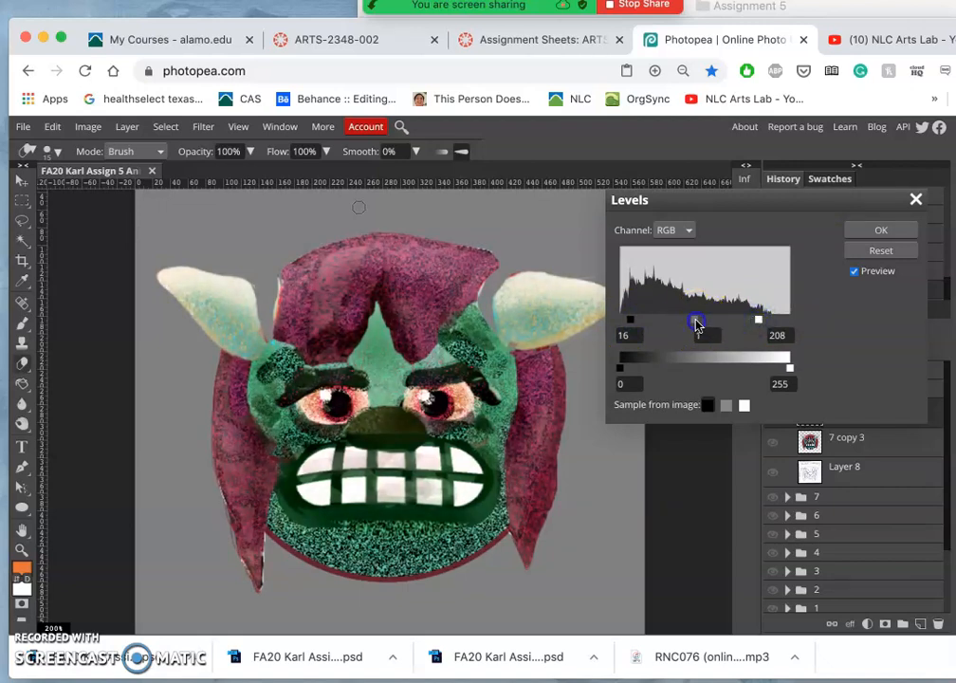
drag(698, 321, 699, 320)
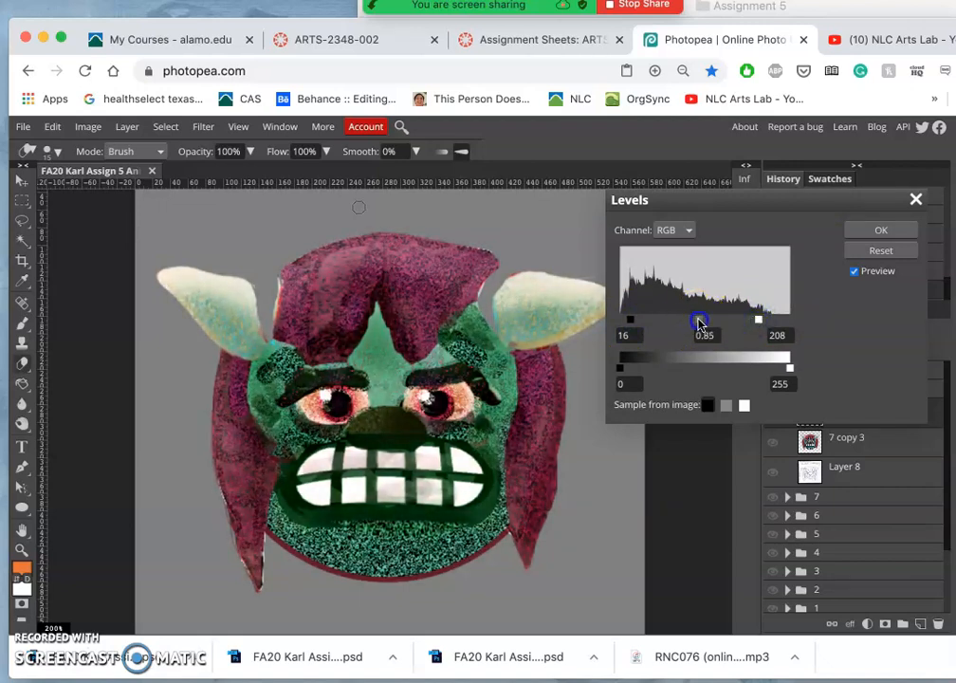
drag(702, 319, 700, 319)
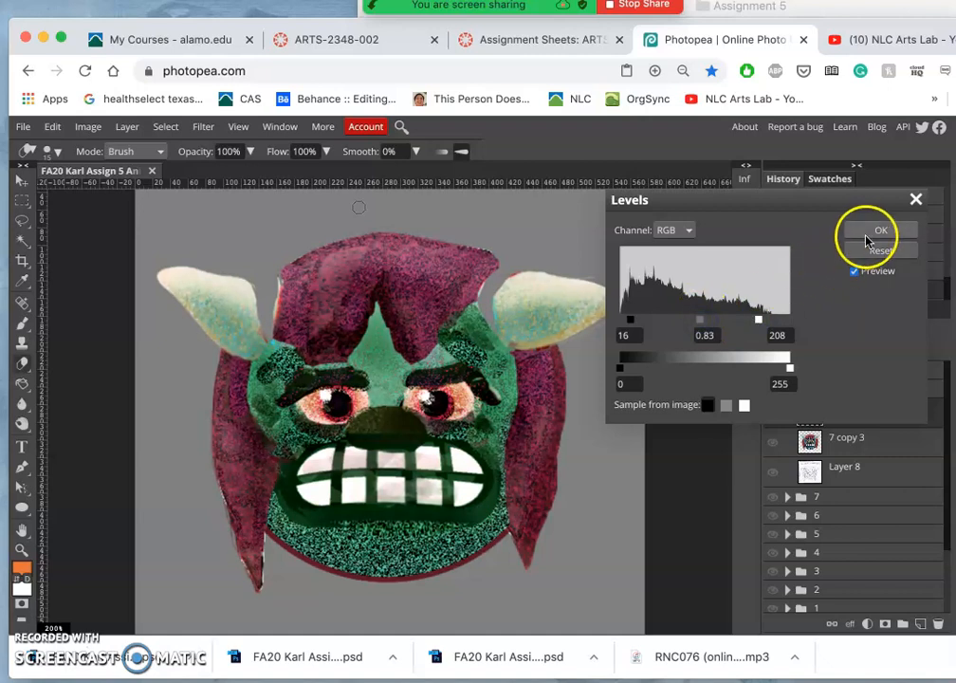
click(880, 229)
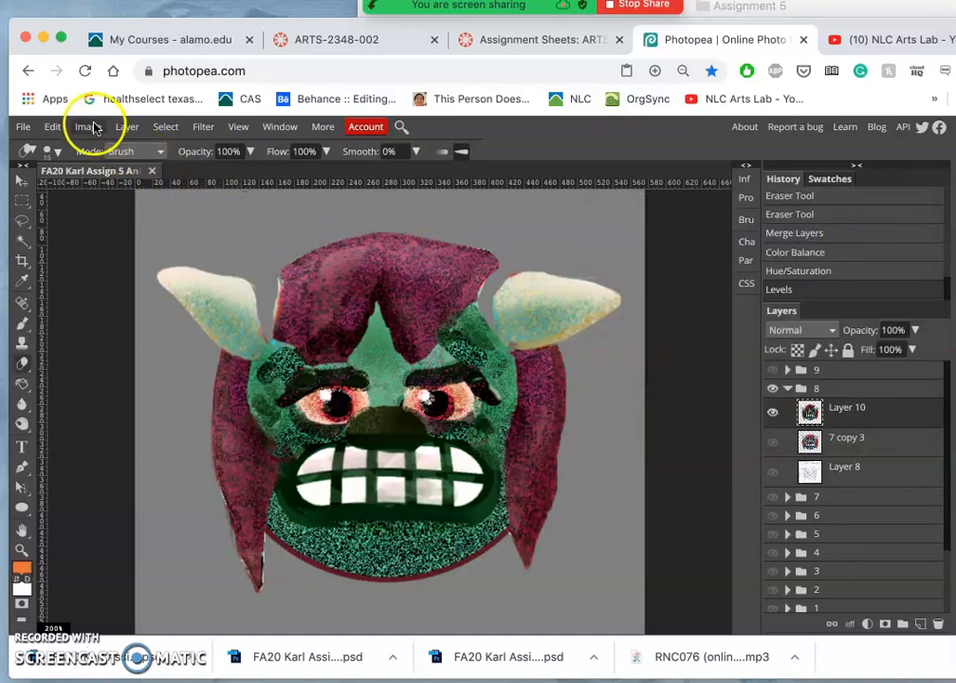
Lower the Saturation slider in Hue/Saturation to mute the face colours
click(87, 125)
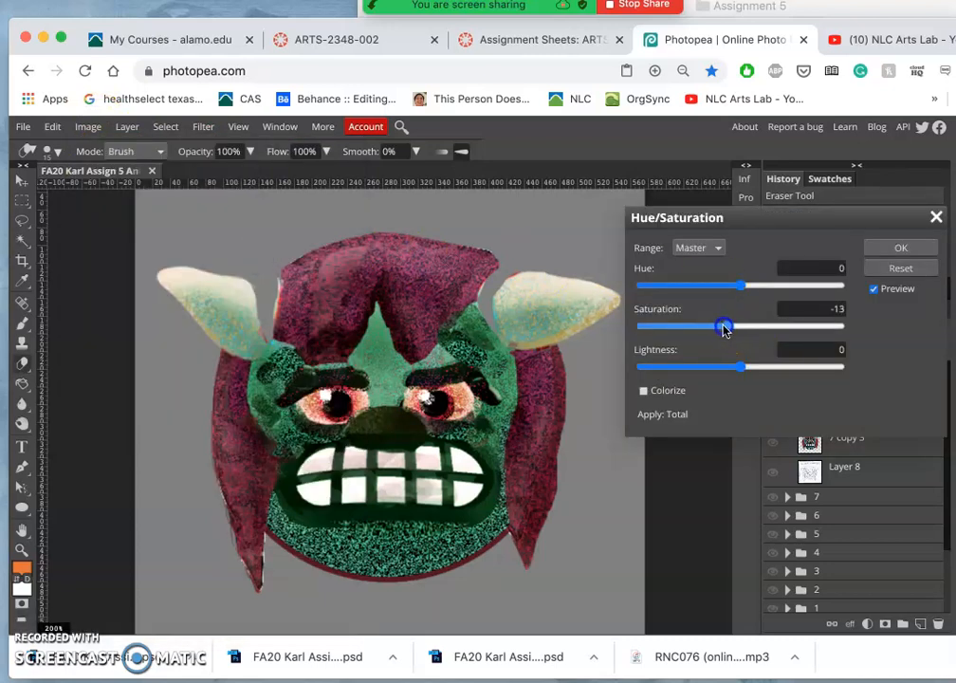
drag(725, 326, 702, 326)
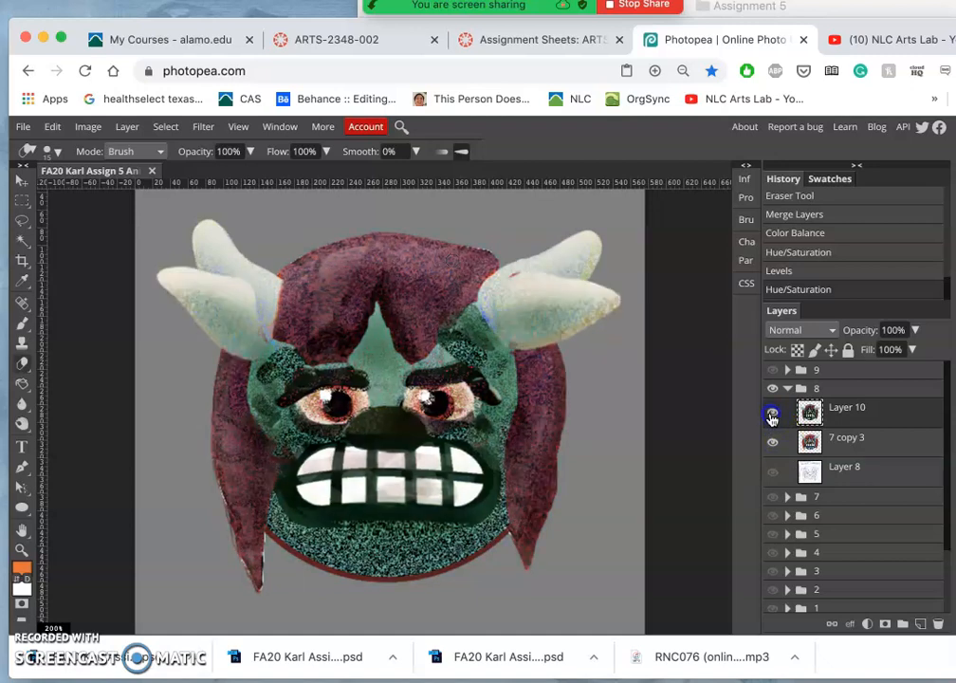
Dip Layer 10's opacity to compare layers, restore 100%, and begin lassoing the left horn
click(772, 405)
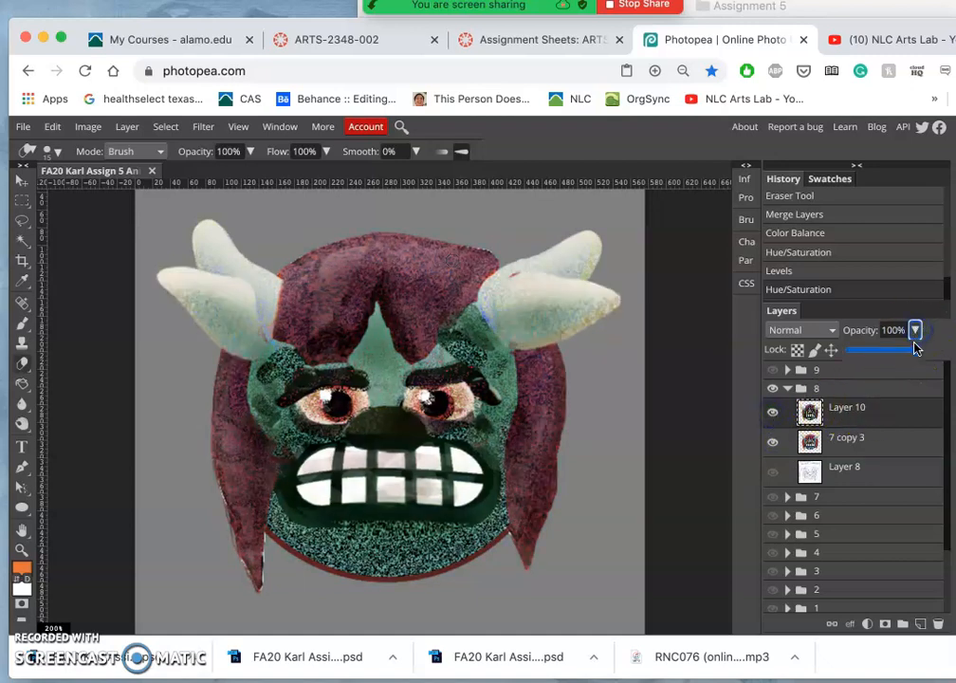
drag(911, 349, 864, 349)
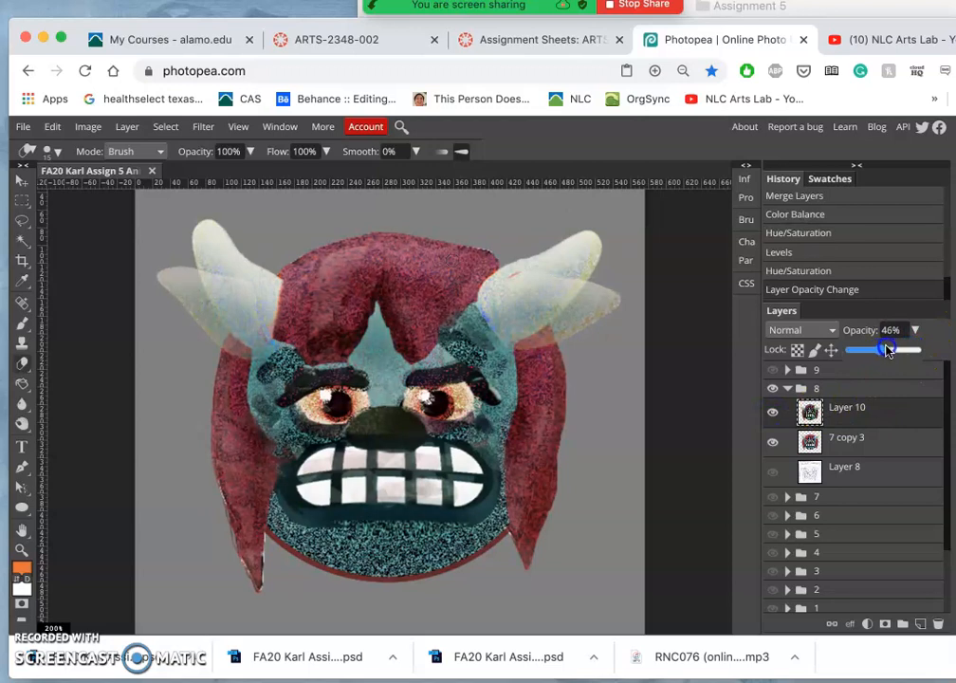
drag(887, 348, 894, 349)
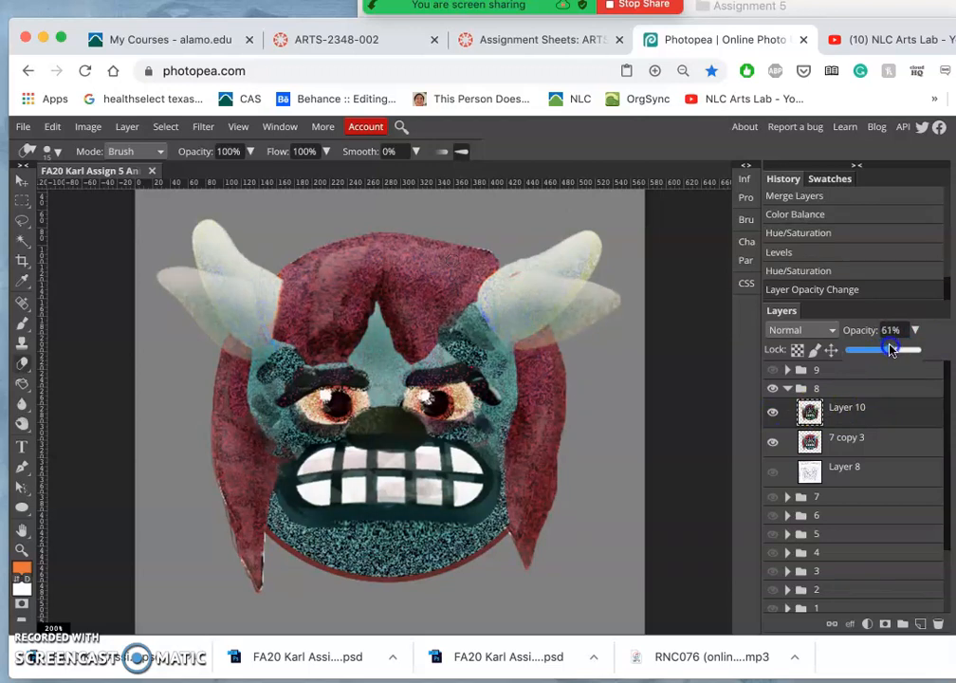
drag(863, 349, 910, 348)
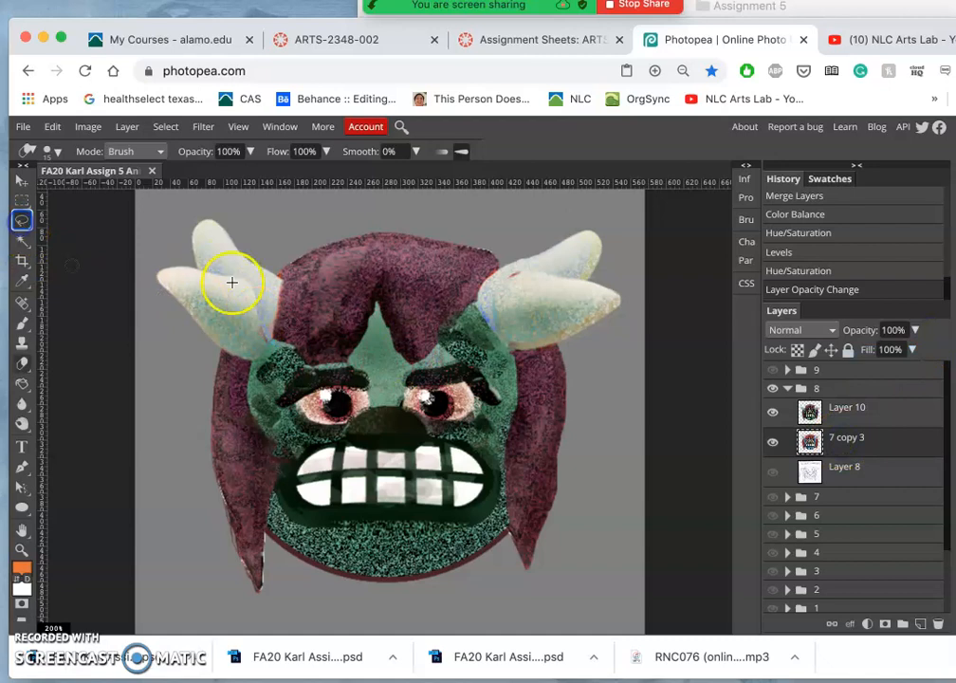
click(23, 220)
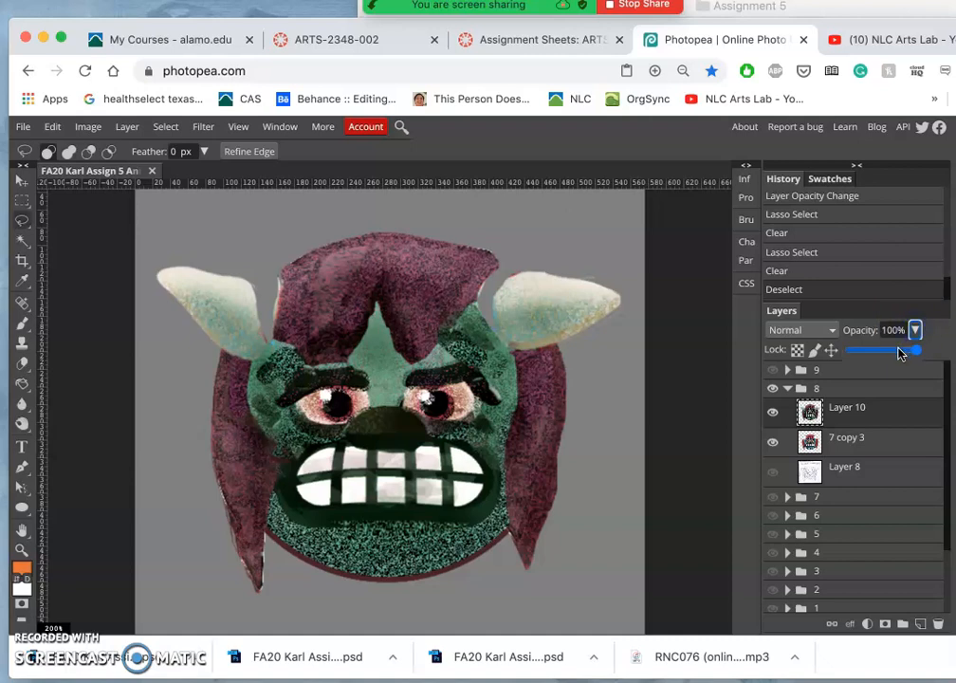
Try Lighten blending on Layer 10, briefly lowering and restoring its opacity
drag(914, 349, 895, 349)
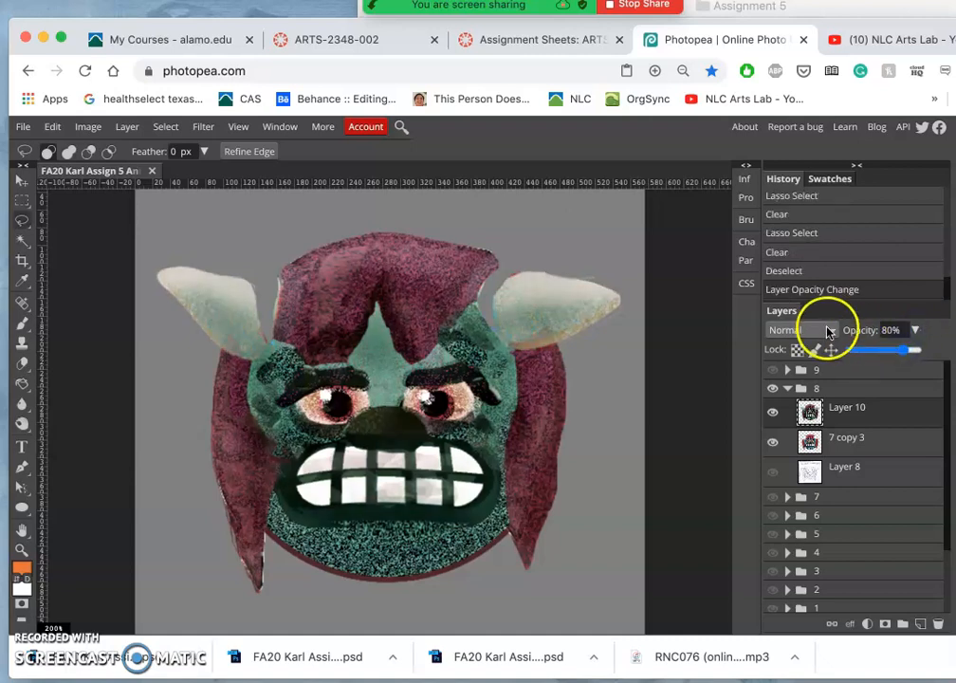
click(797, 330)
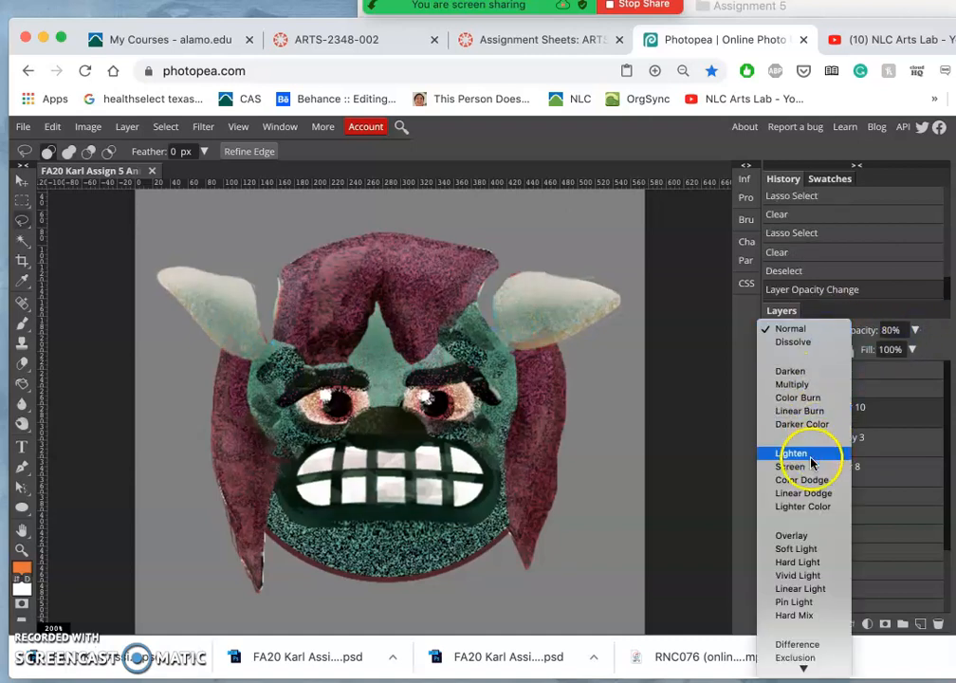
click(792, 451)
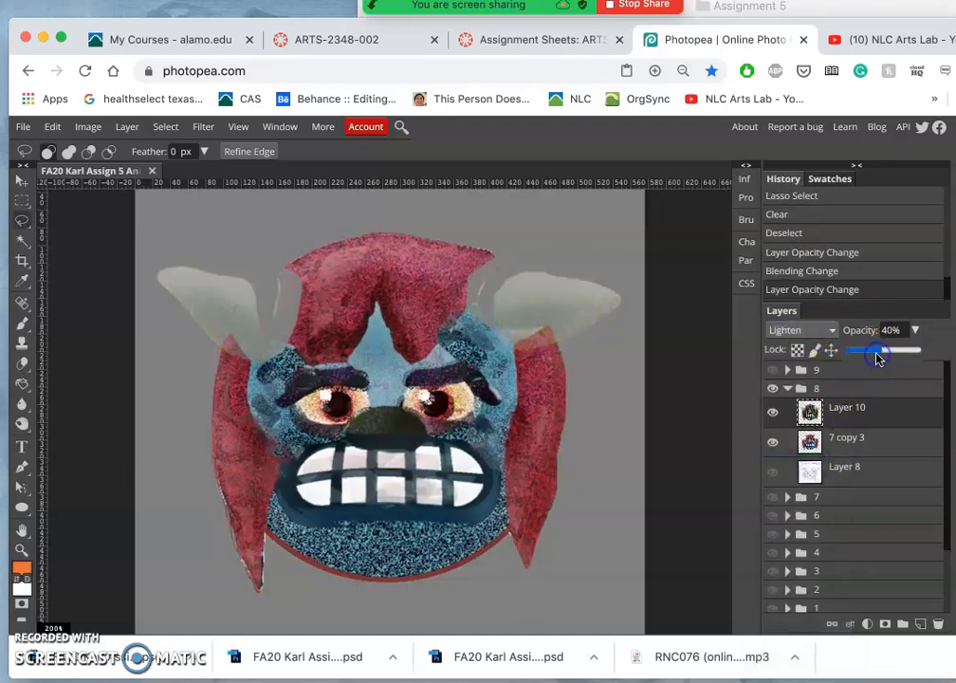
drag(872, 349, 914, 349)
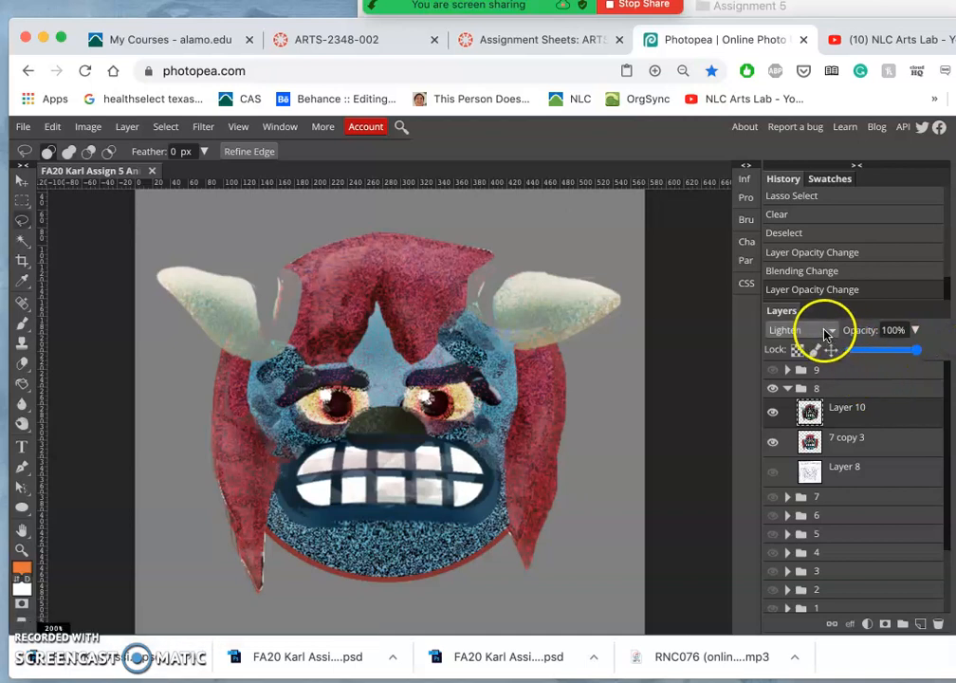
Try Overlay and Vivid Light blending on Layer 10, then change the mode again
click(796, 330)
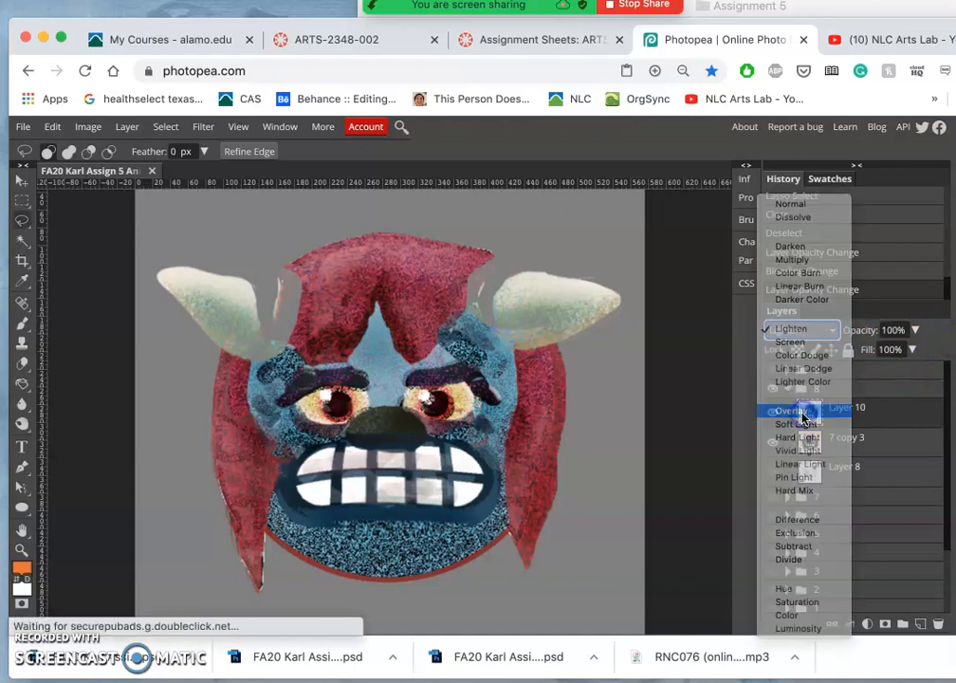
click(789, 410)
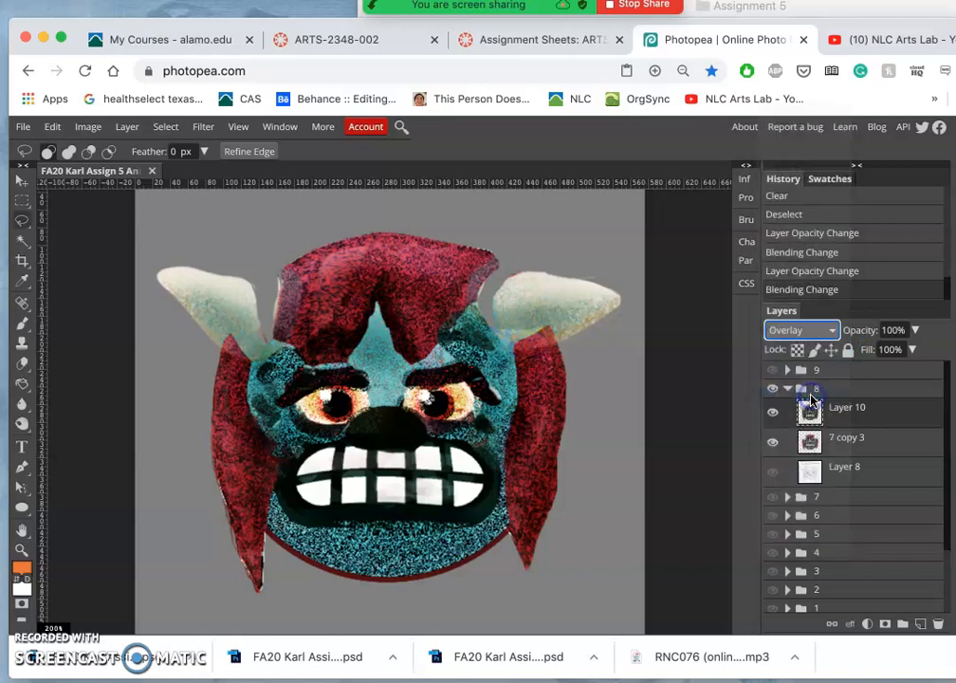
click(800, 329)
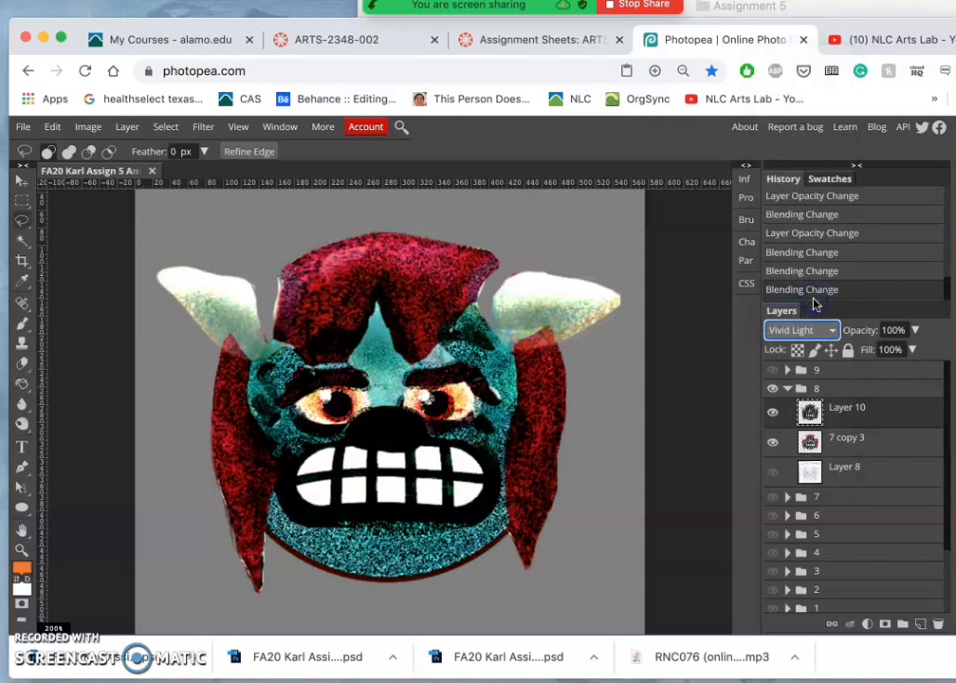
click(796, 330)
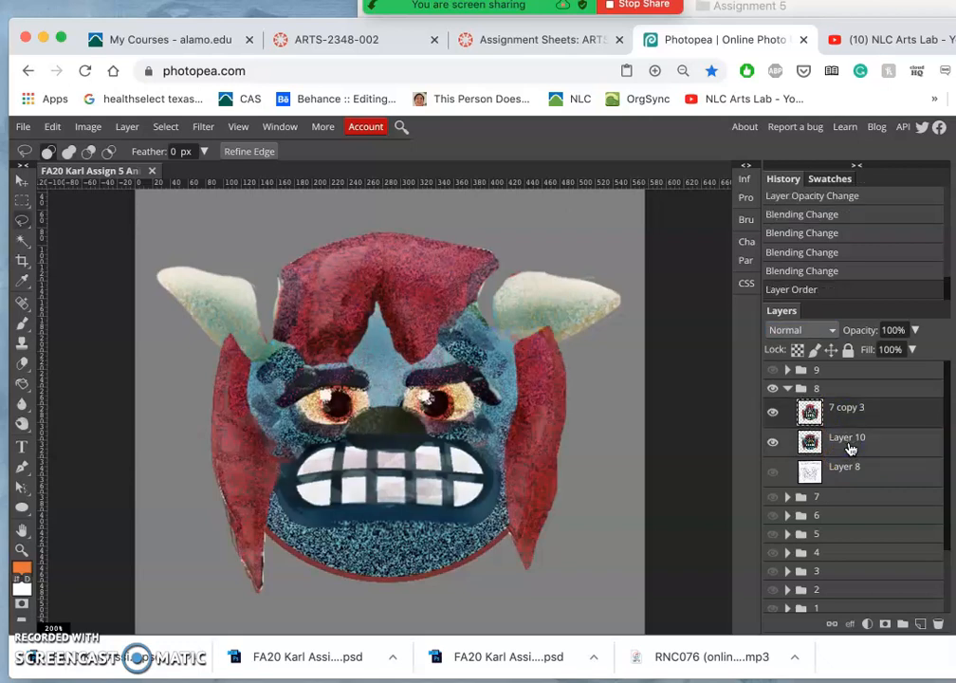
Set the 7 copy 3 layer's opacity to about 41%
click(914, 330)
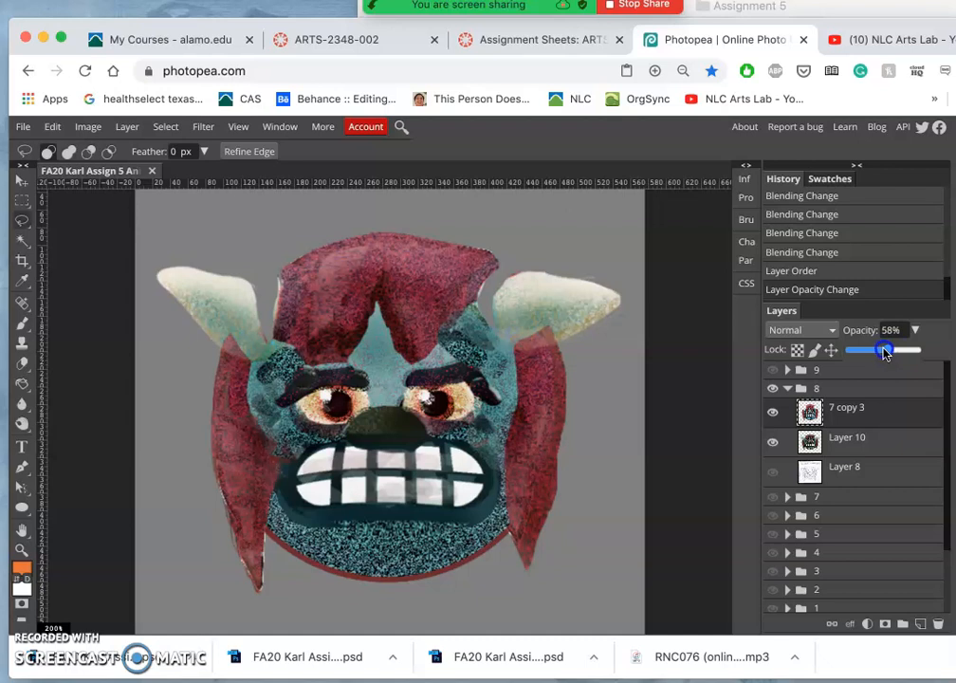
drag(884, 349, 863, 349)
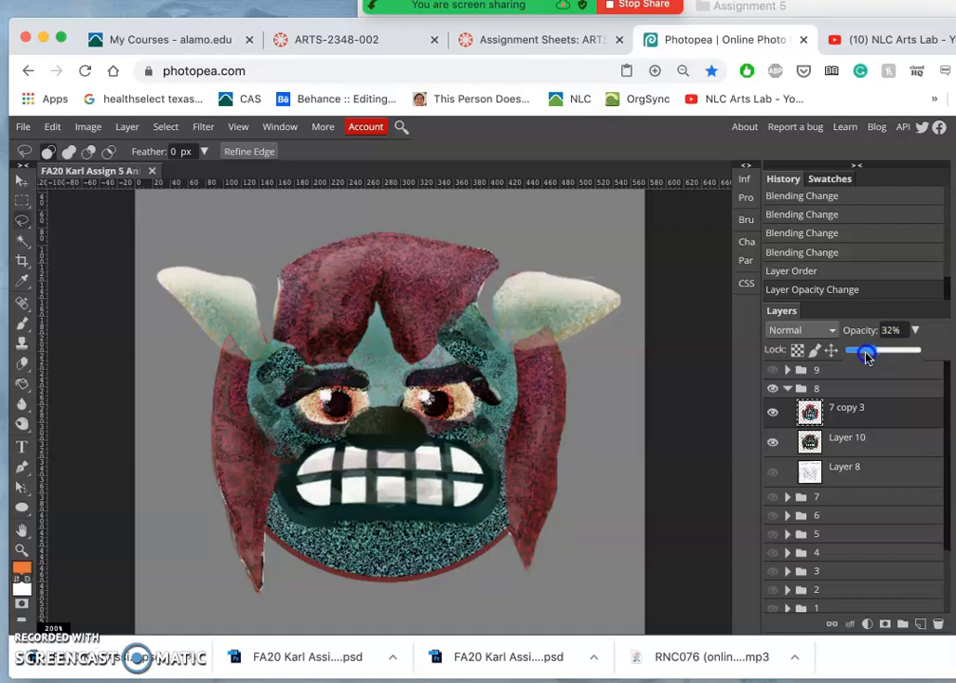
drag(865, 349, 876, 349)
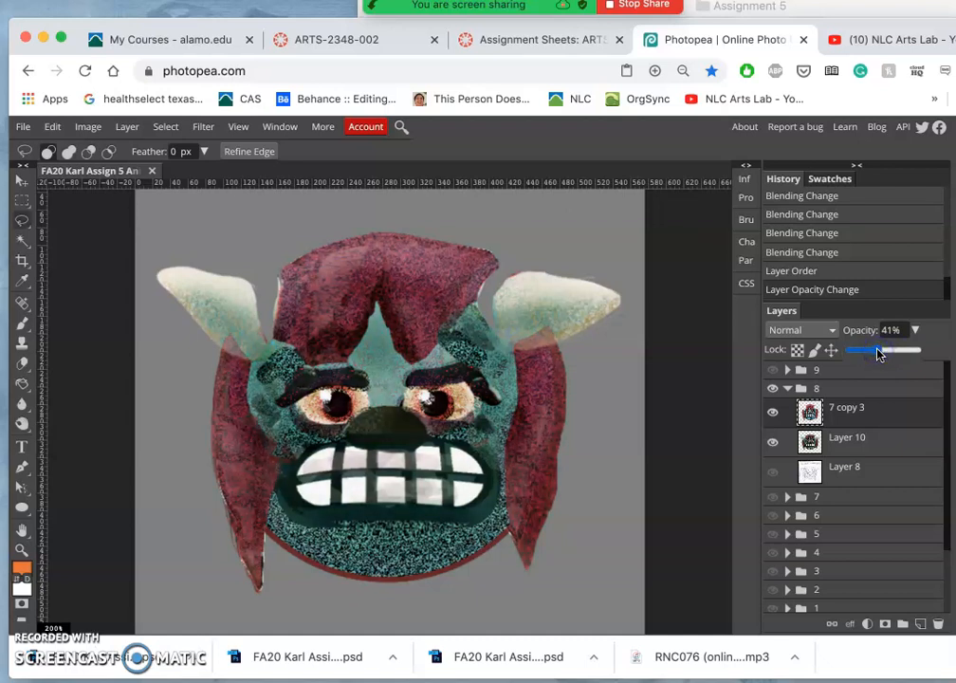
drag(876, 349, 861, 349)
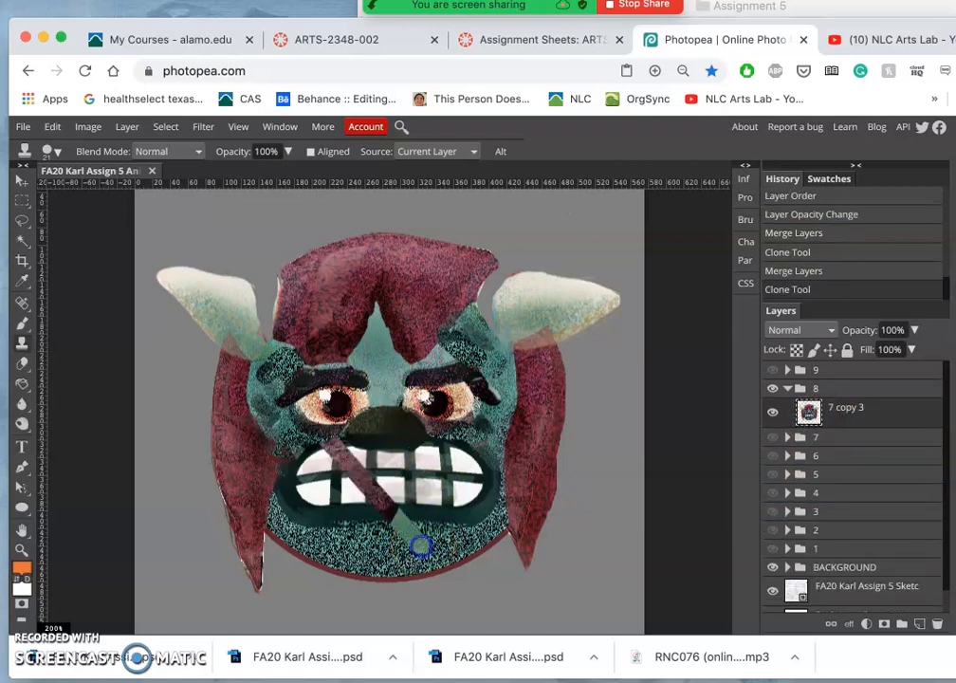
Clone-stamp texture over the teeth and near the left horn, then bring up brush settings
drag(419, 547, 397, 541)
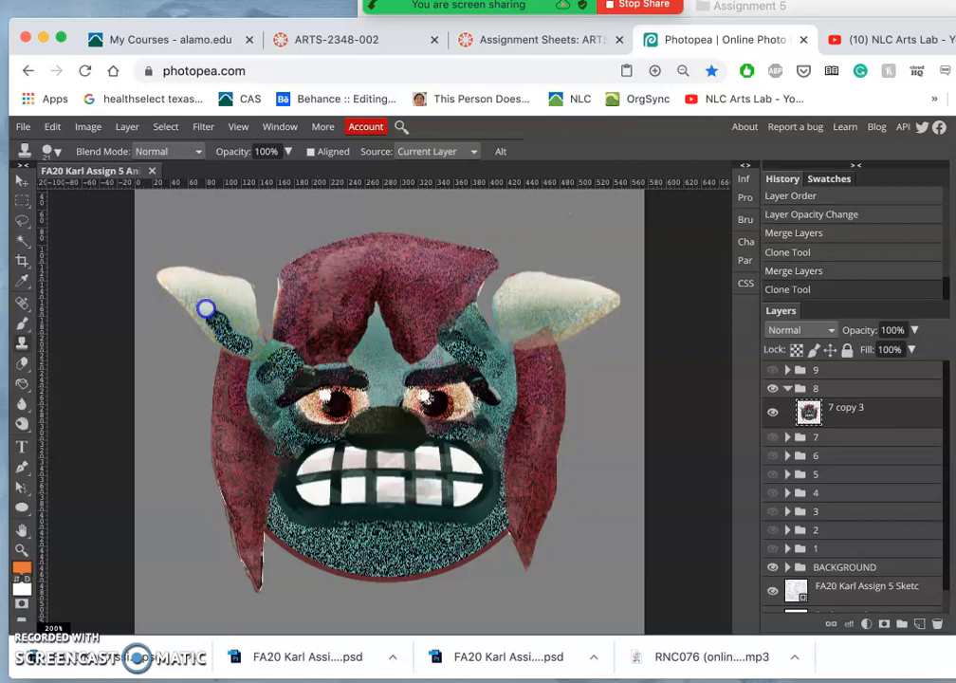
drag(207, 307, 247, 333)
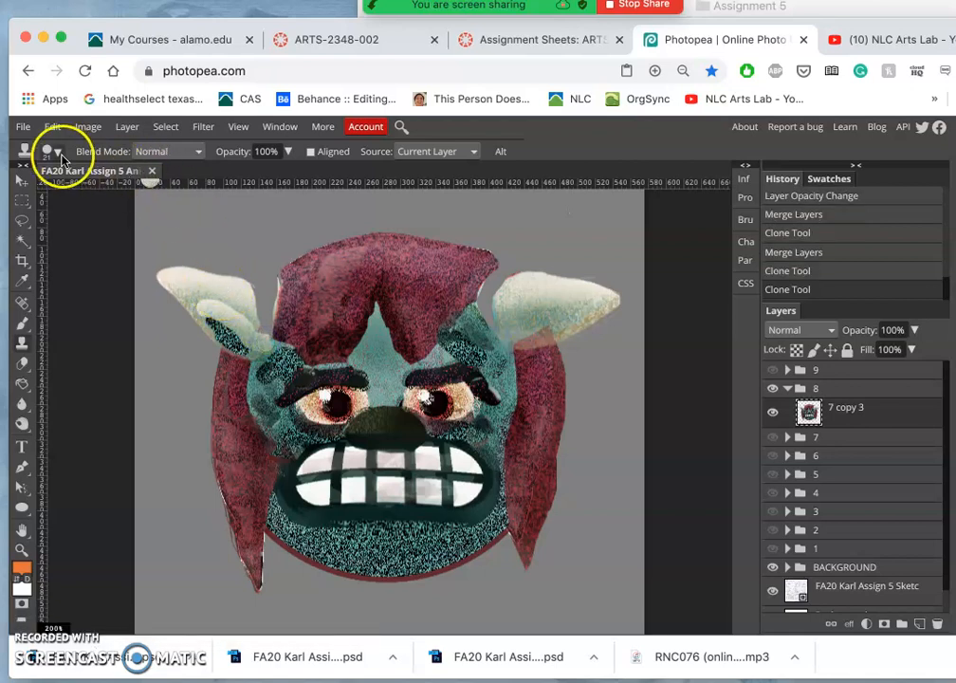
click(61, 151)
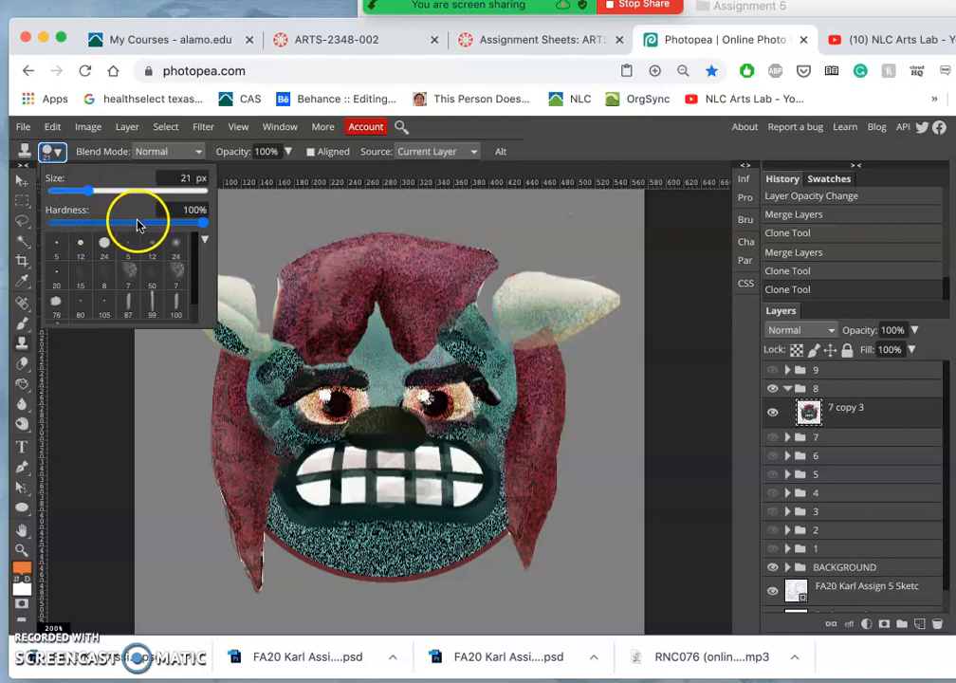